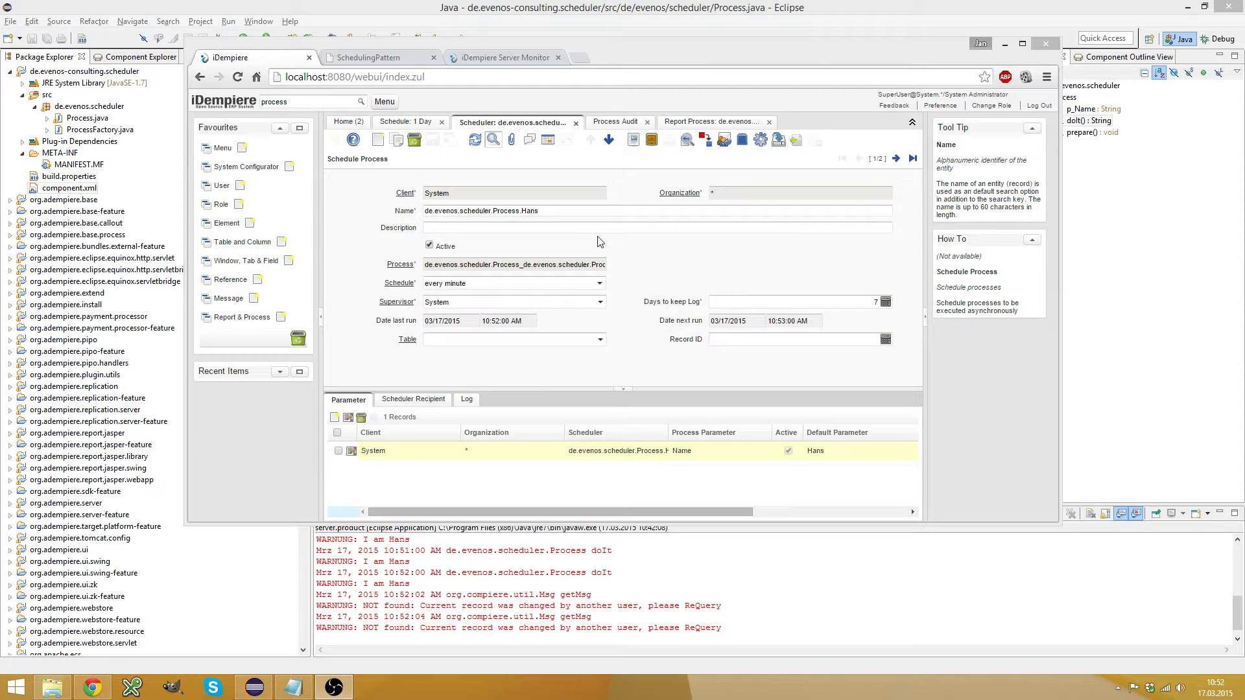
pyautogui.moveTo(601, 227)
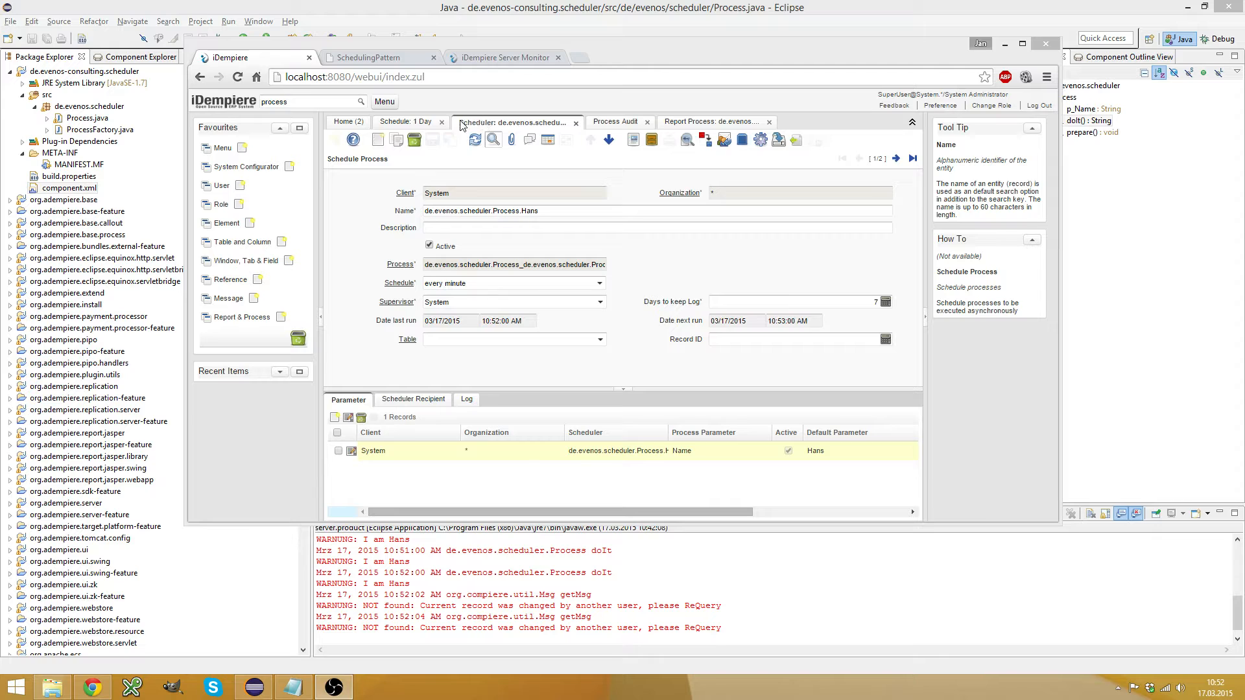
pyautogui.moveTo(516, 122)
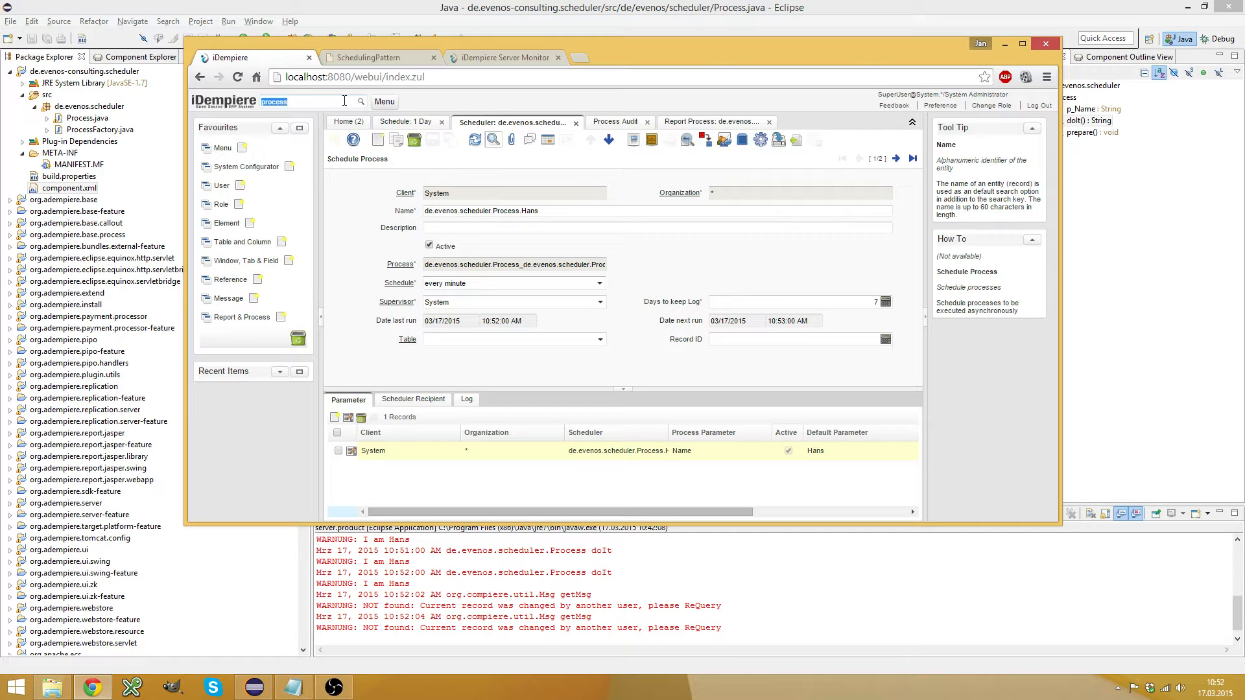
# Review Process.java's doIt return line with the SomeVariable placeholder, then bring iDempiere back
pyautogui.write('sche')
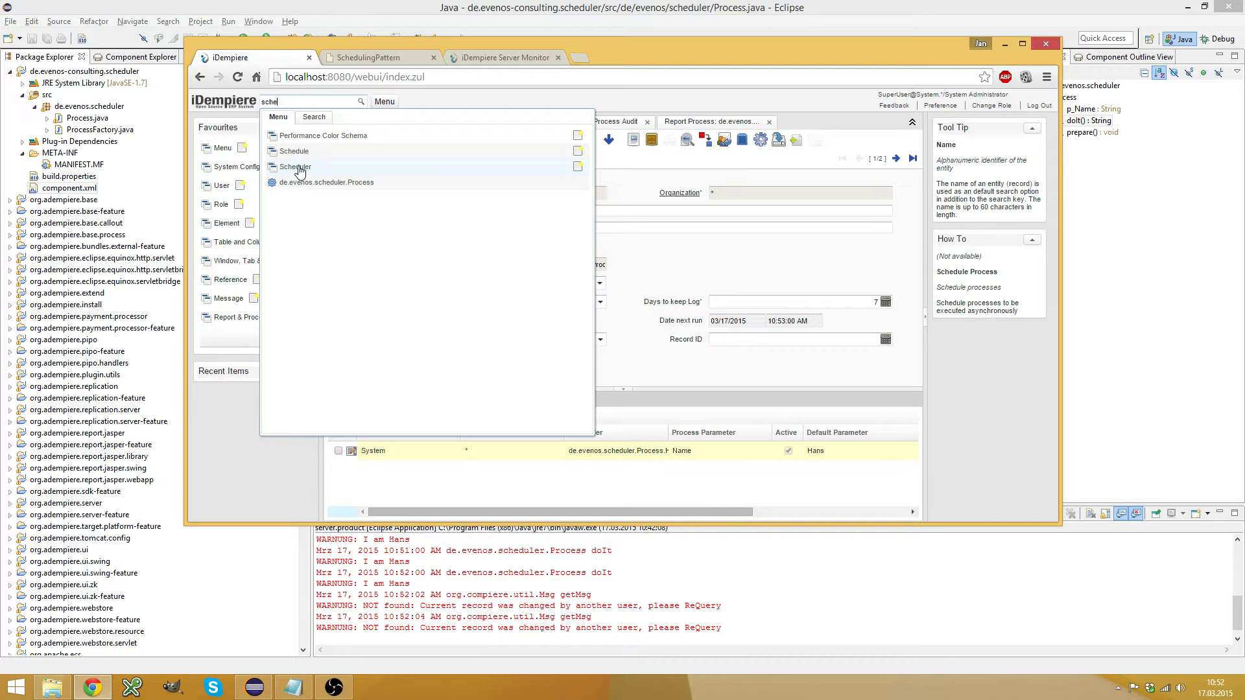
pyautogui.moveTo(316, 151)
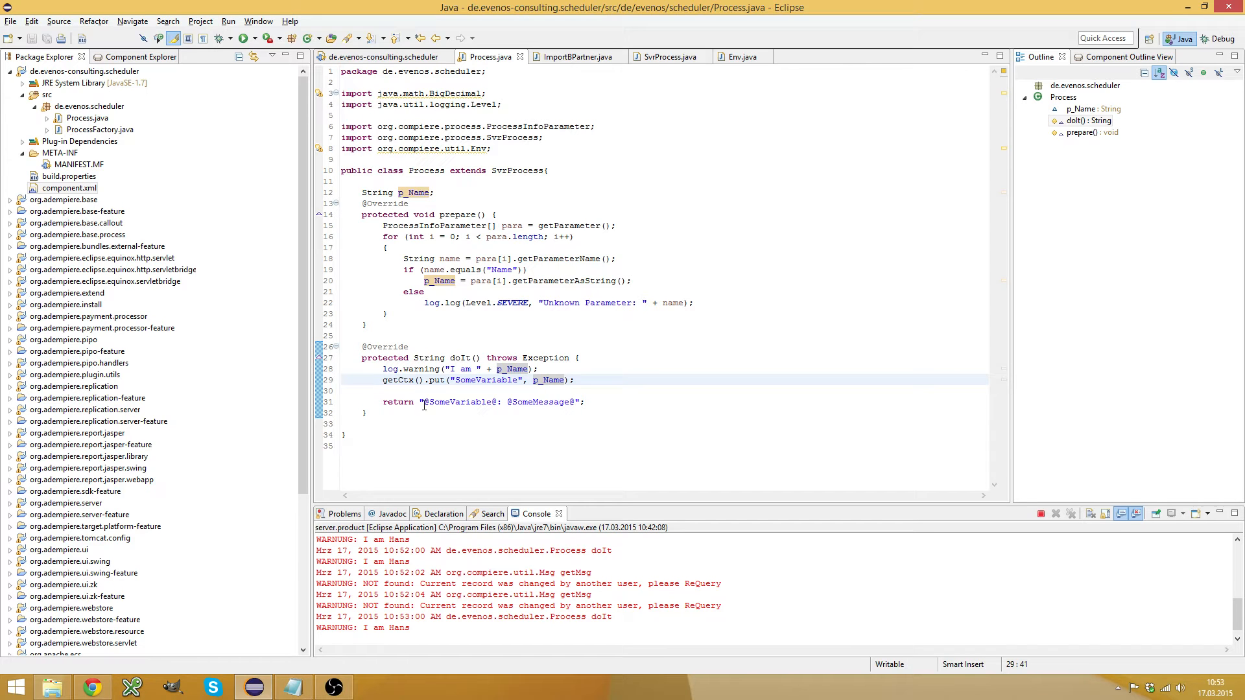
pyautogui.doubleClick(461, 402)
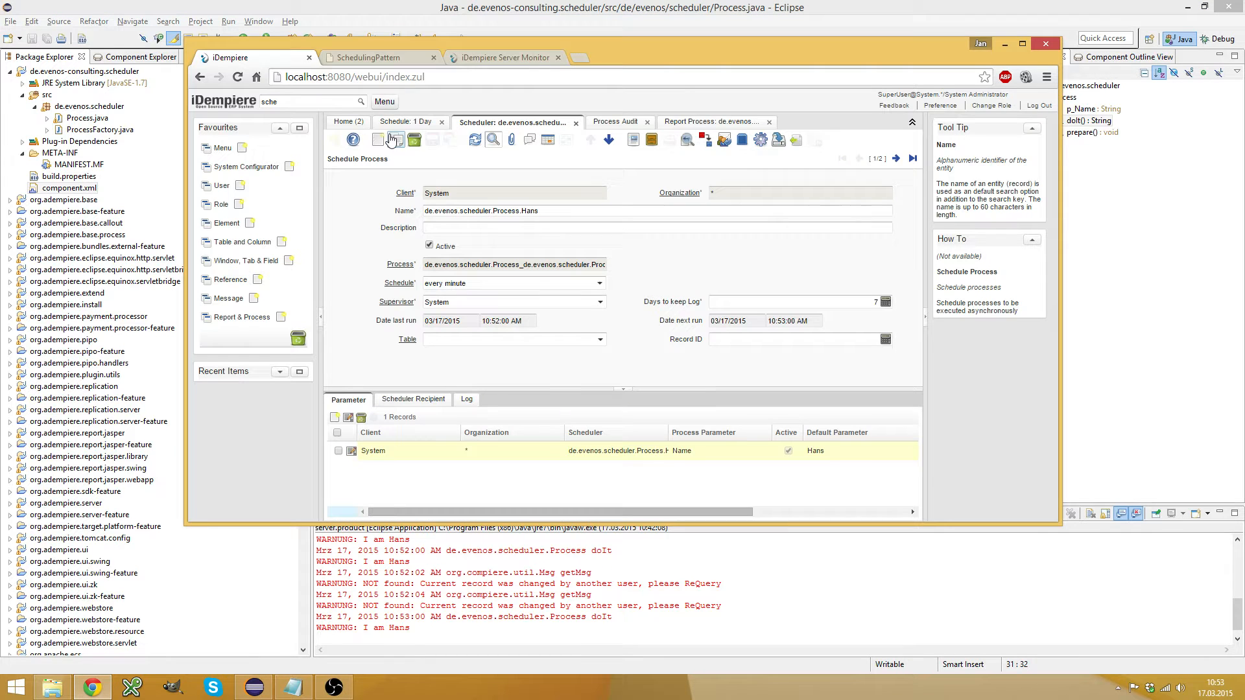
# Run de.evenos.scheduler Process manually from the menu with Name Hans
pyautogui.click(384, 101)
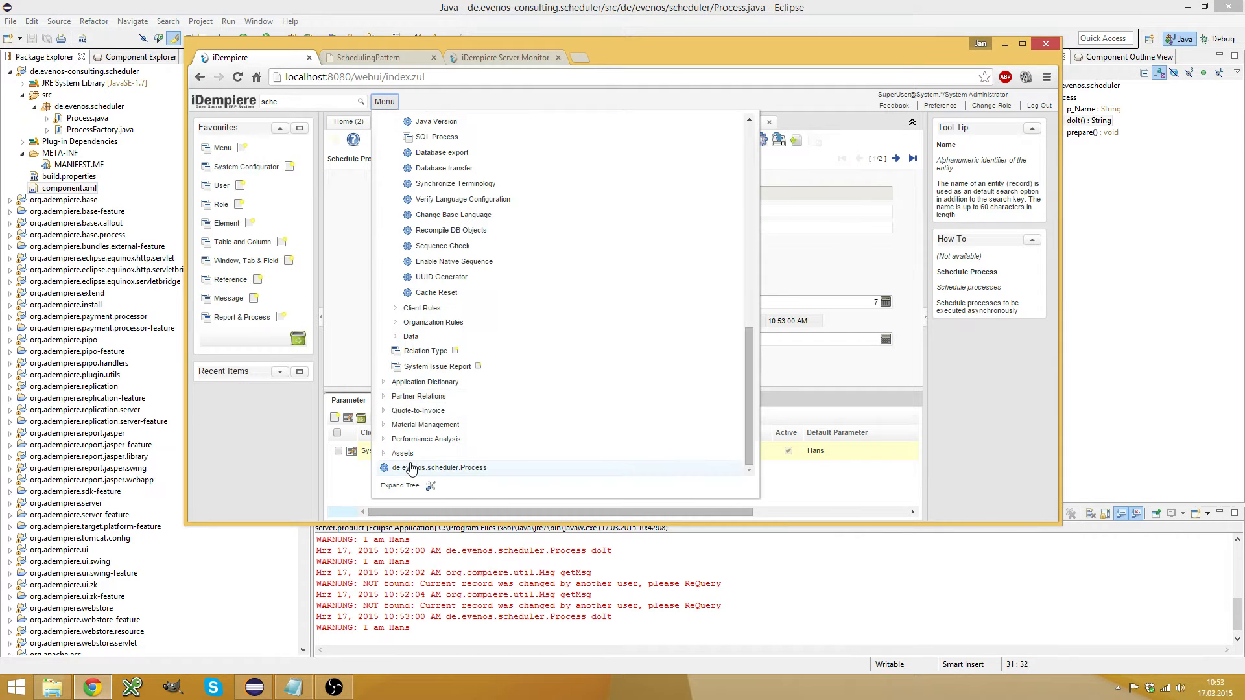
pyautogui.click(437, 467)
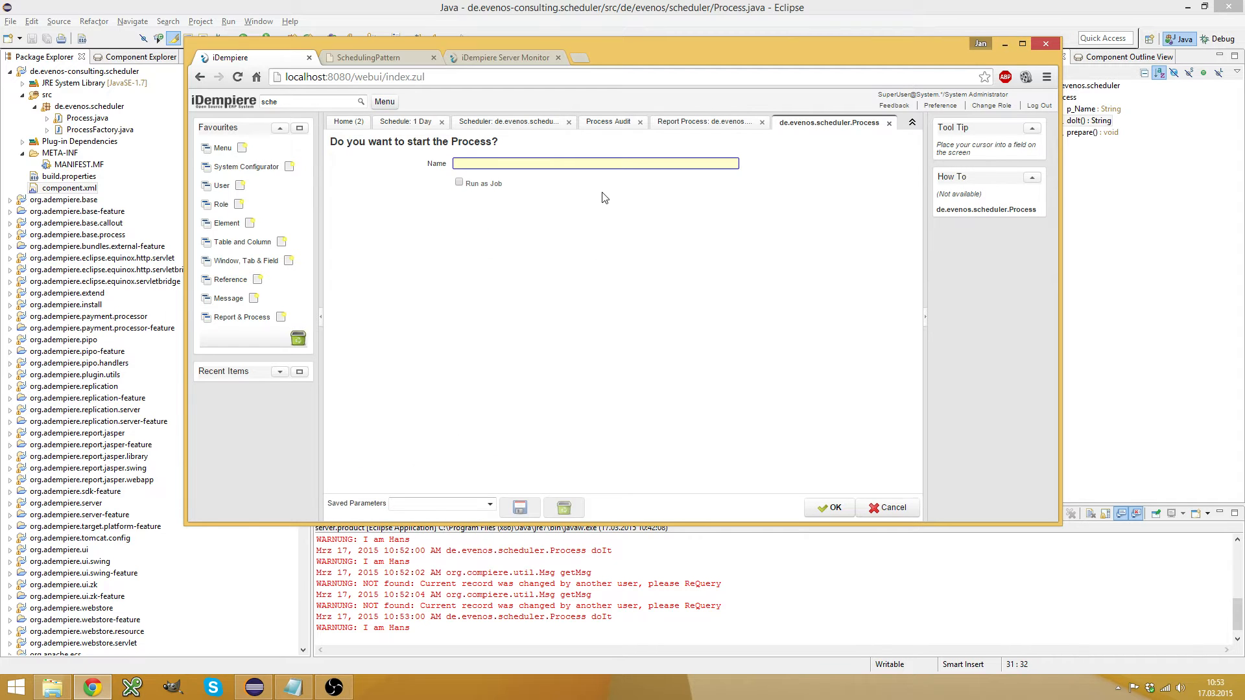
pyautogui.write('Hans')
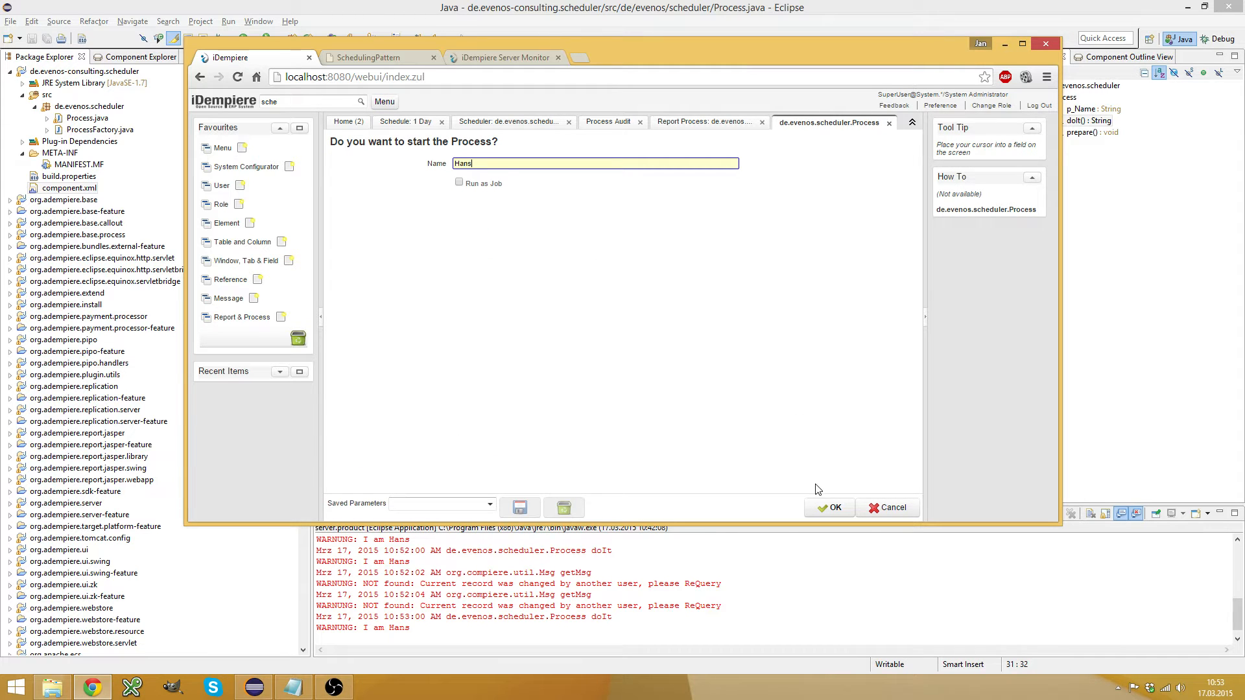
pyautogui.click(829, 507)
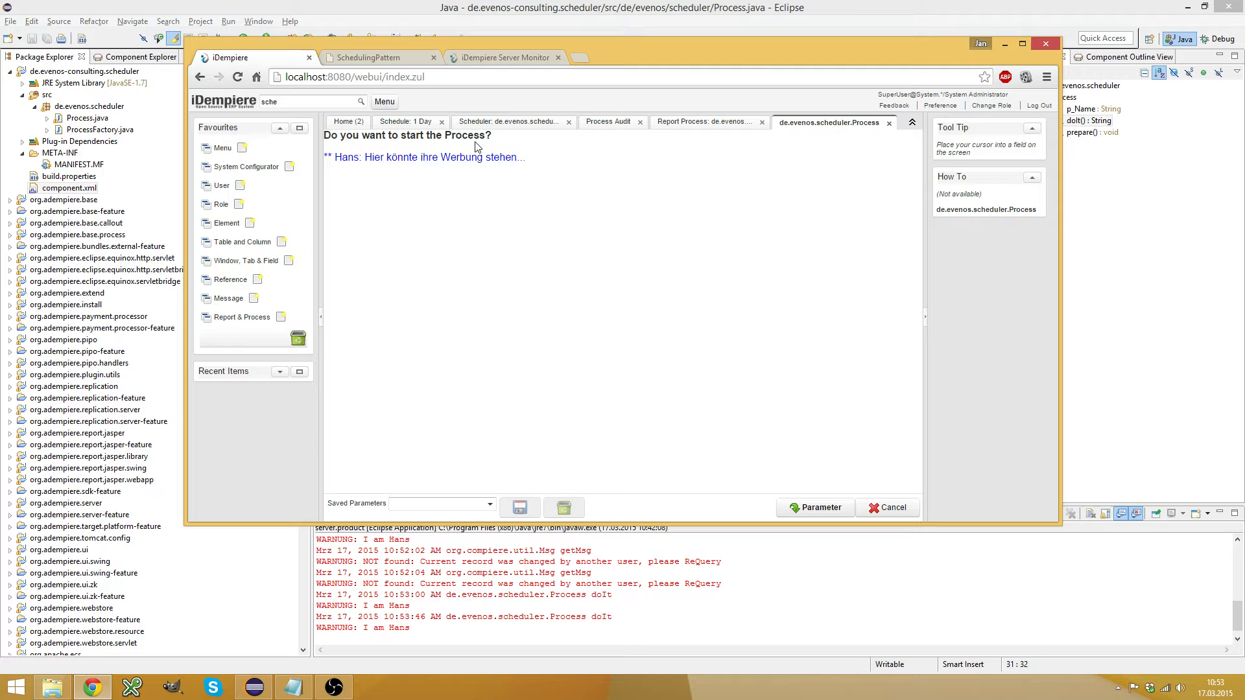
# Highlight the returned Hans advertising message and go to the Message records
pyautogui.doubleClick(345, 157)
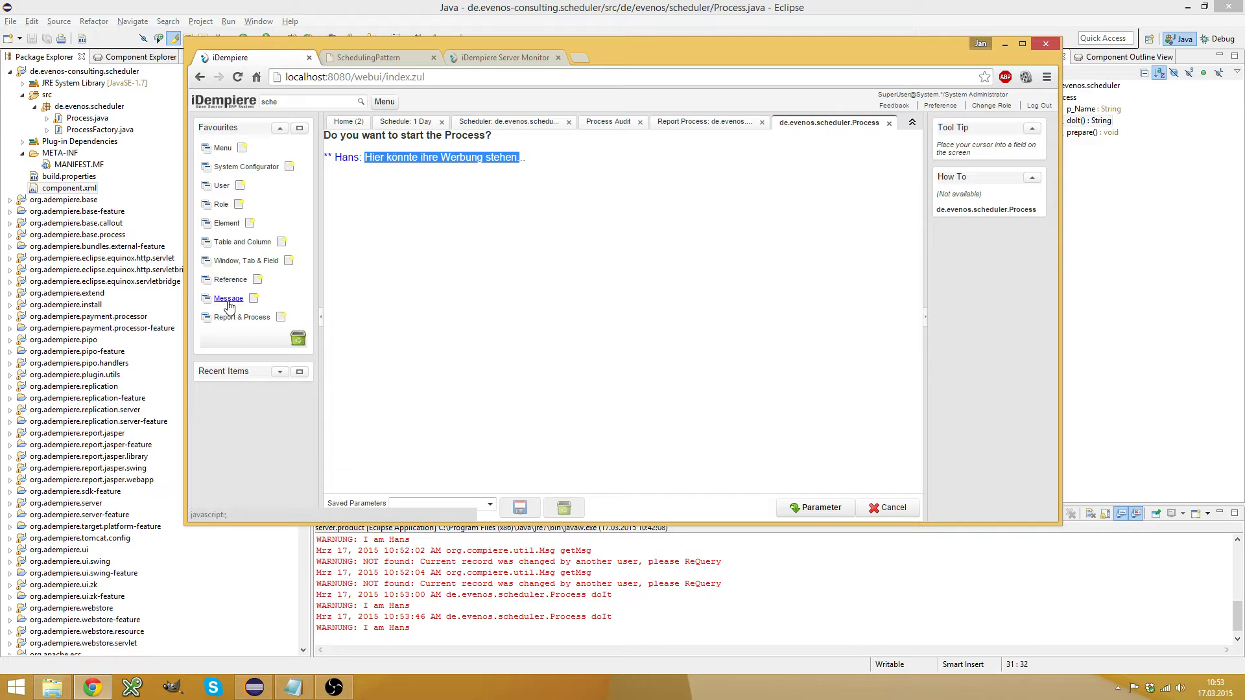
pyautogui.click(228, 299)
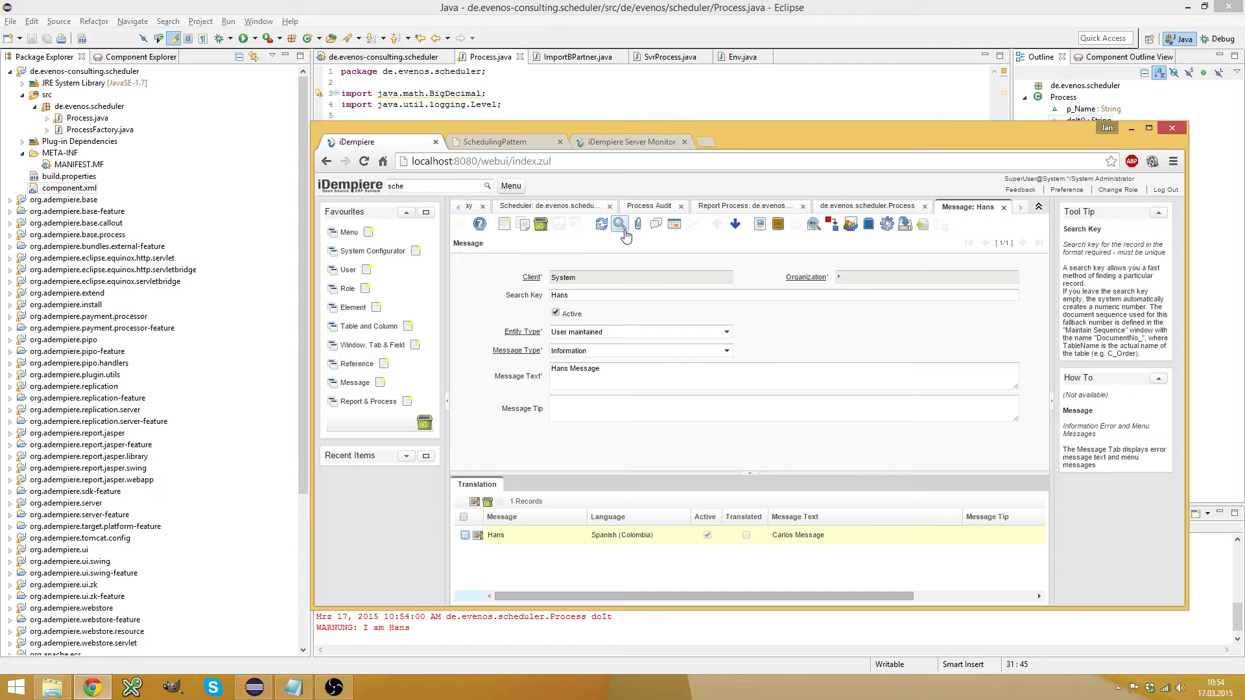
# Look up the SomeMessage record and inspect its text 'Hier könnte ihre Werbung stehen...'
pyautogui.click(620, 223)
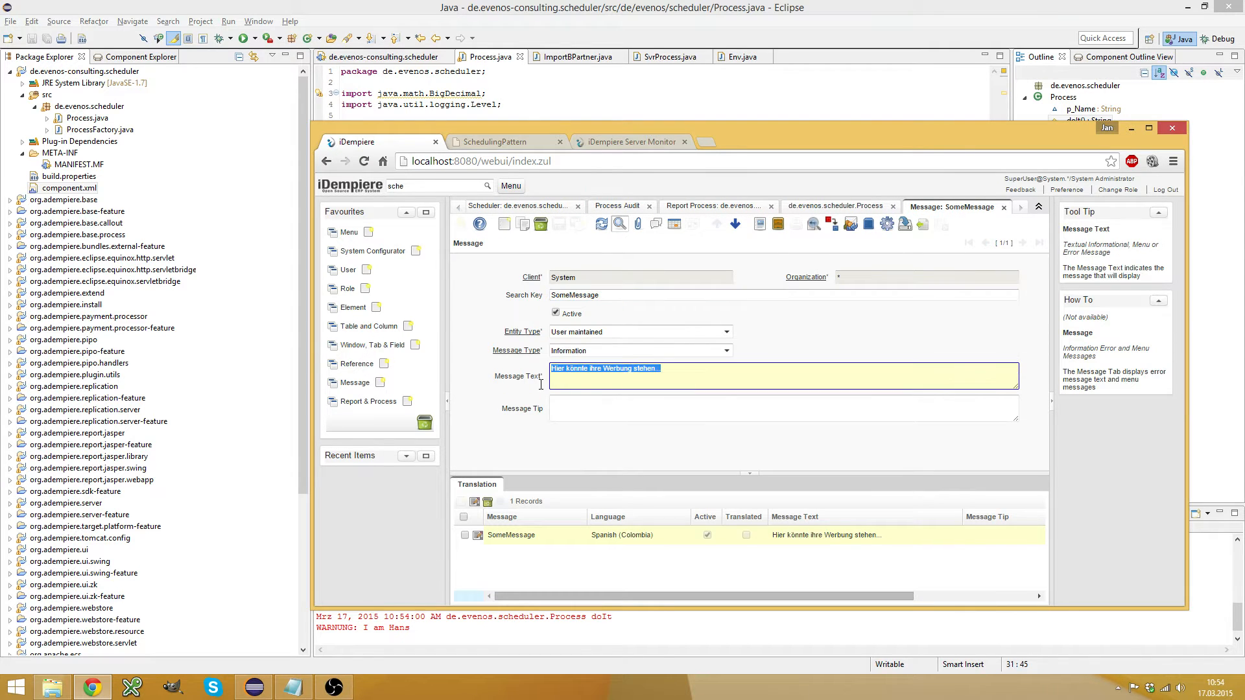
pyautogui.moveTo(688, 370)
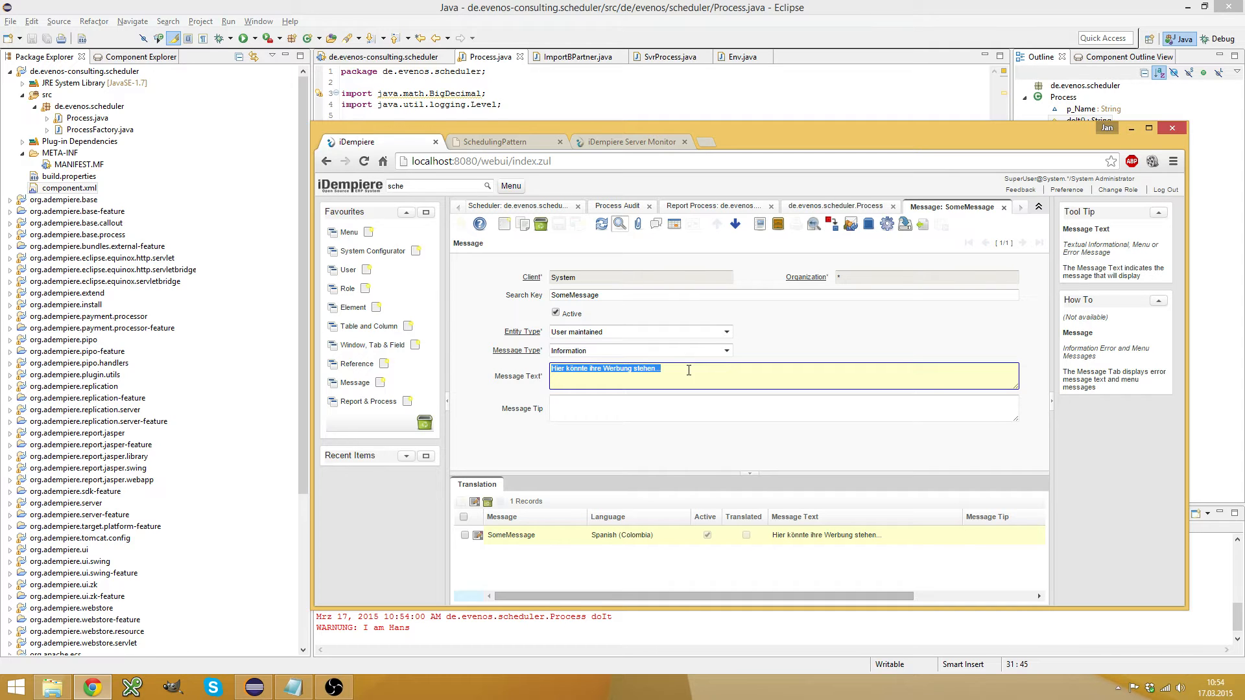
pyautogui.click(603, 294)
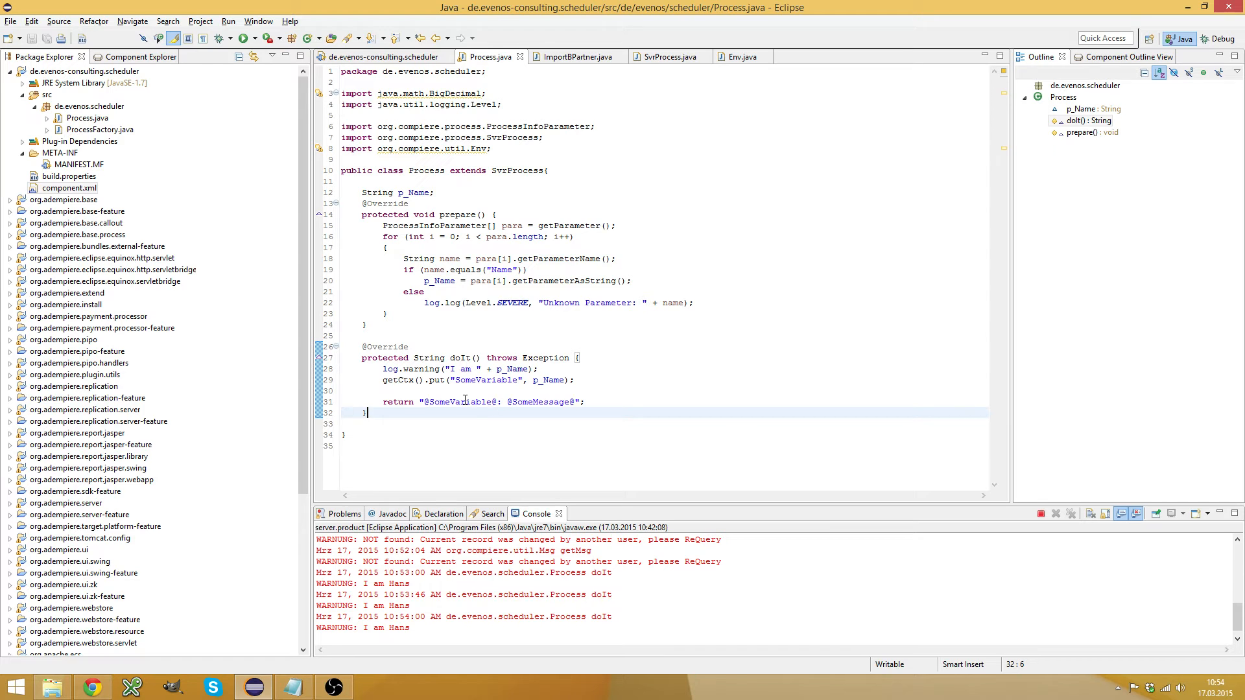
# Select SomeVariable in the put call and try a '@#Date@' placeholder in Process.java
pyautogui.click(467, 401)
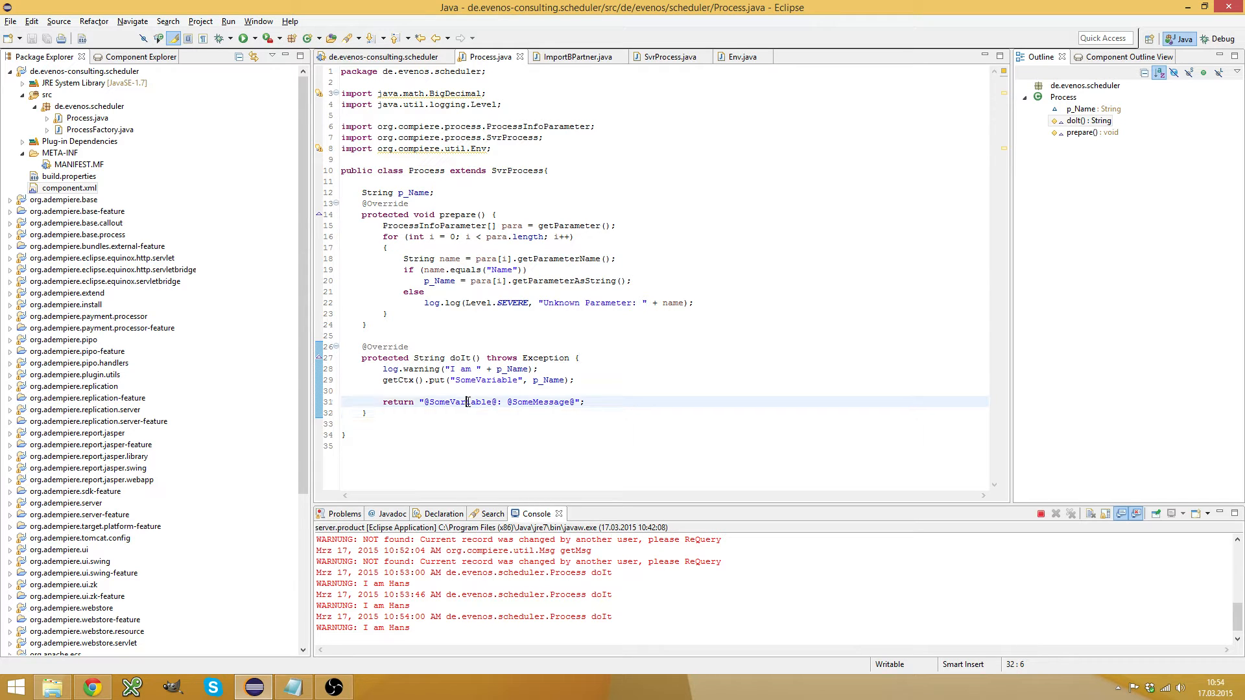
pyautogui.doubleClick(485, 380)
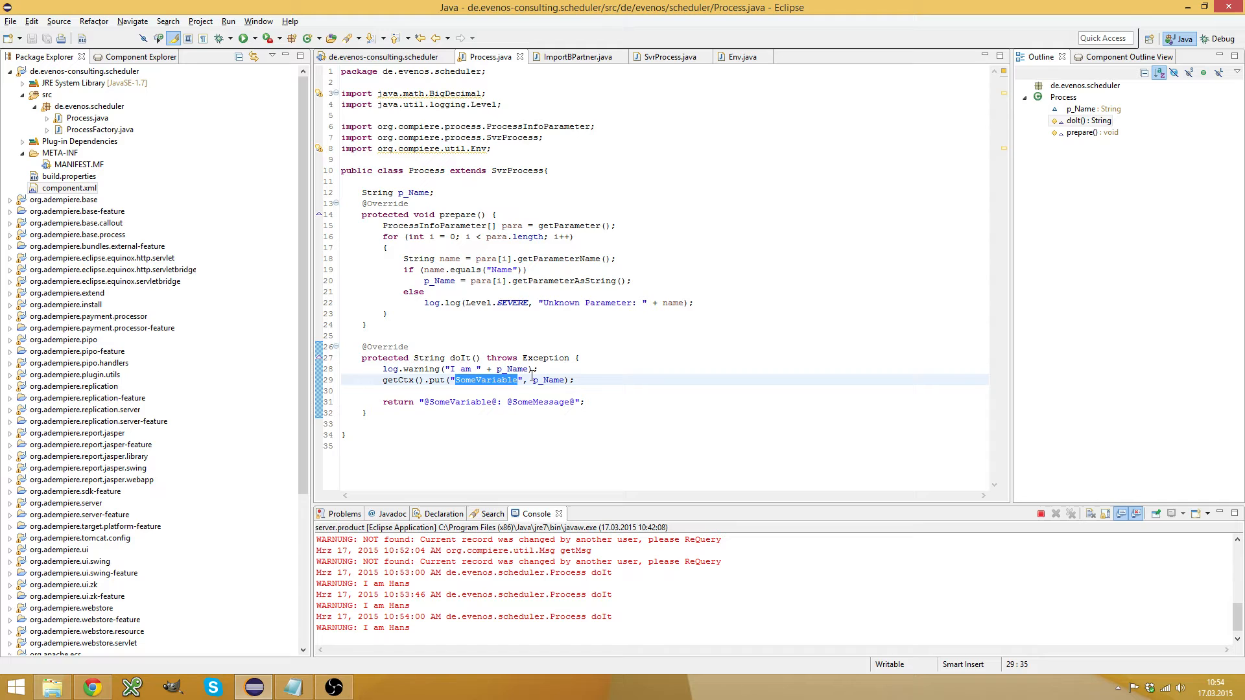
pyautogui.moveTo(431, 385)
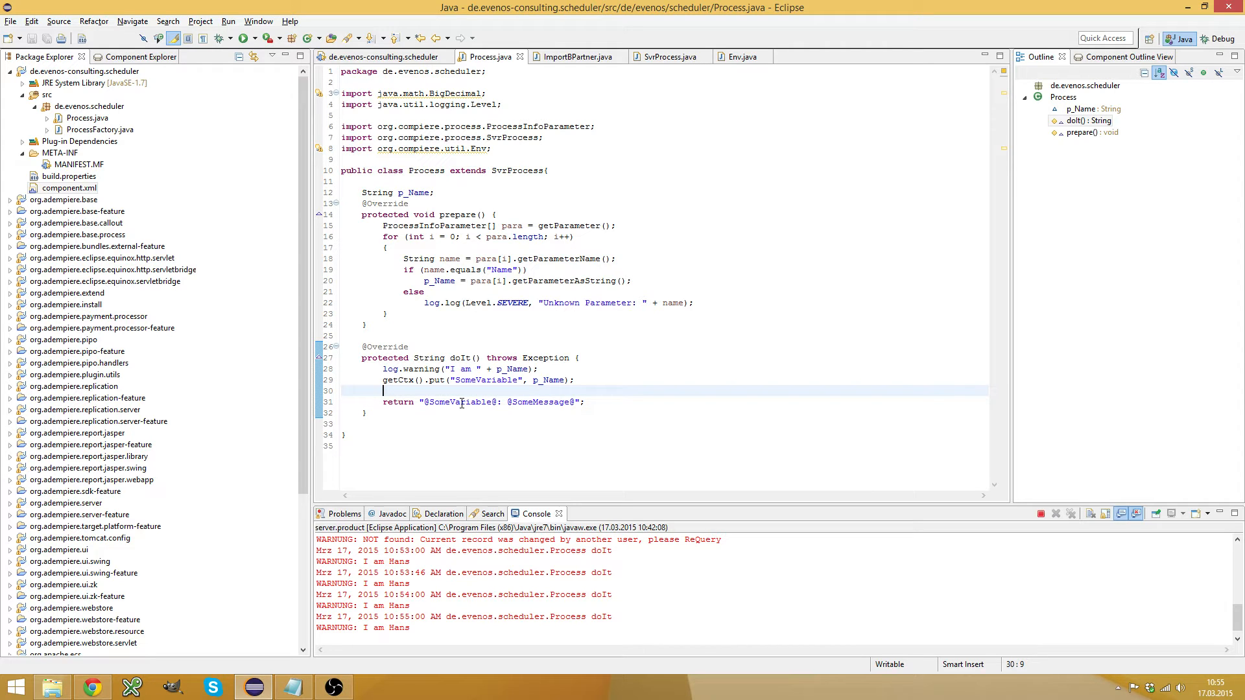
pyautogui.write('@#')
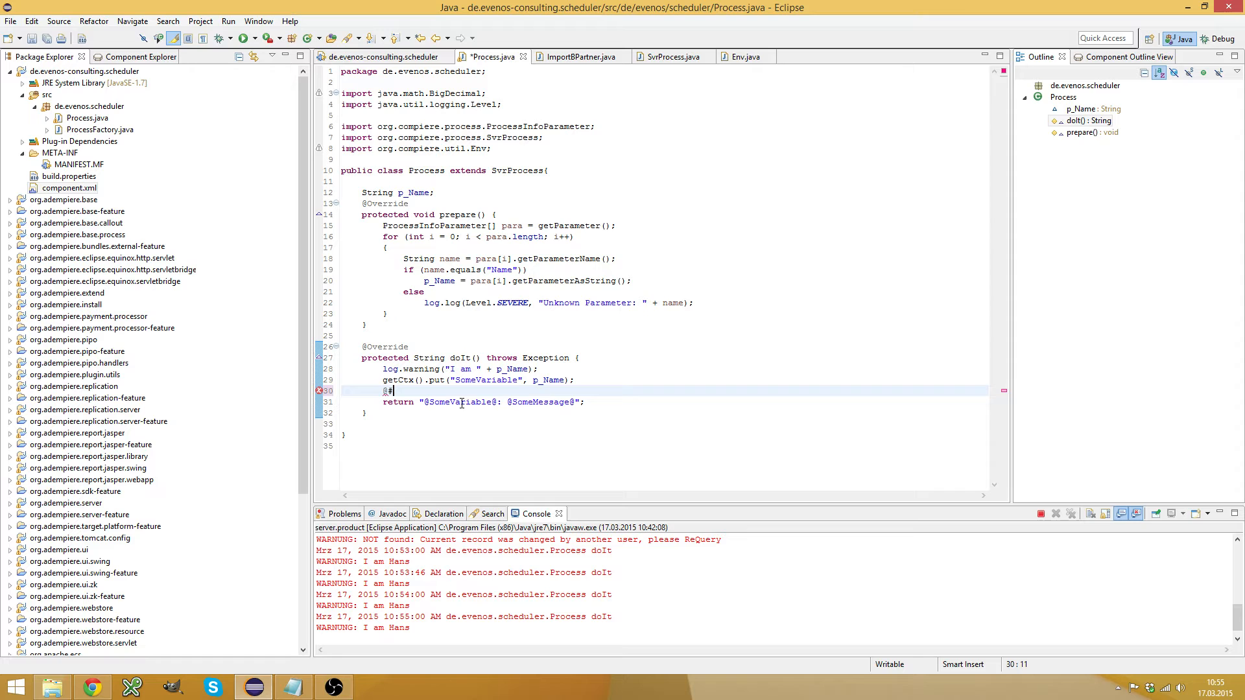
pyautogui.write('Date@')
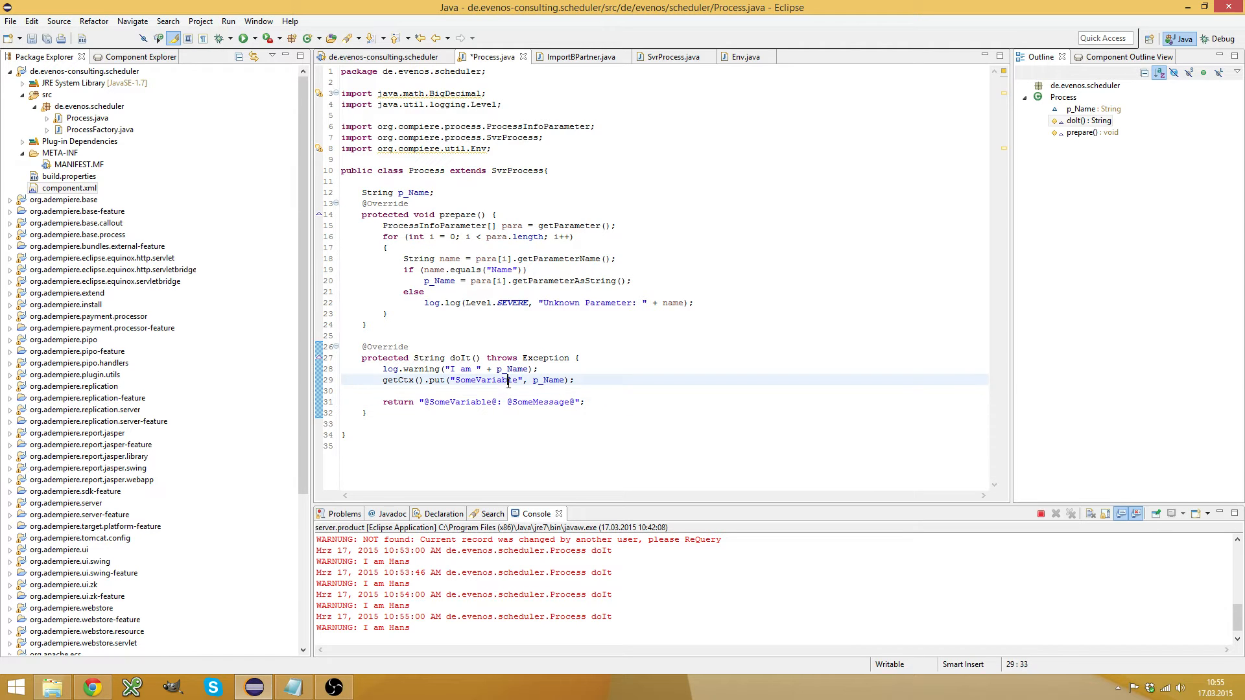
pyautogui.moveTo(533, 401)
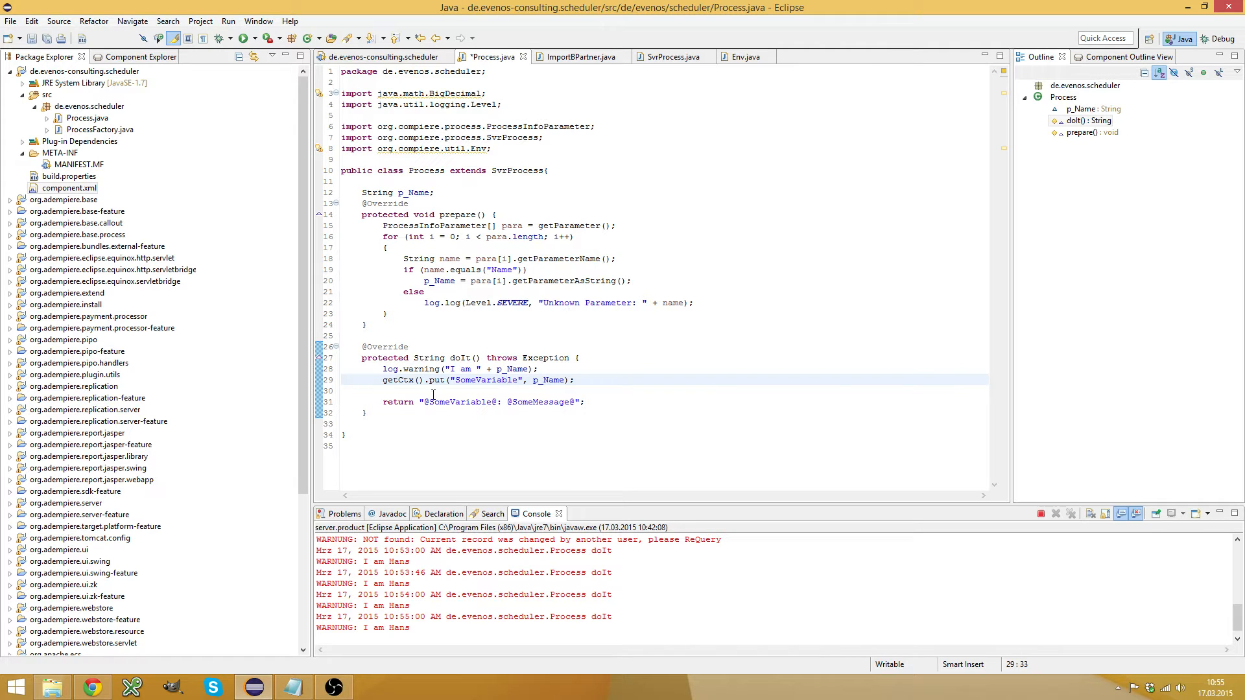
# Highlight the minute of the latest doIt console log and switch back to iDempiere
pyautogui.moveTo(366, 606); pyautogui.dragTo(410, 628)
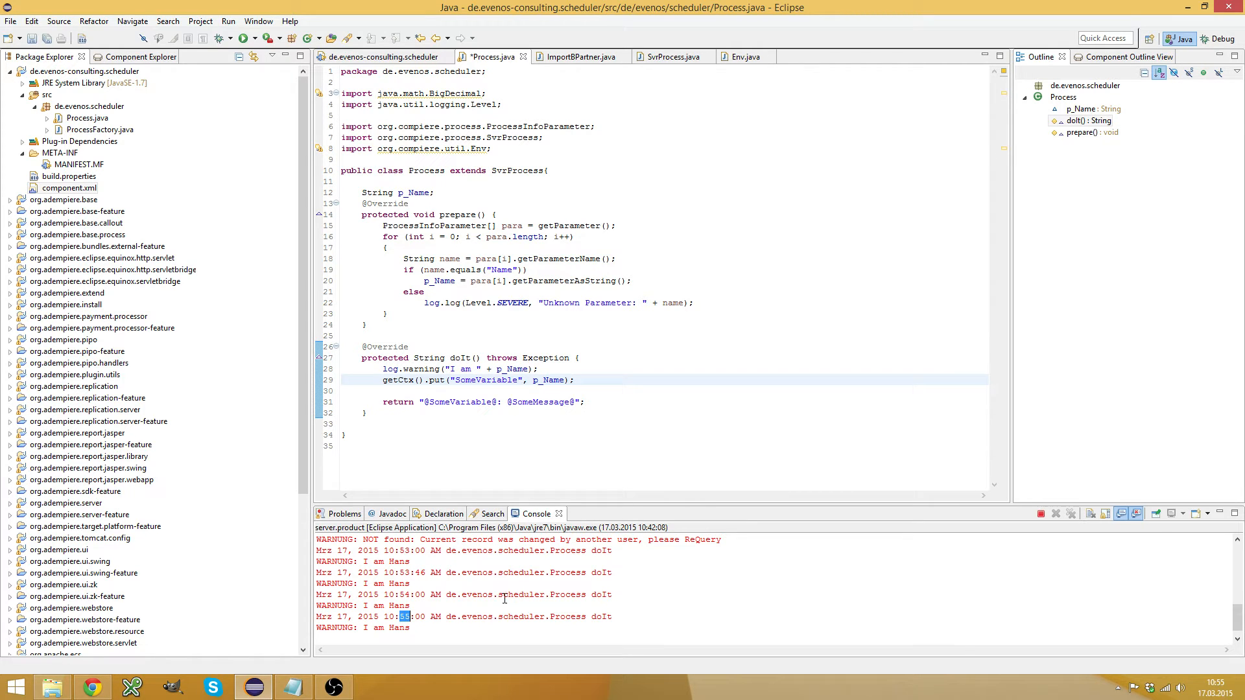
pyautogui.press('alt+tab')
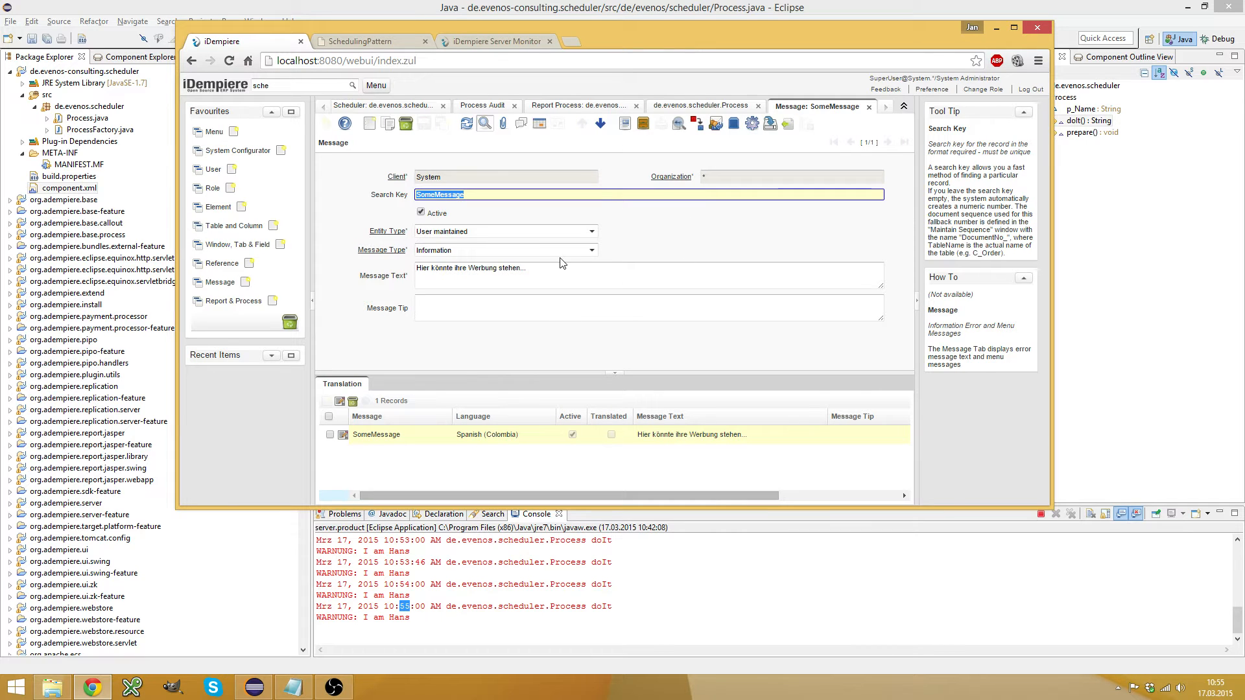
# Return to the Hans scheduler record and check its Name parameter defaulting to Hans
pyautogui.click(386, 105)
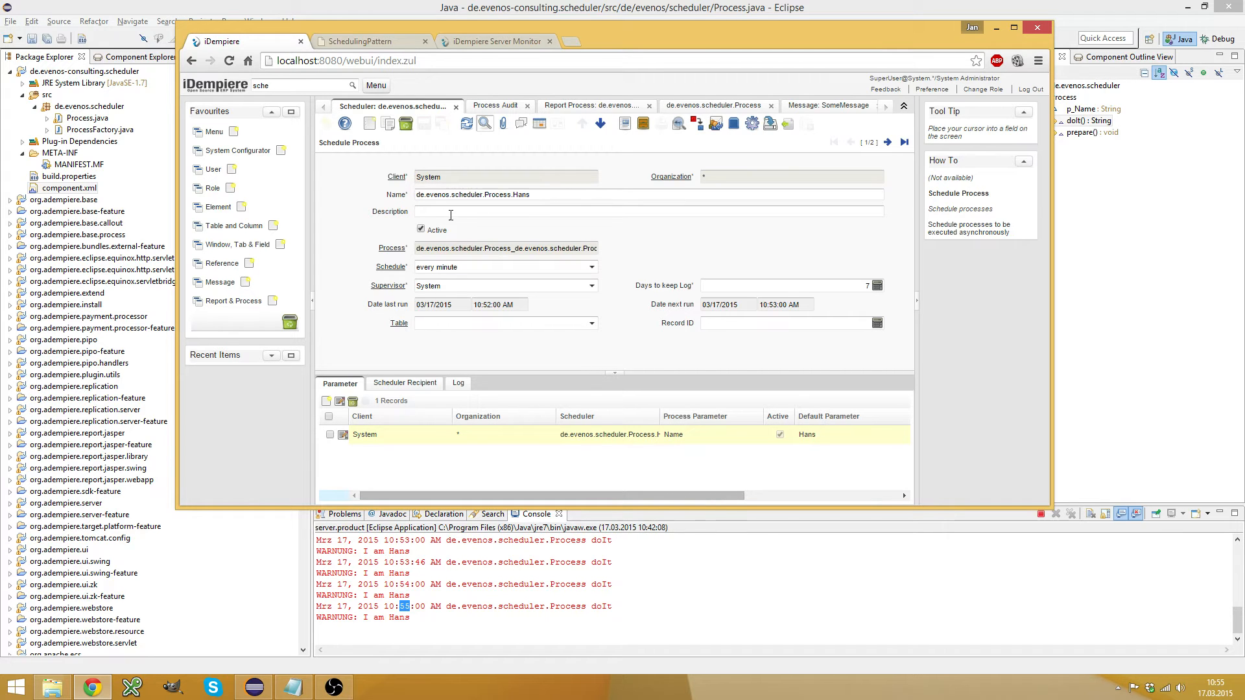
pyautogui.click(506, 195)
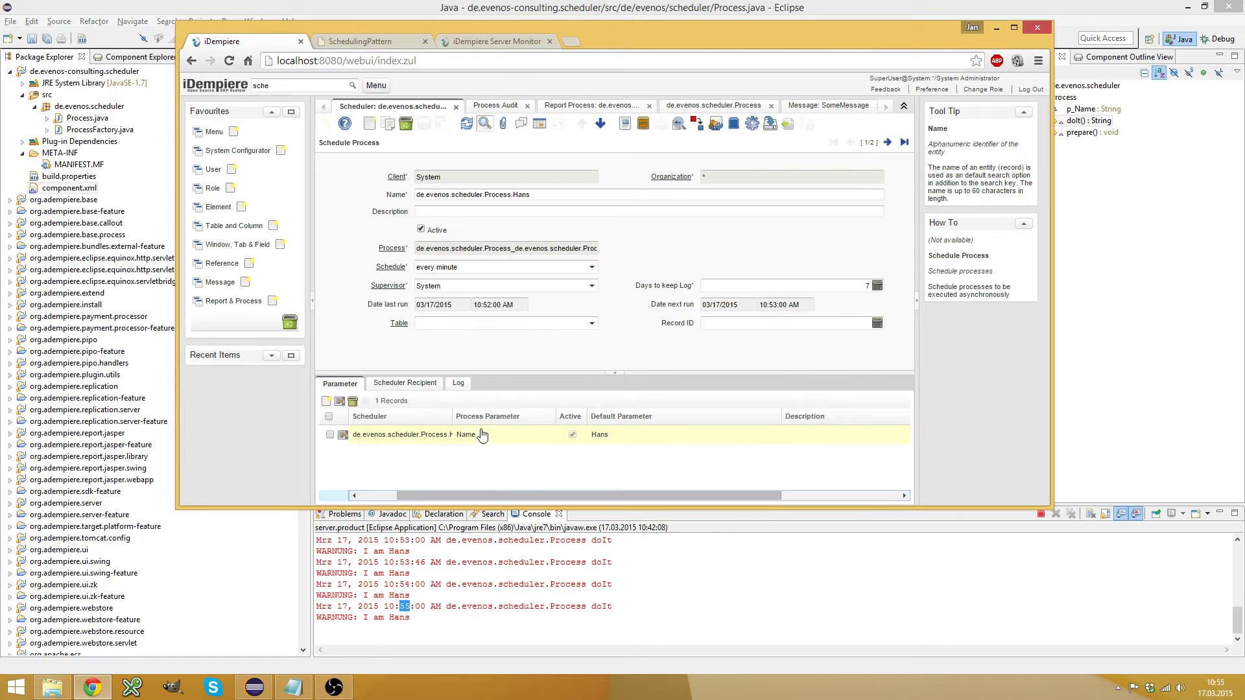
pyautogui.moveTo(472, 154)
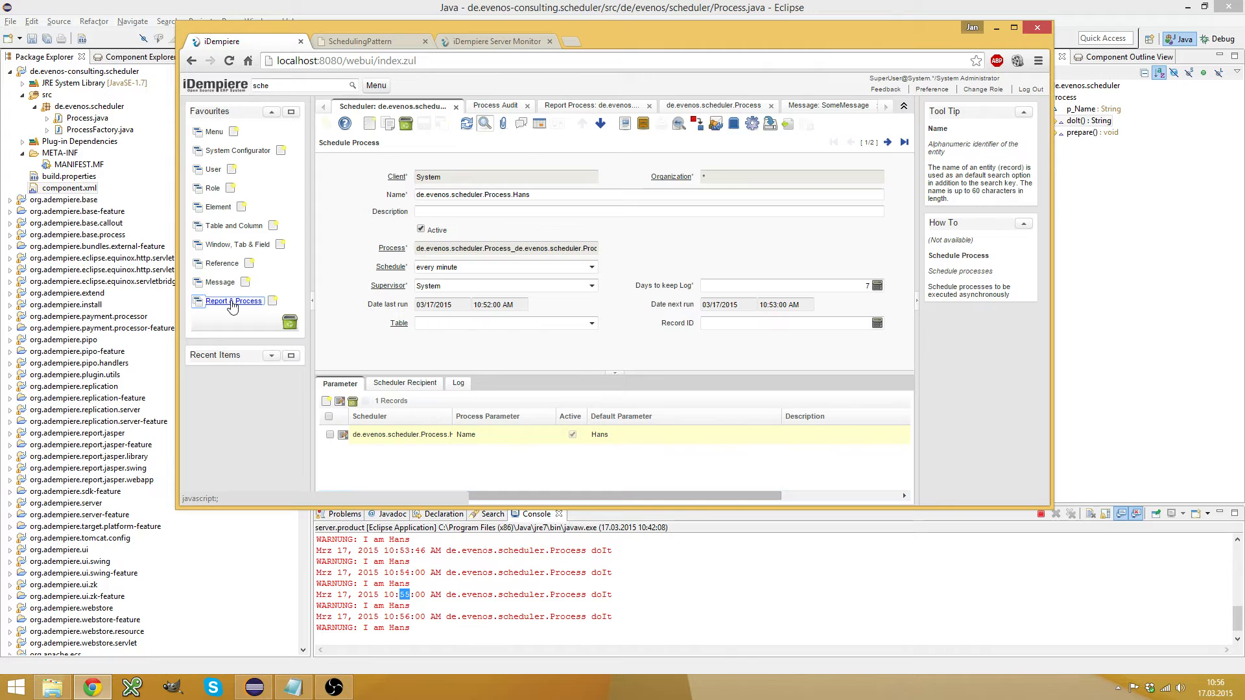
# View the de.evenos.scheduler.Process Report & Process definition, a server process with one Name parameter
pyautogui.click(232, 300)
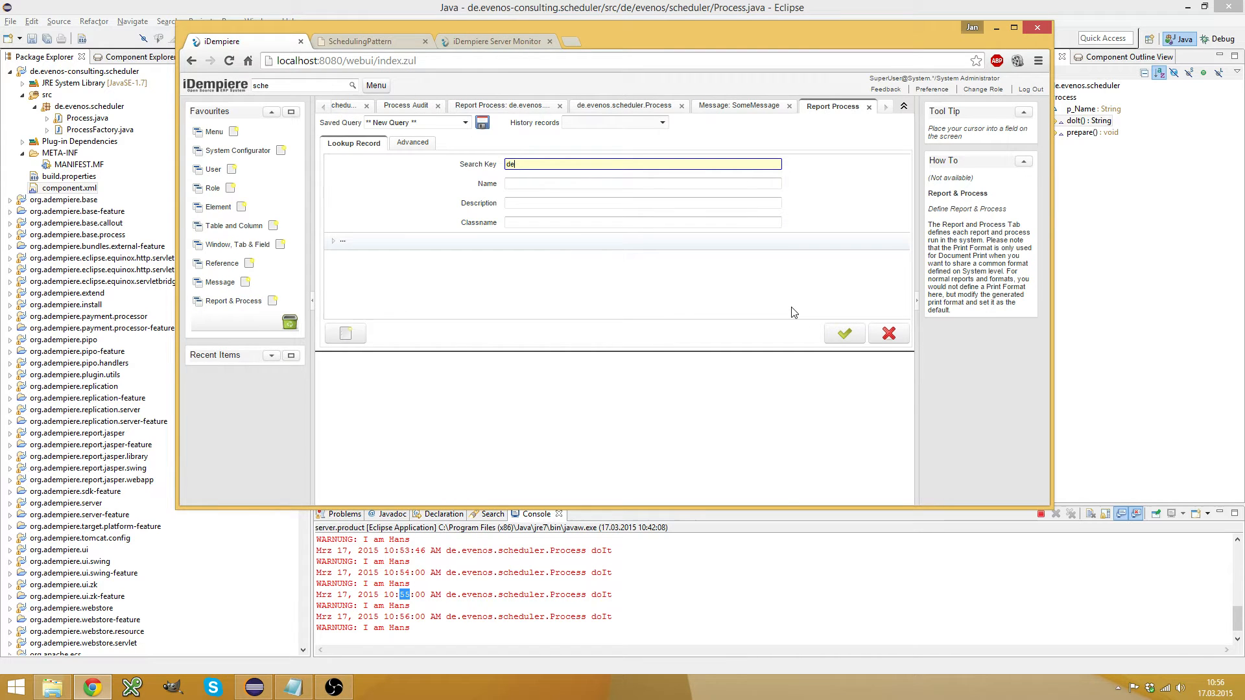
pyautogui.click(843, 334)
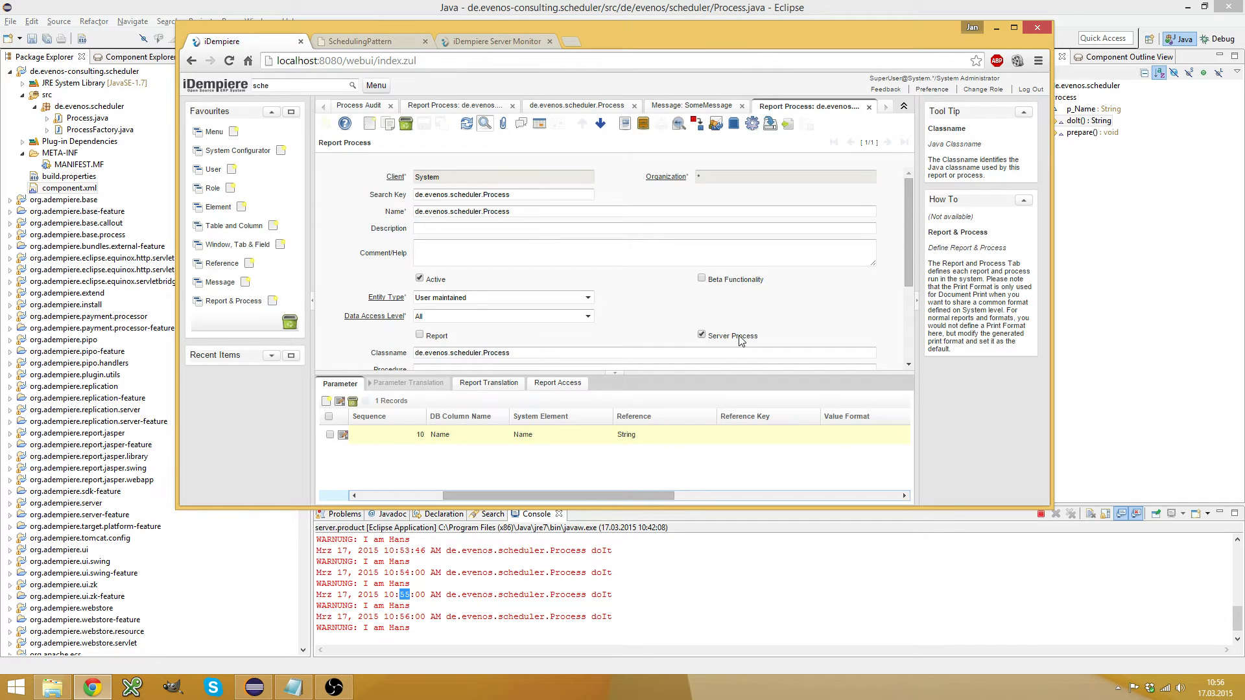
pyautogui.moveTo(712, 337)
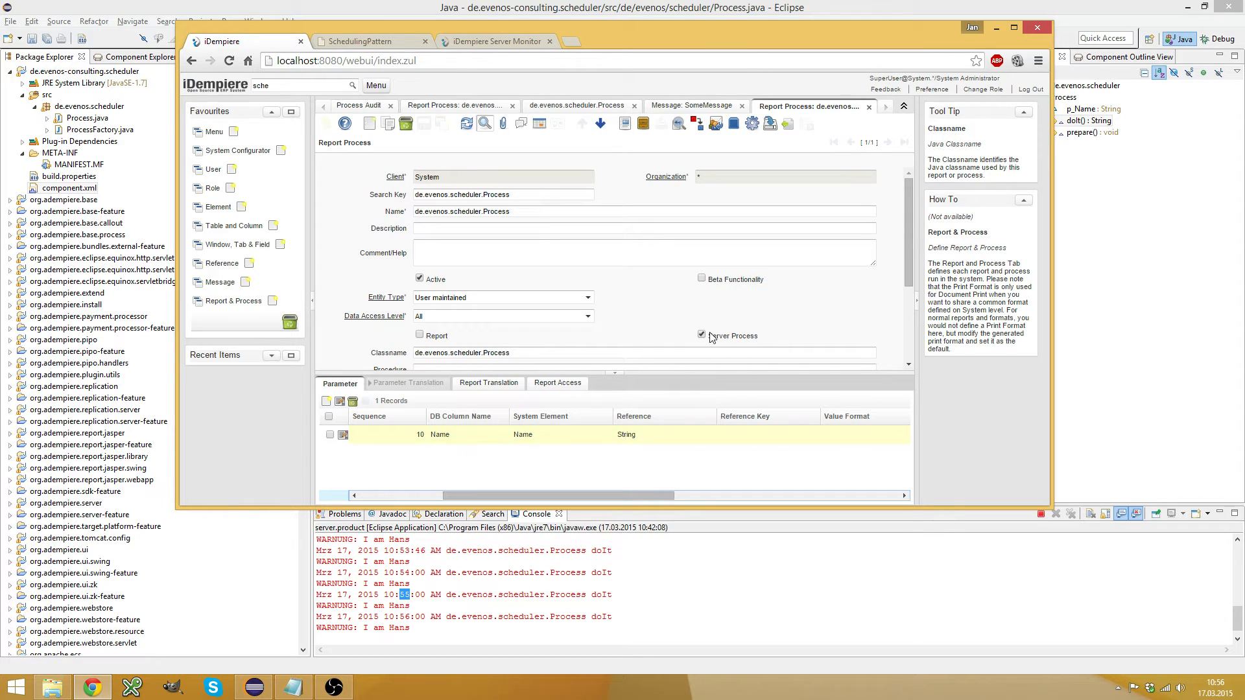
pyautogui.moveTo(724, 339)
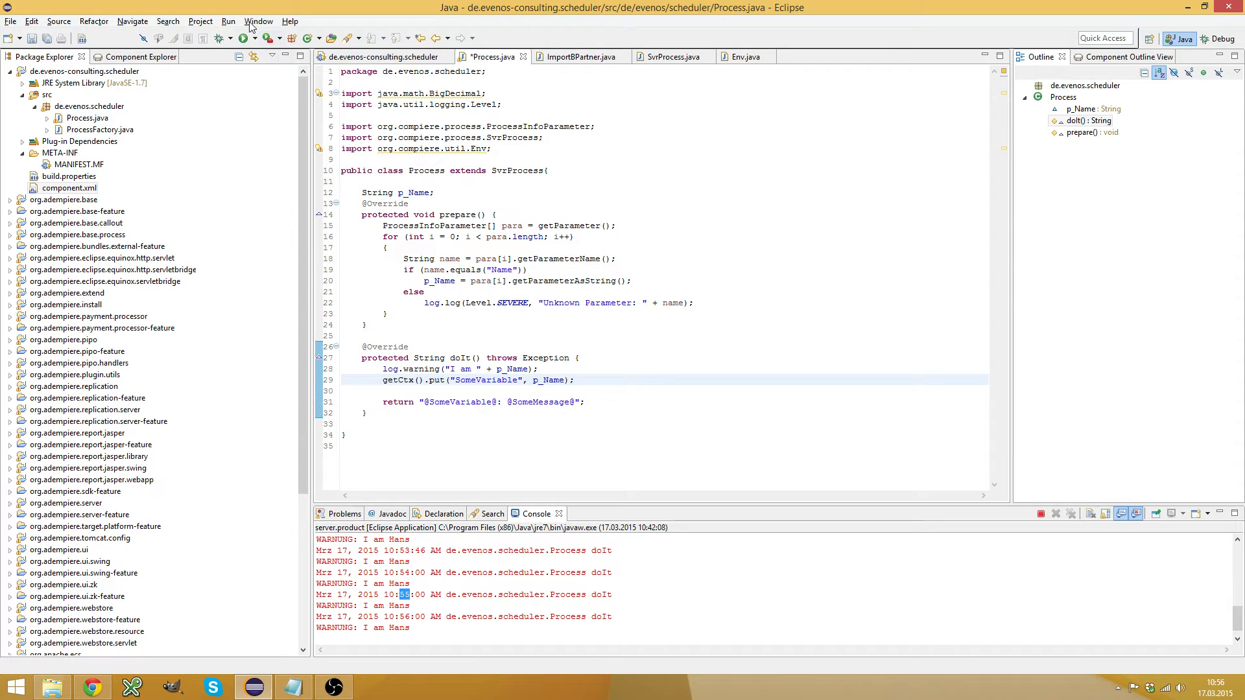
# Launch swingclient.product and log in as SuperUser with the tested connection and System client defaults
pyautogui.click(247, 38)
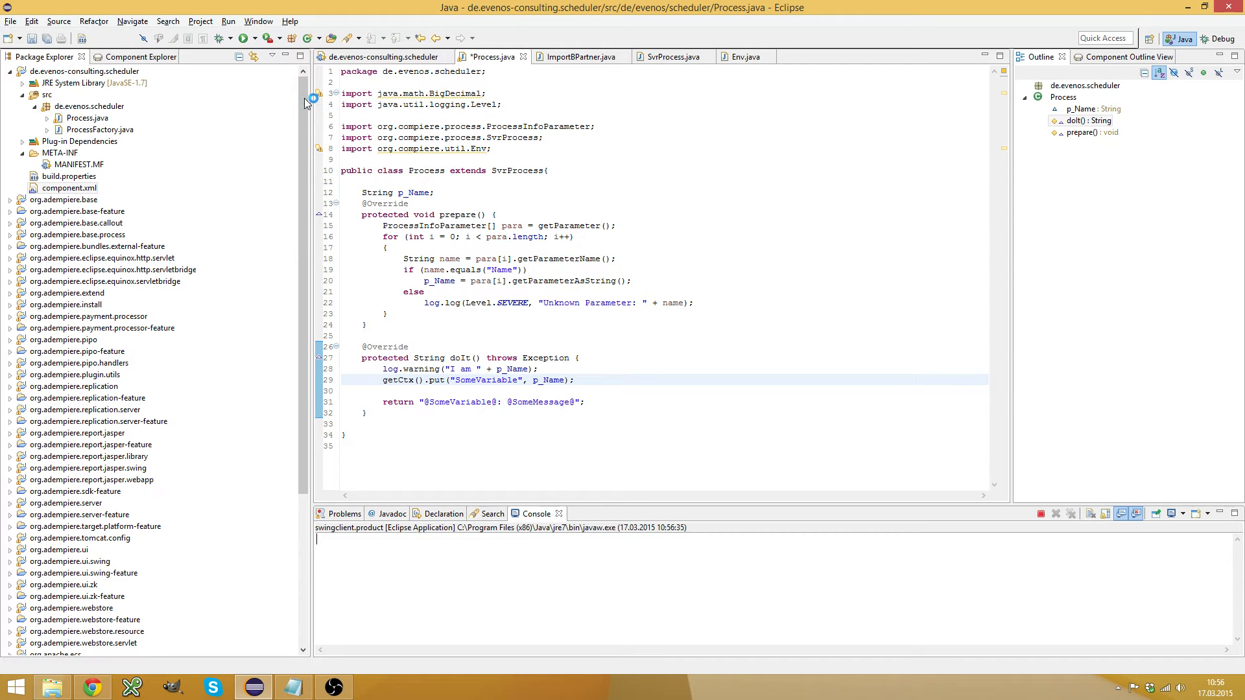
pyautogui.click(242, 38)
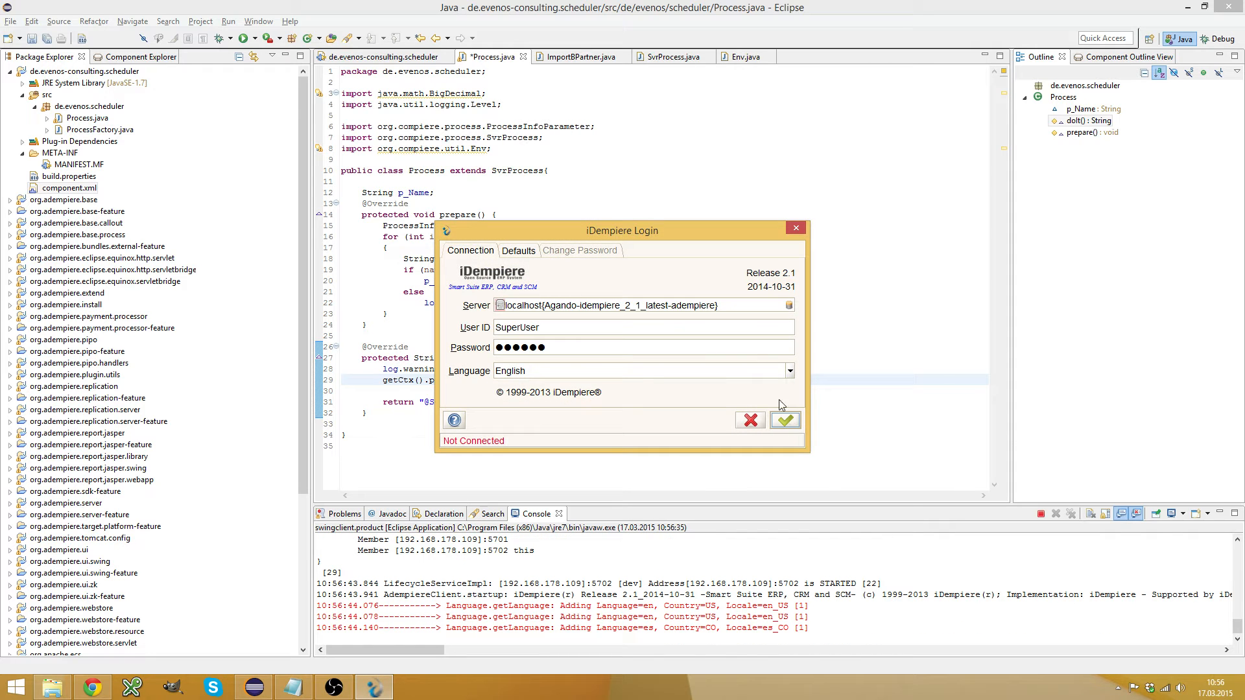
pyautogui.click(788, 304)
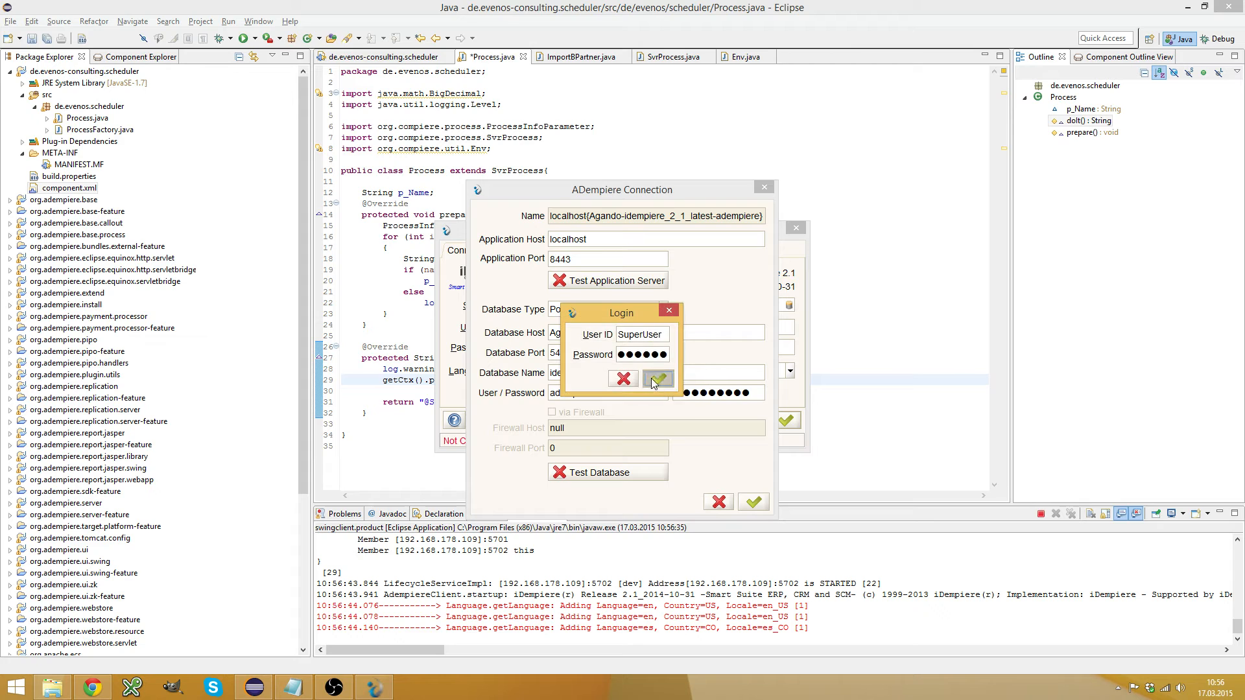
pyautogui.click(658, 378)
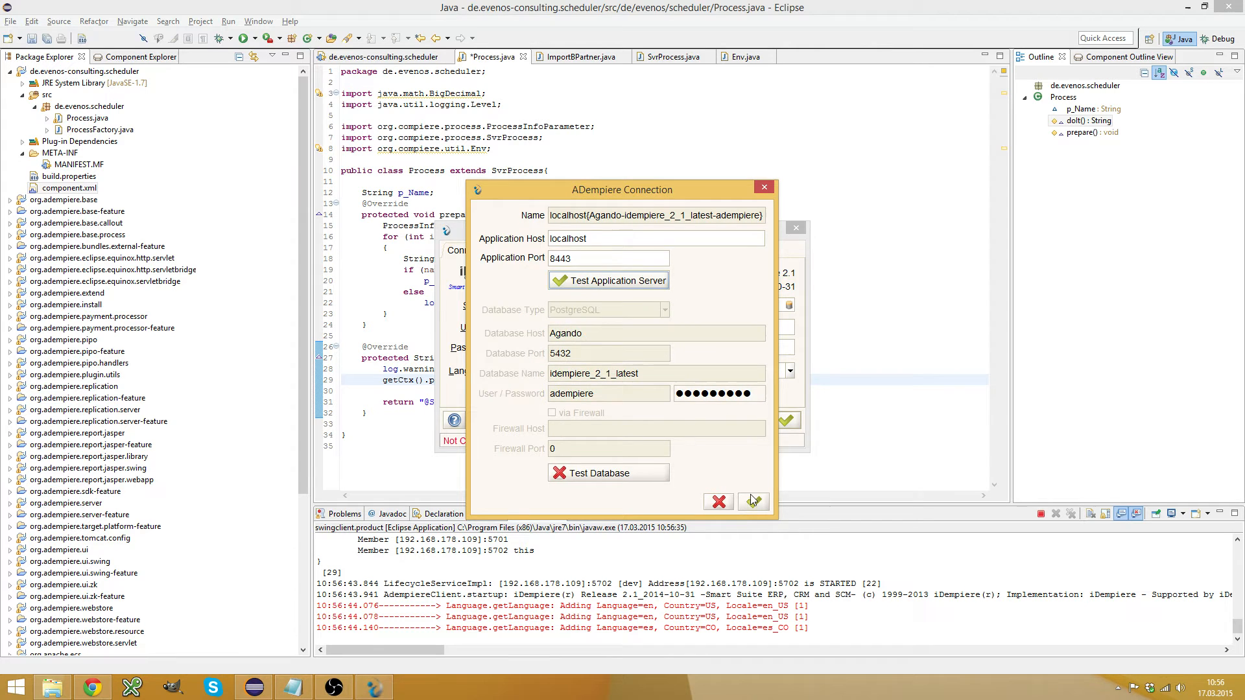
pyautogui.click(752, 501)
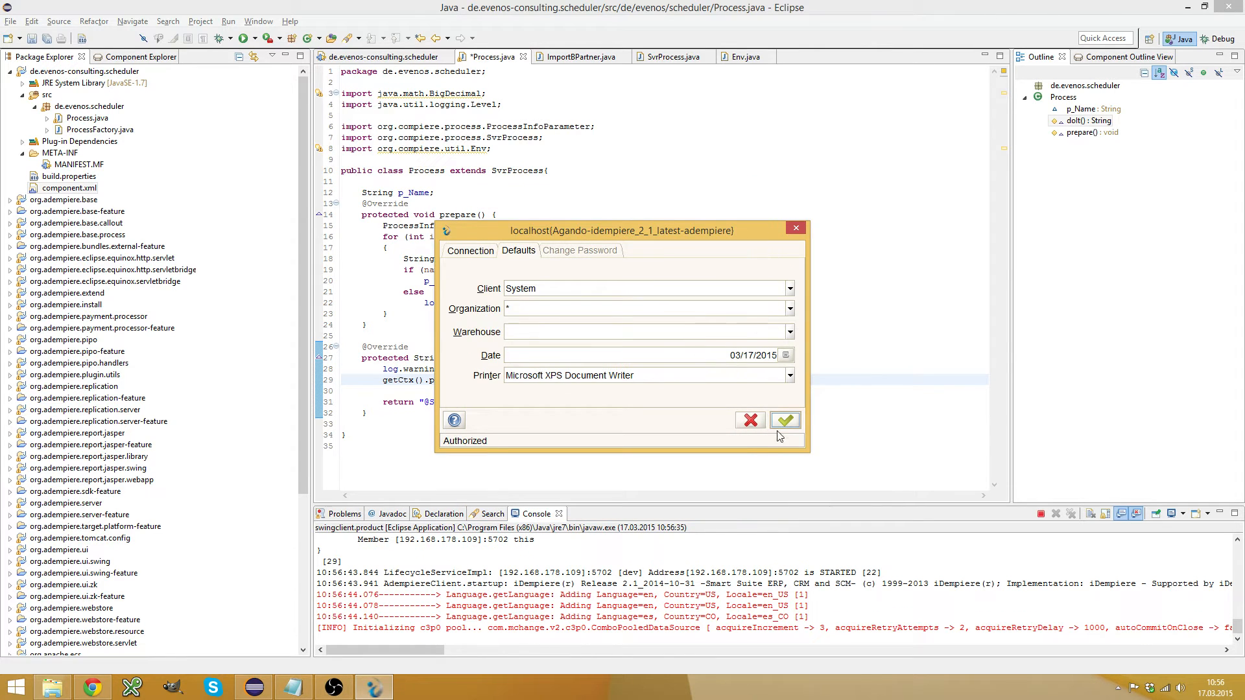
pyautogui.click(784, 419)
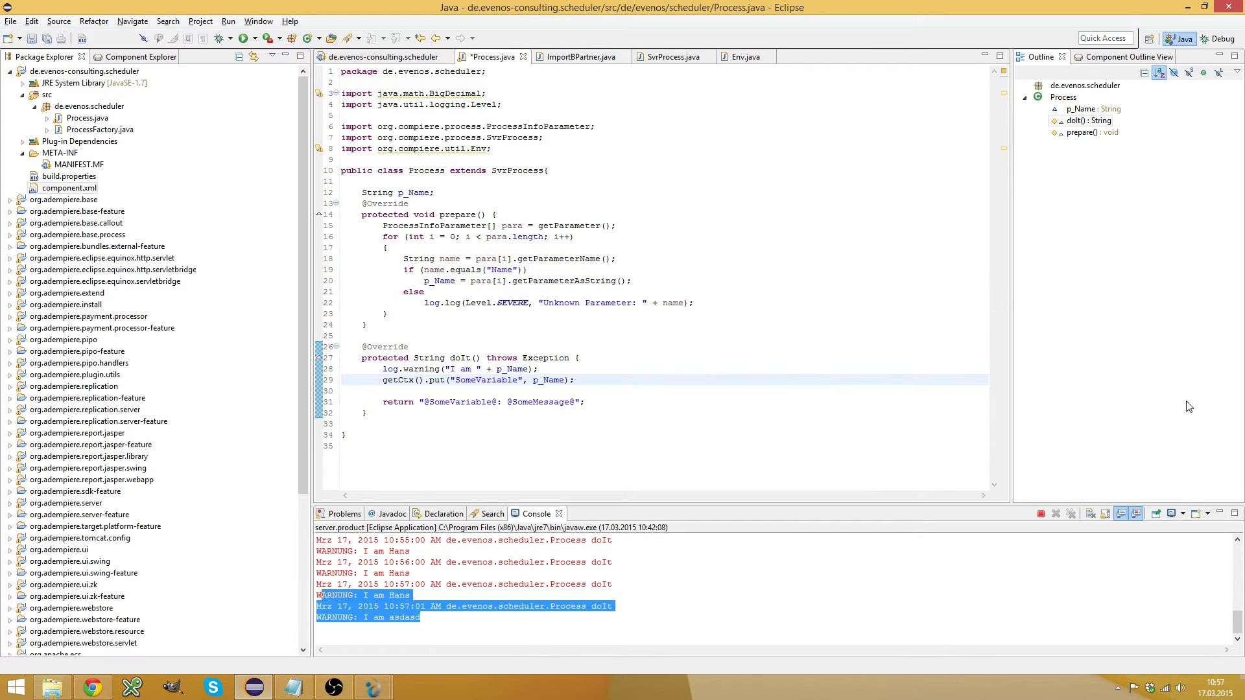
# Switch the Console view to the server.product output showing the scheduled doIt runs
pyautogui.click(1179, 513)
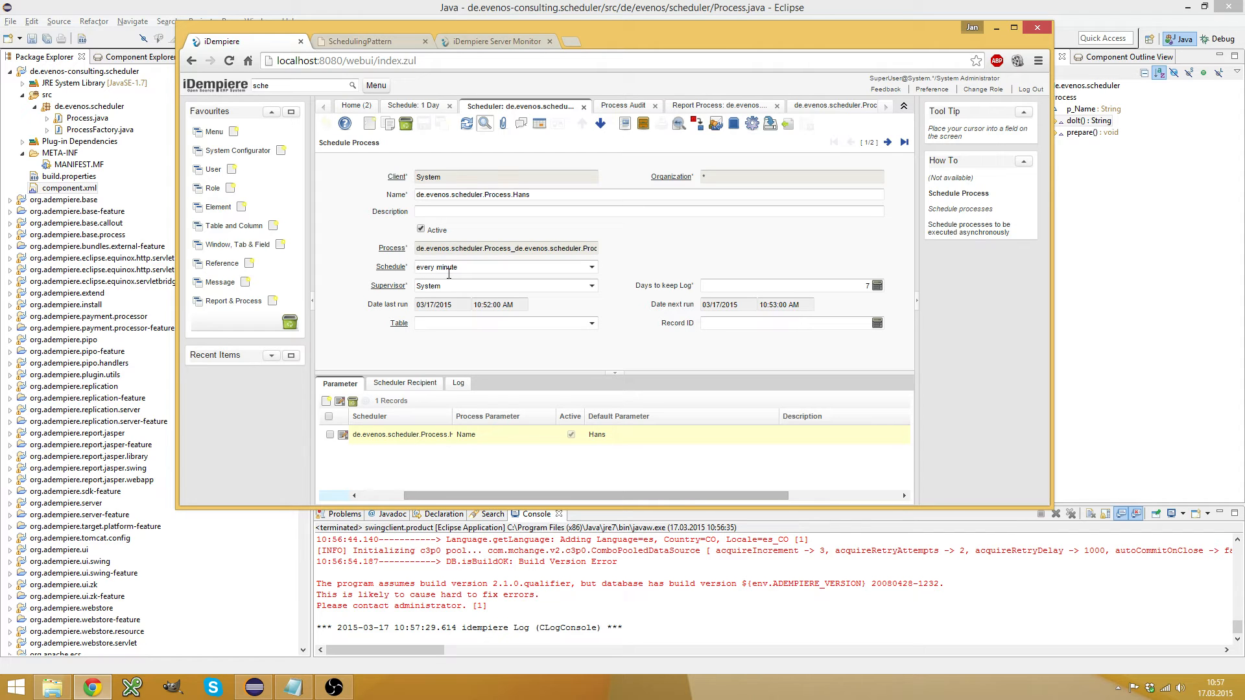
# Zoom into the Schedule window, browse records and start a new schedule named 'Ever 2 days'
pyautogui.click(413, 105)
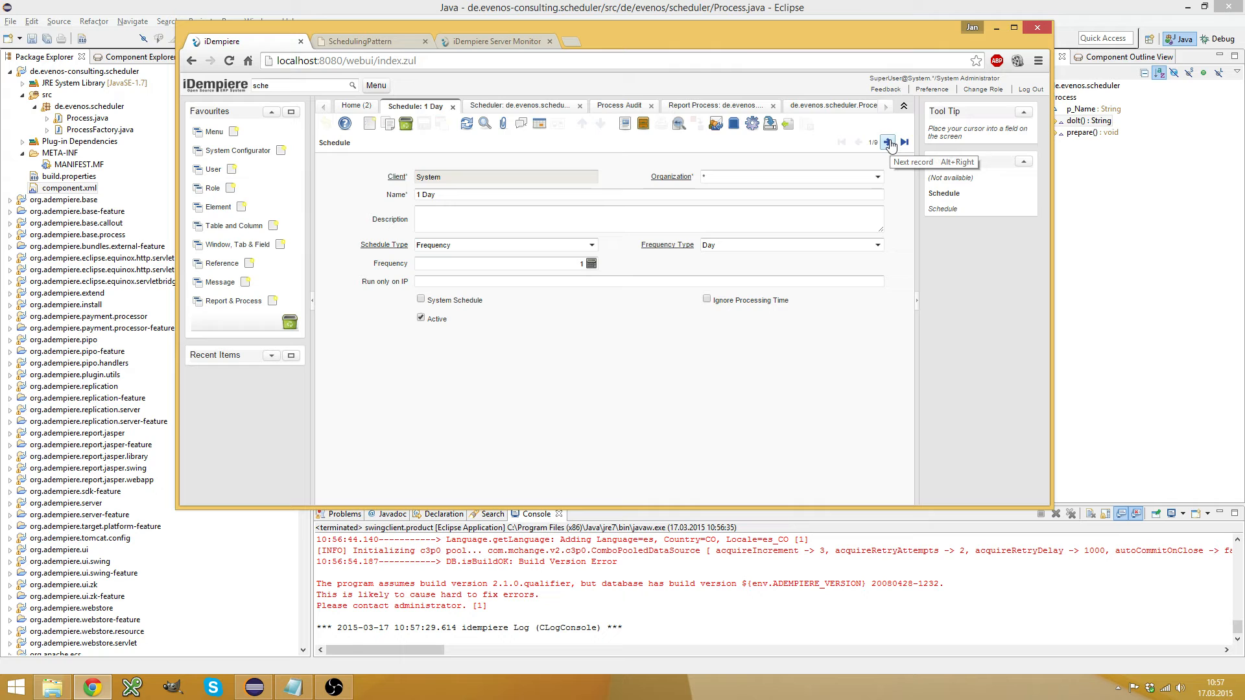
pyautogui.click(887, 143)
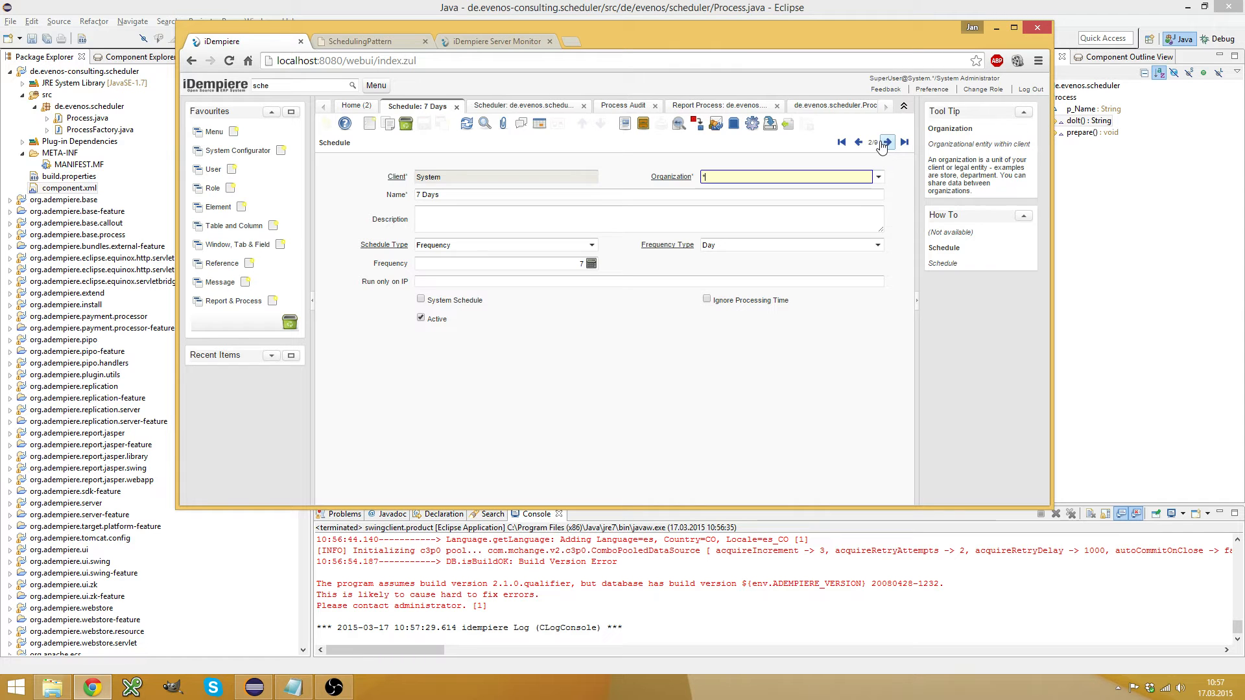
pyautogui.click(887, 141)
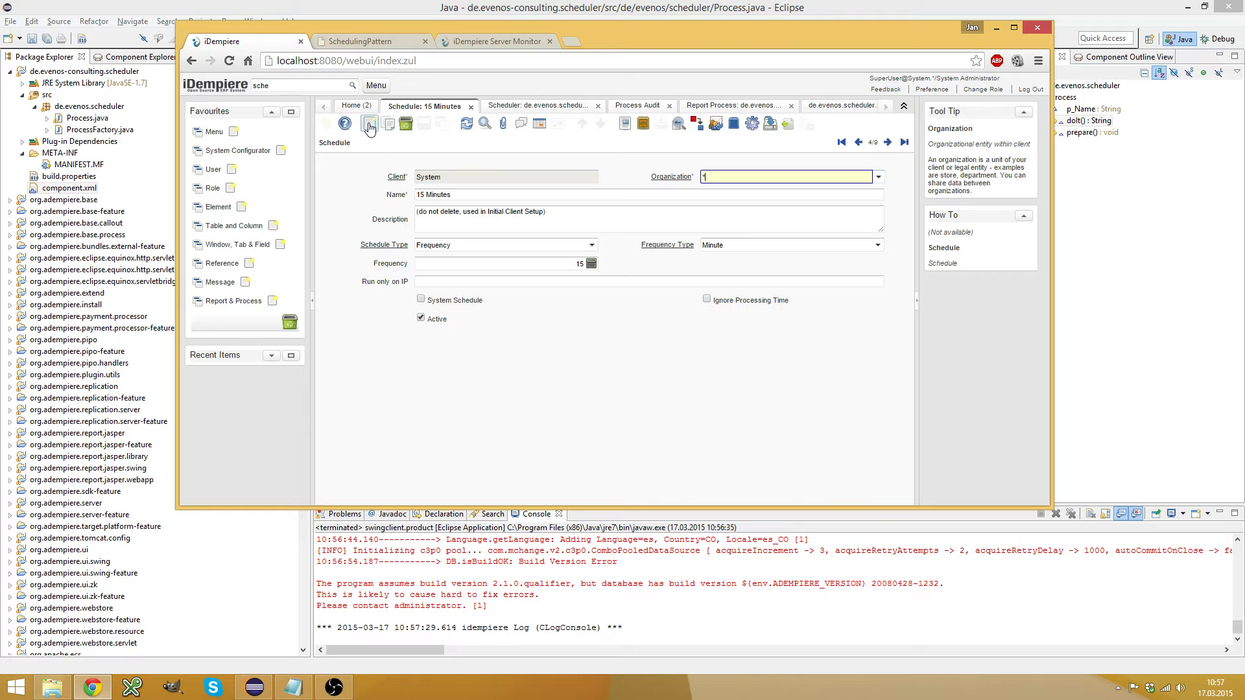
pyautogui.click(369, 123)
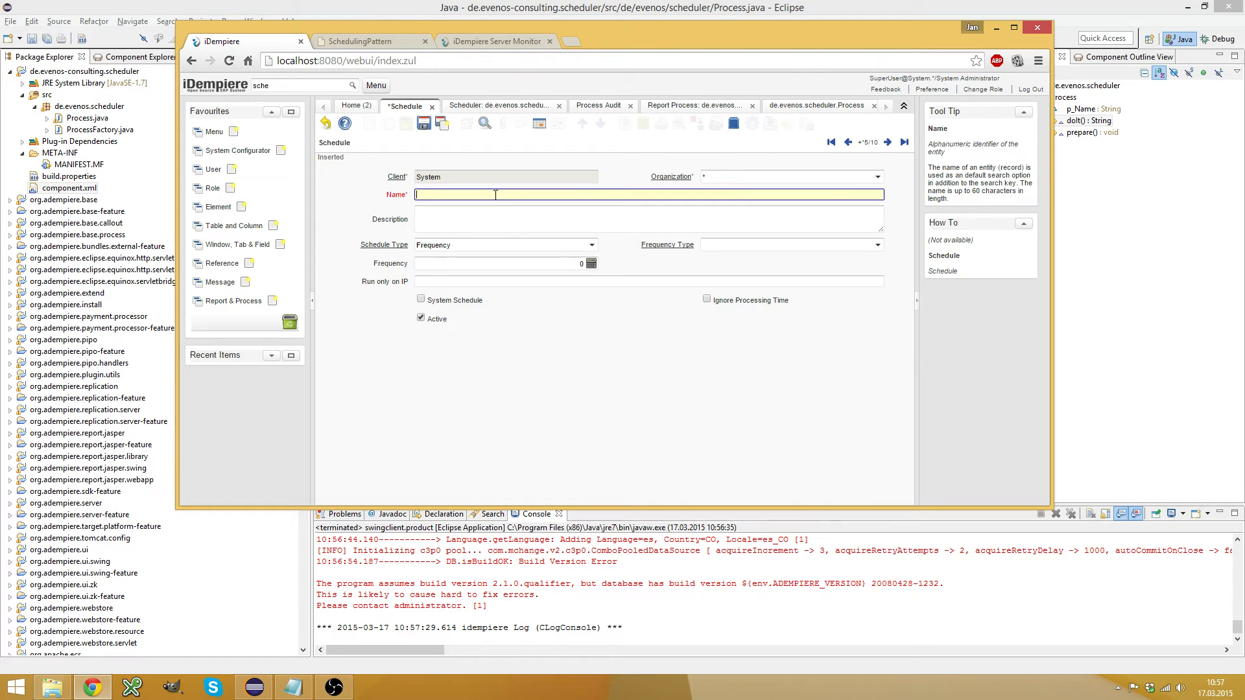
pyautogui.write('Ever 2 days')
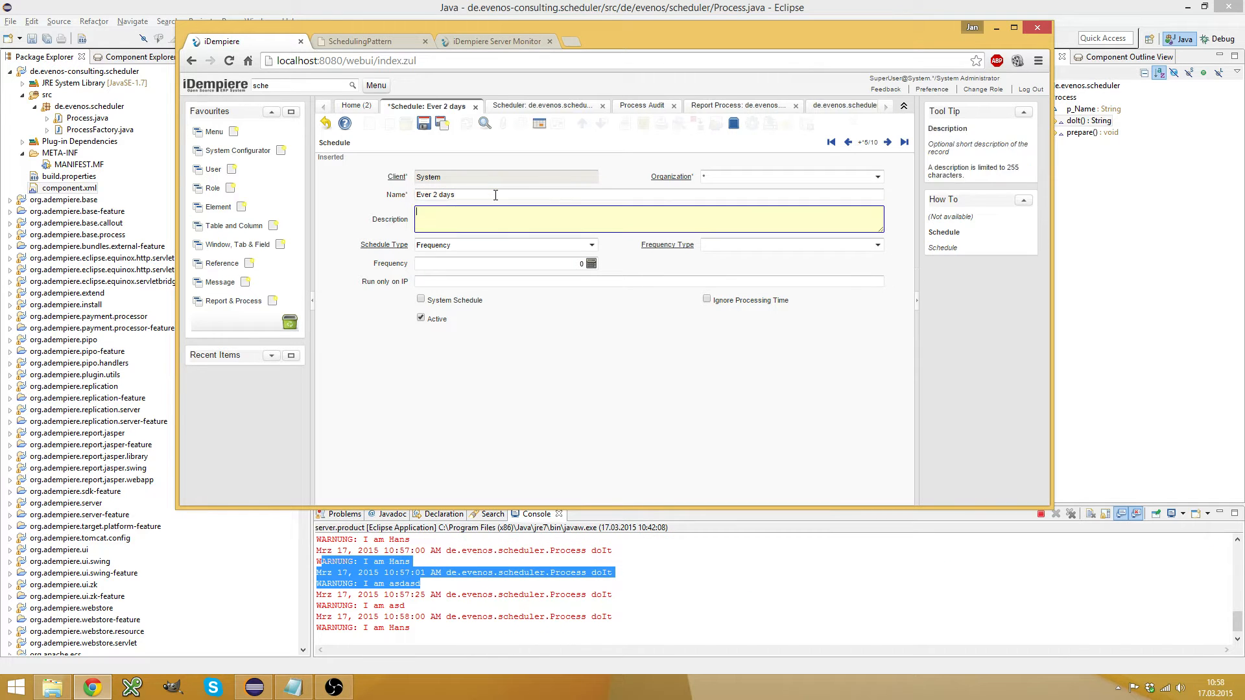
pyautogui.click(591, 245)
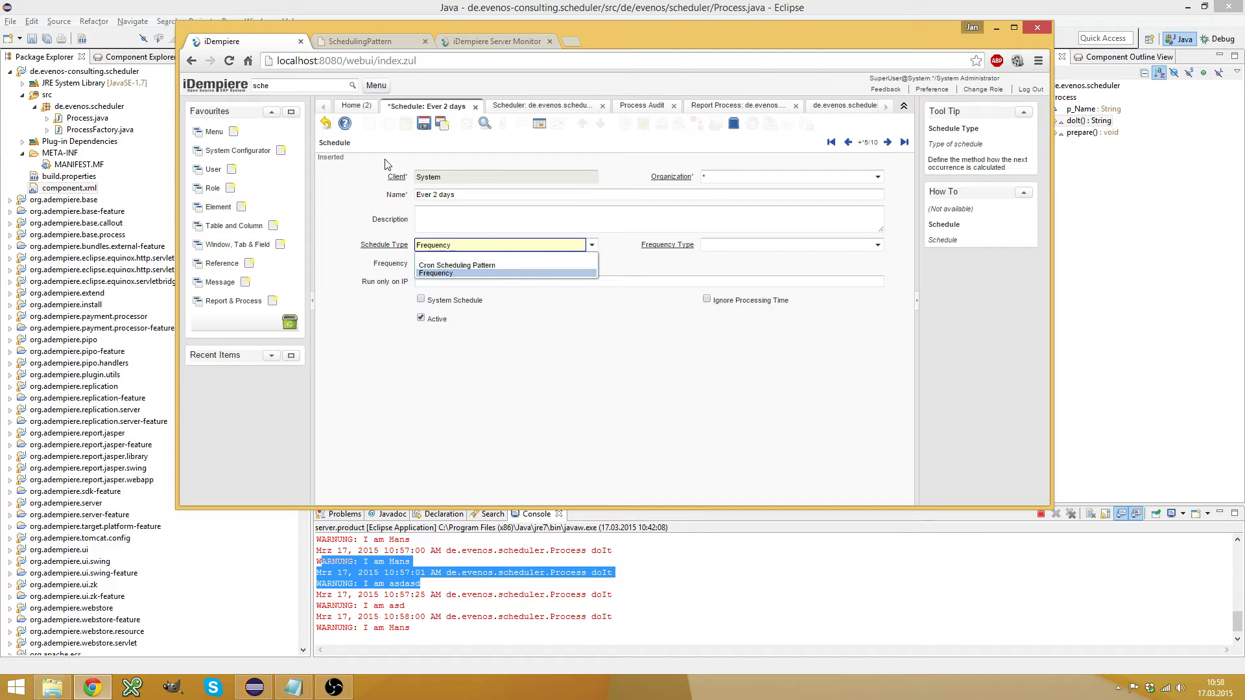
# Check the cron4j SchedulingPattern docs and set the schedule type to Cron Scheduling Pattern
pyautogui.click(361, 40)
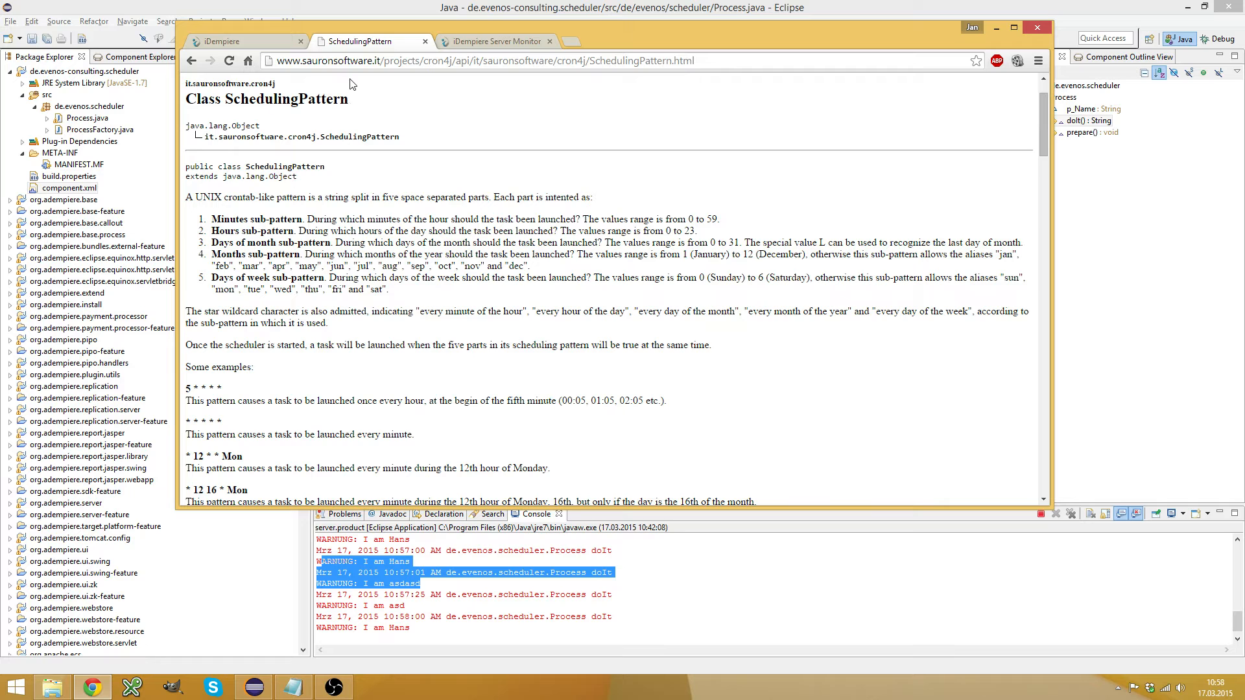
pyautogui.click(226, 40)
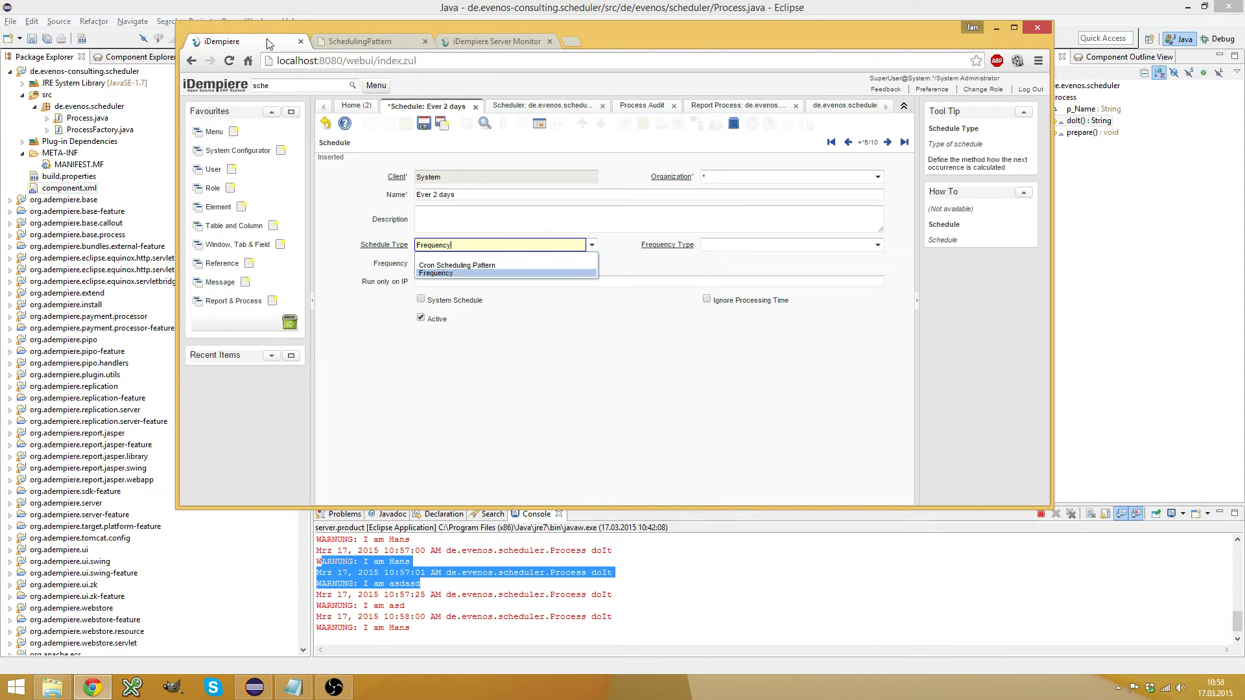
pyautogui.click(457, 265)
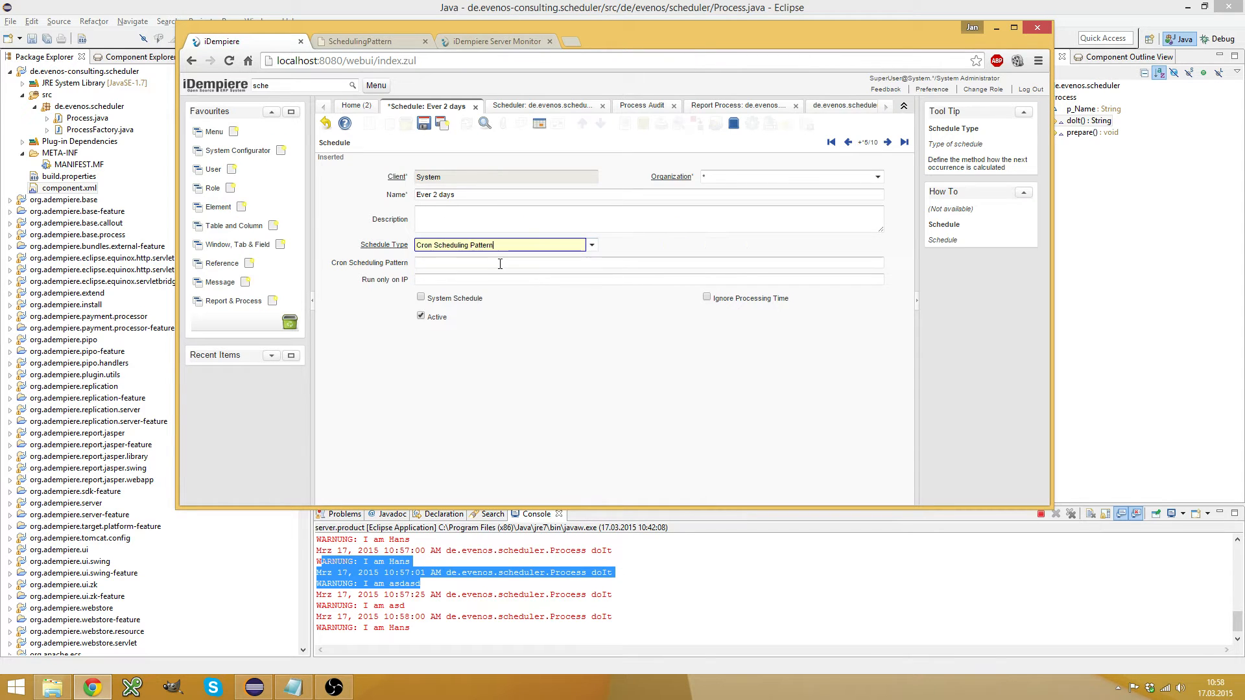
pyautogui.click(649, 263)
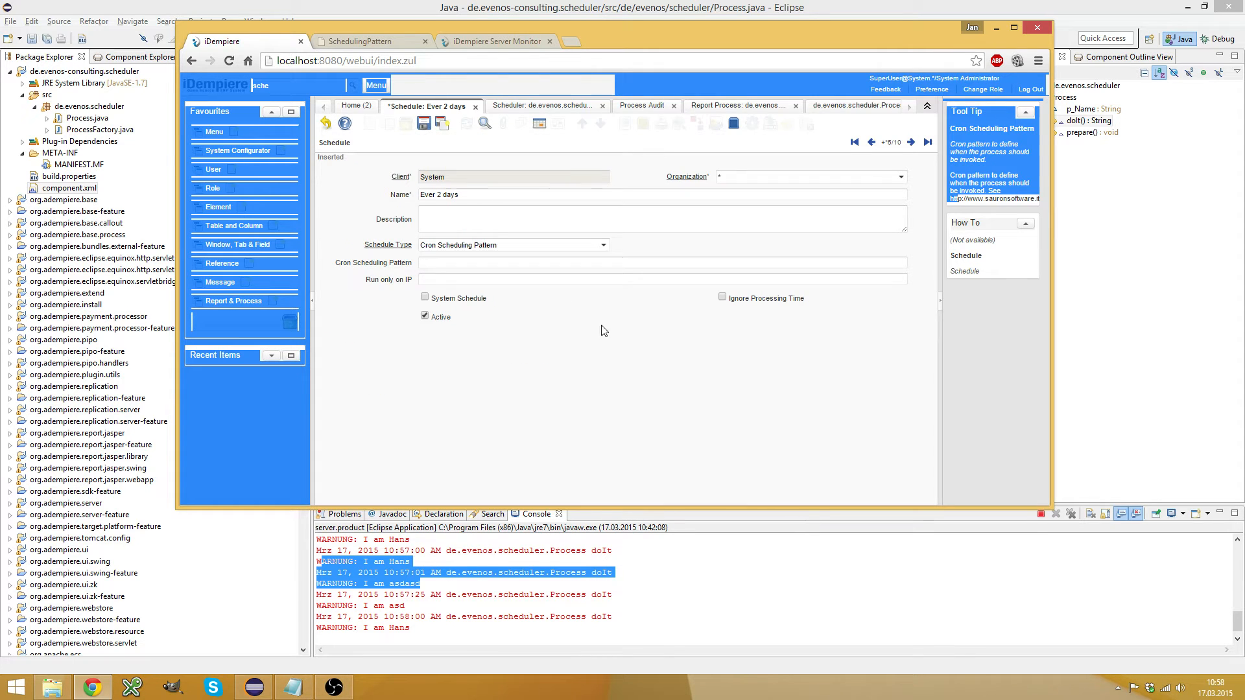
pyautogui.click(663, 262)
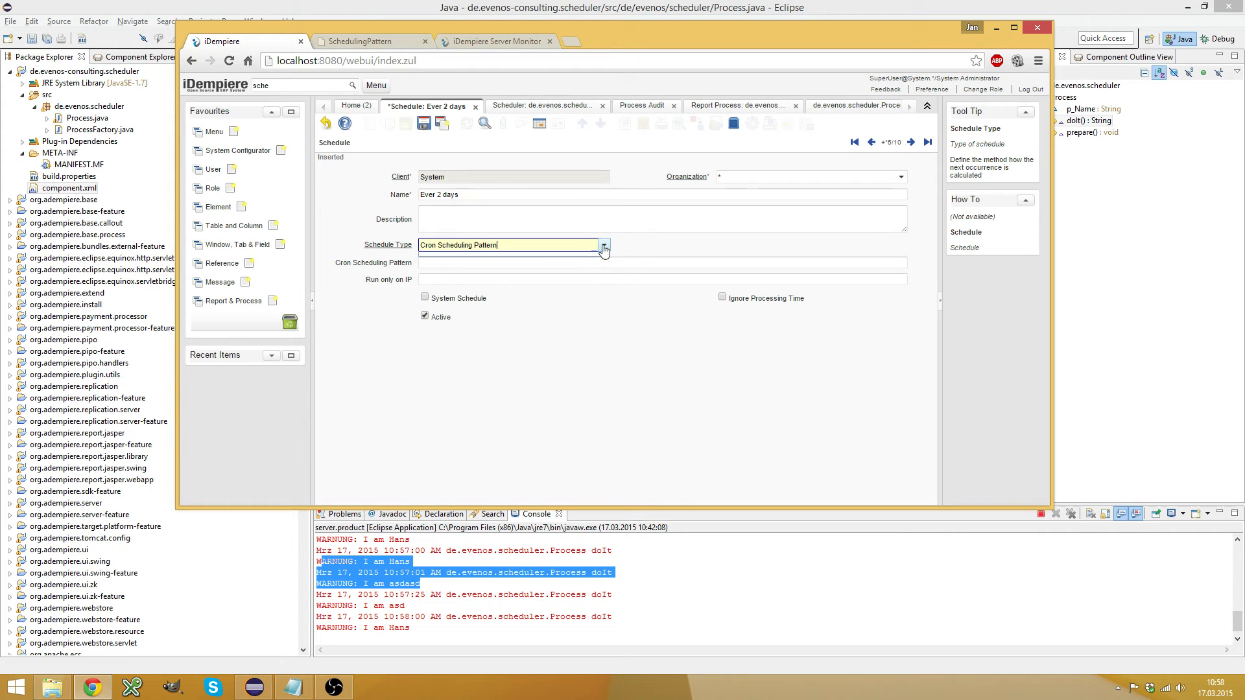
# Set the 'Ever 2 days' schedule to type Frequency, every 2 days, and save it
pyautogui.click(603, 245)
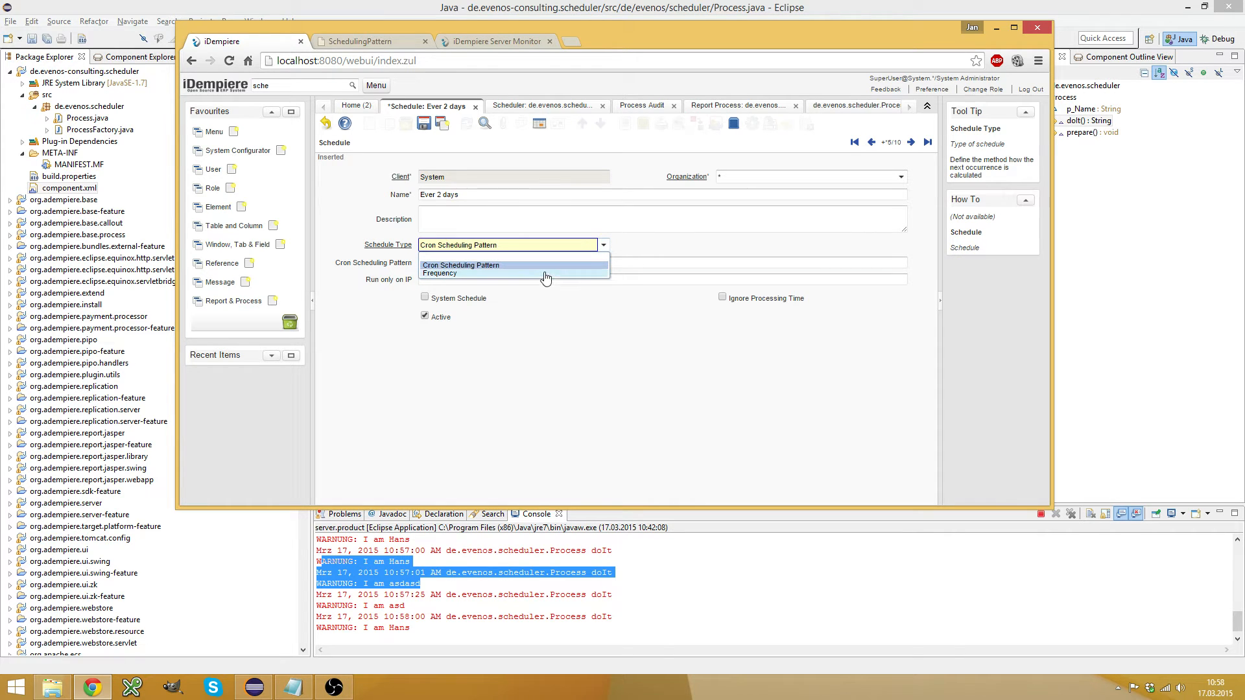
pyautogui.click(440, 274)
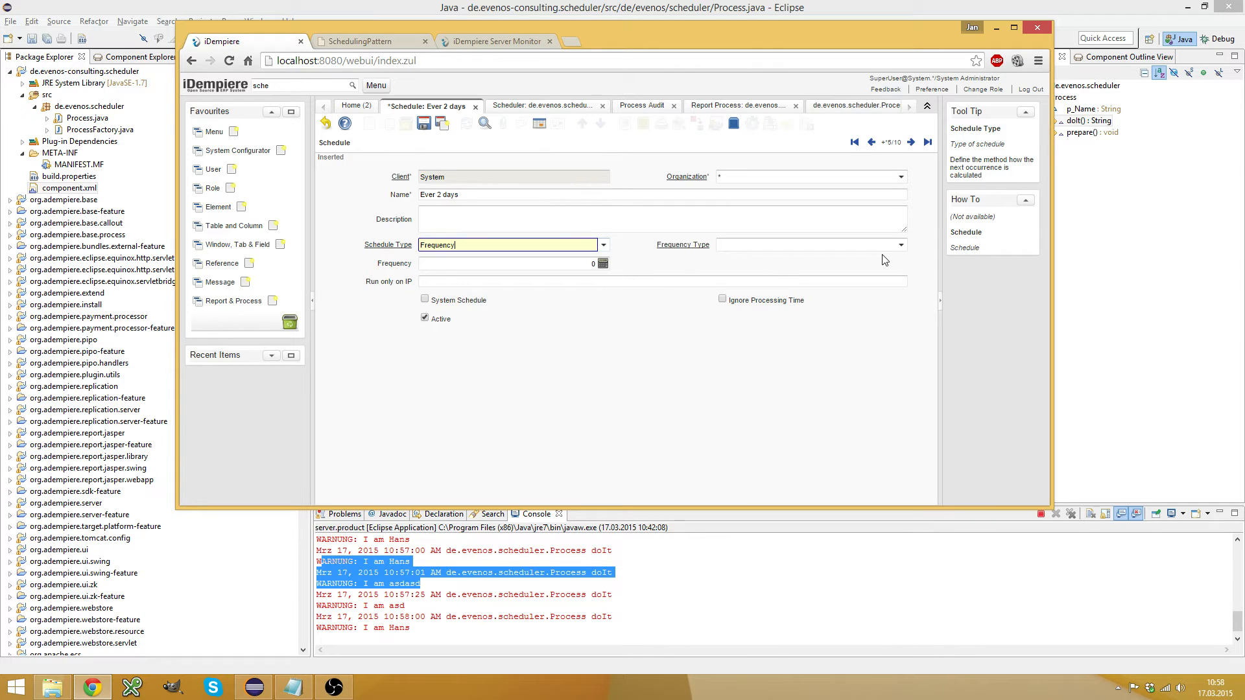
pyautogui.click(900, 245)
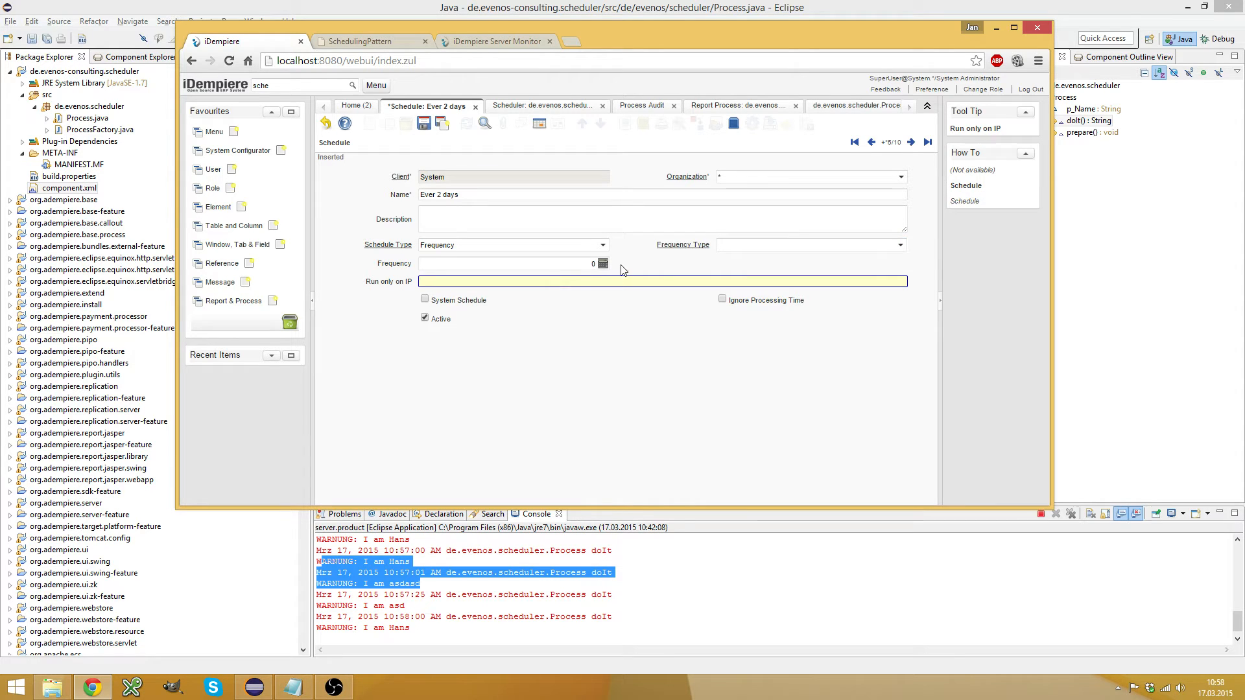
pyautogui.moveTo(603, 254)
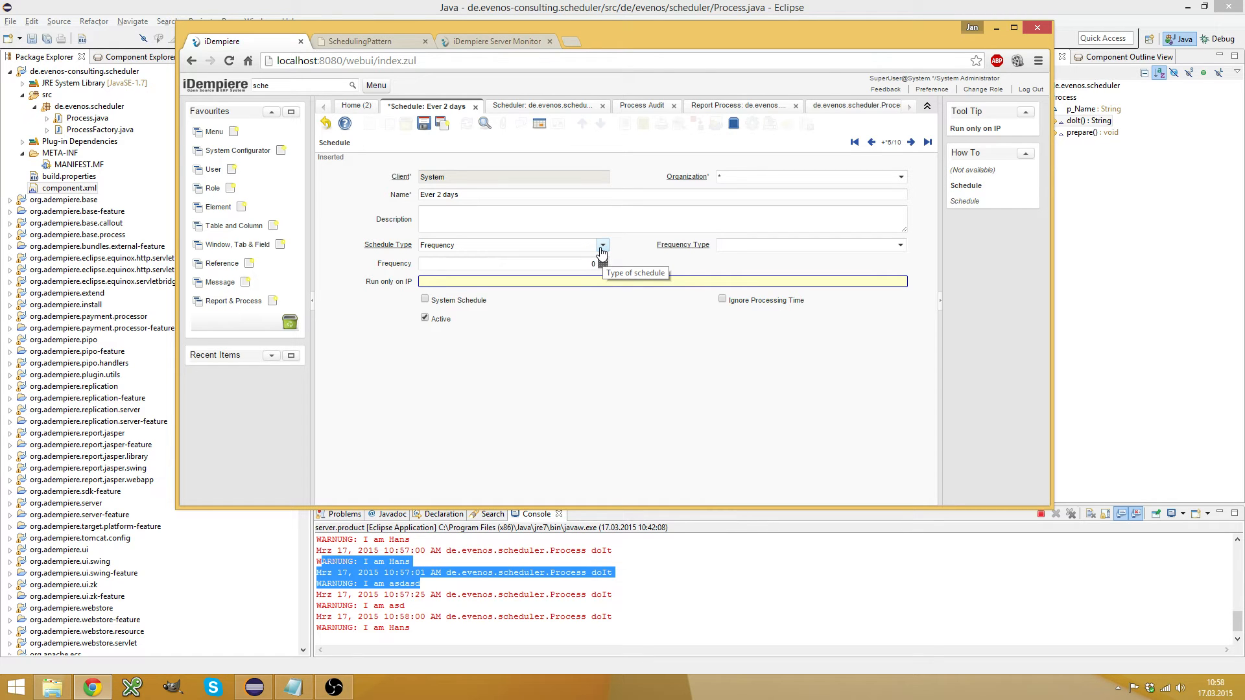
pyautogui.click(601, 245)
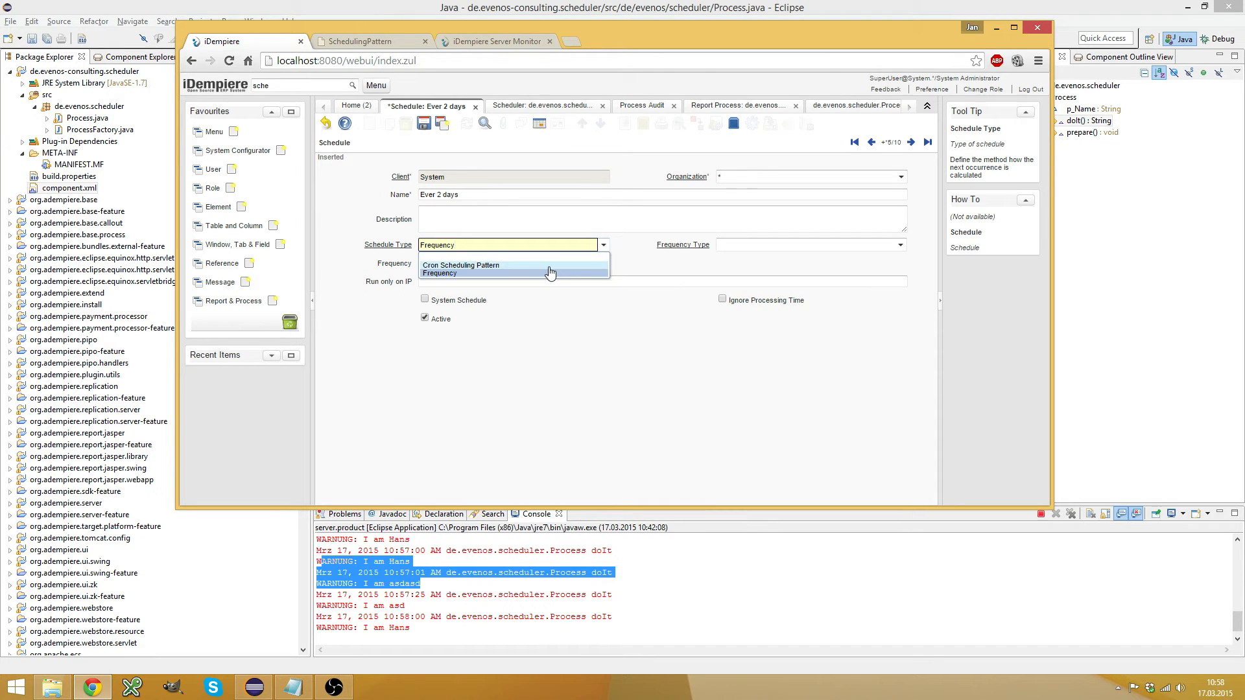
pyautogui.click(437, 272)
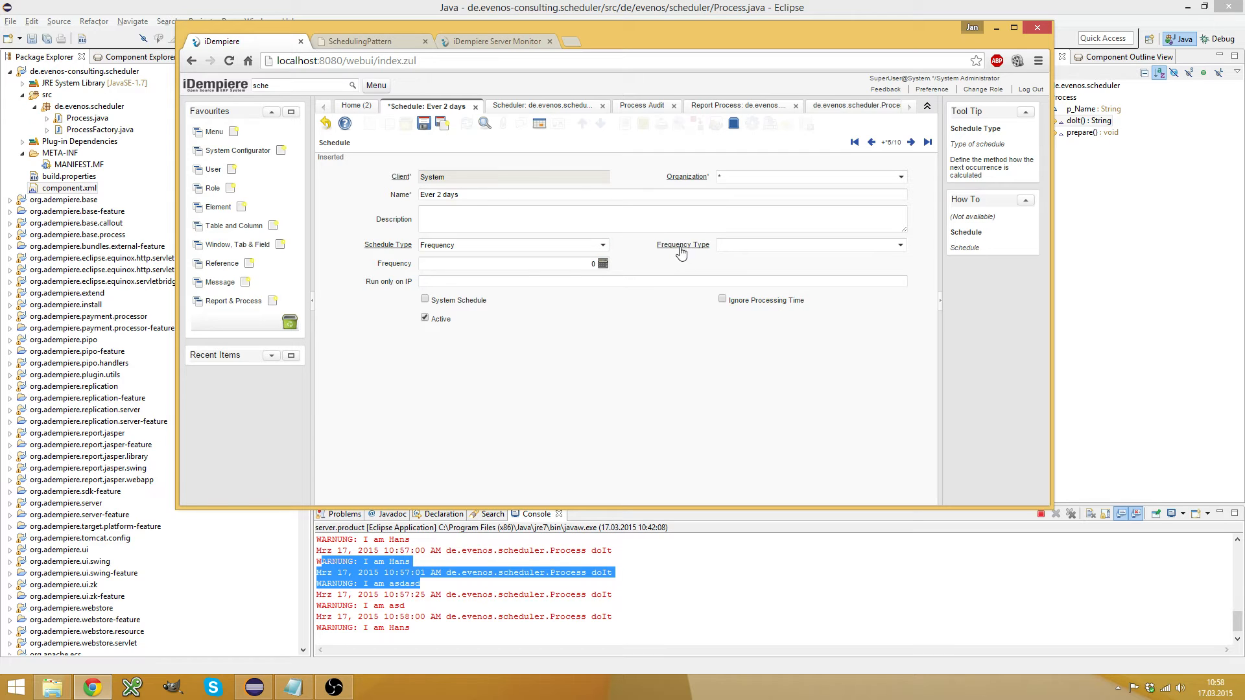
pyautogui.click(508, 263)
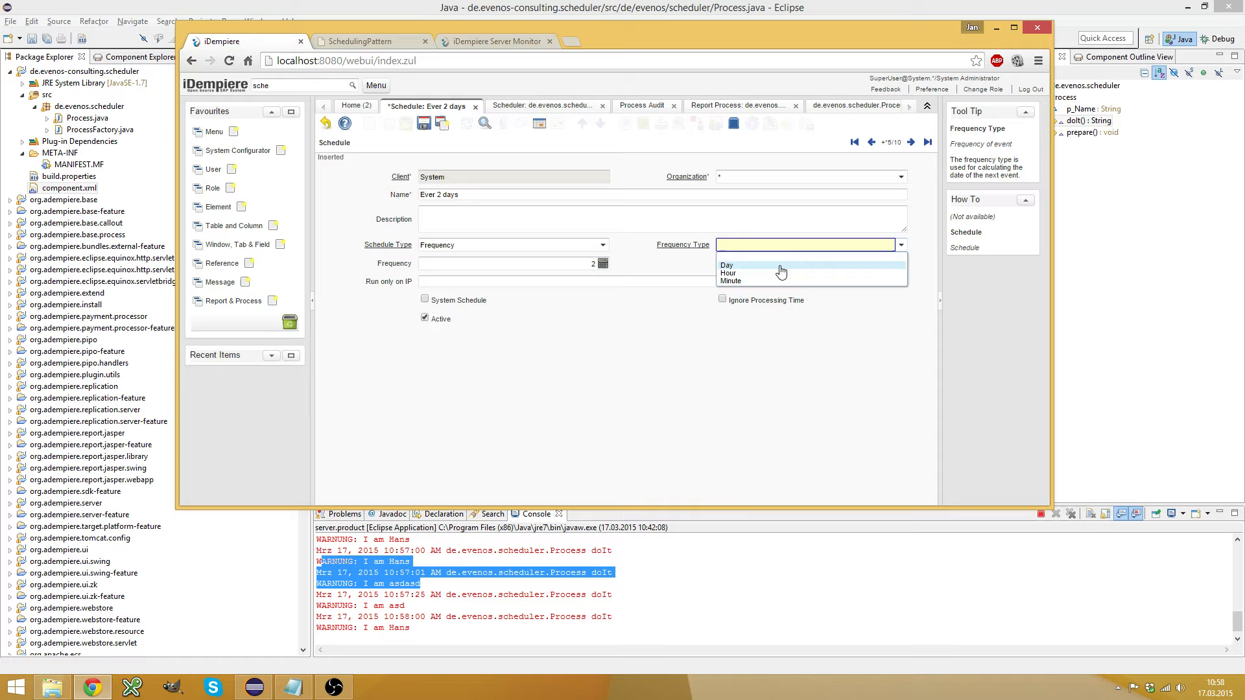
pyautogui.click(728, 264)
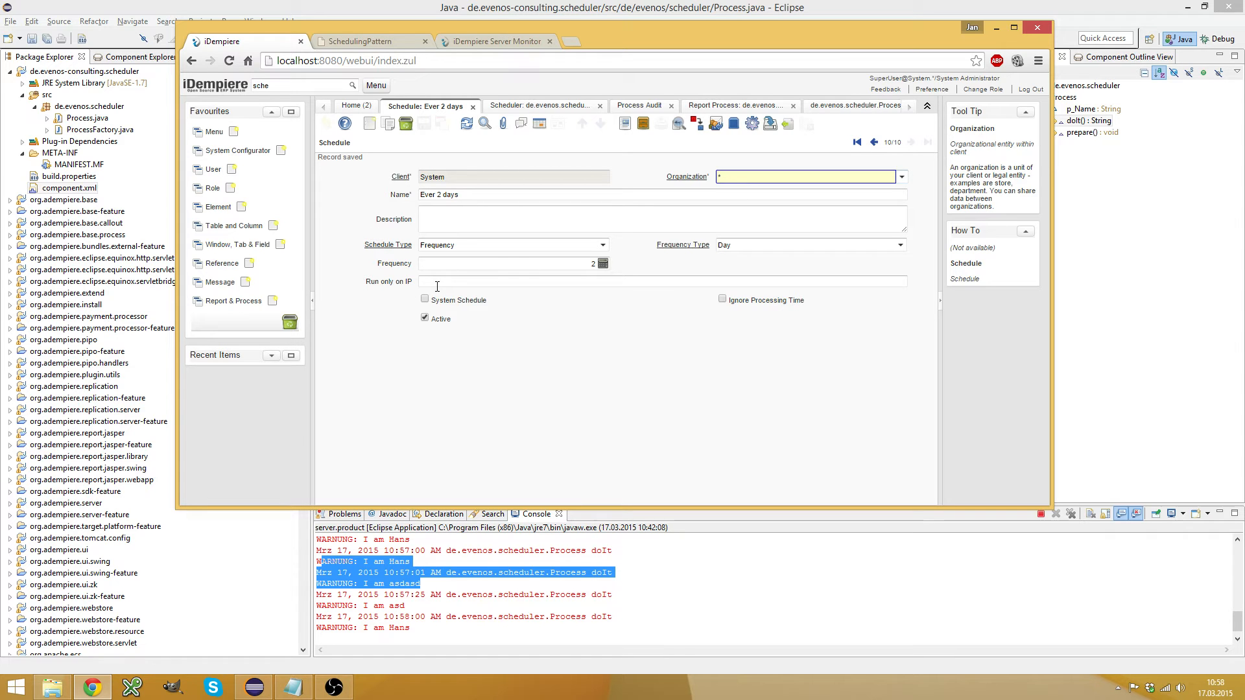
pyautogui.click(659, 282)
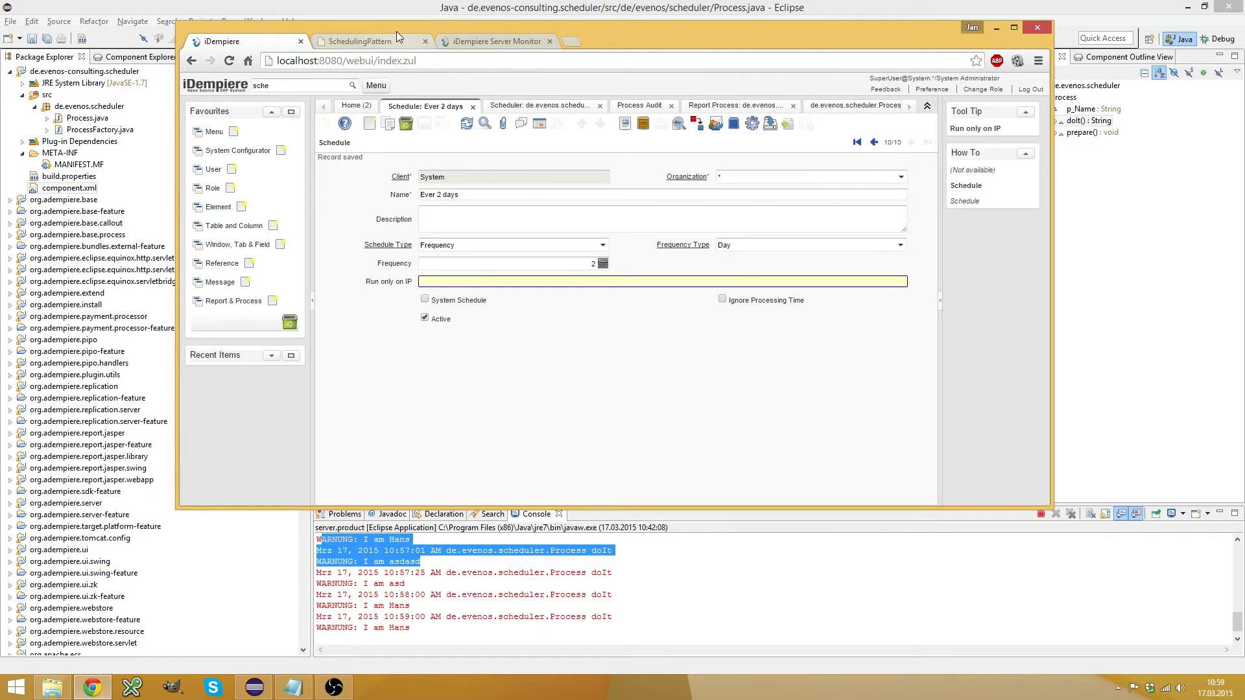
# Review the 'every minute system on remote host' cron schedule (* * * * *) and its run-only-on-IP field
pyautogui.click(543, 105)
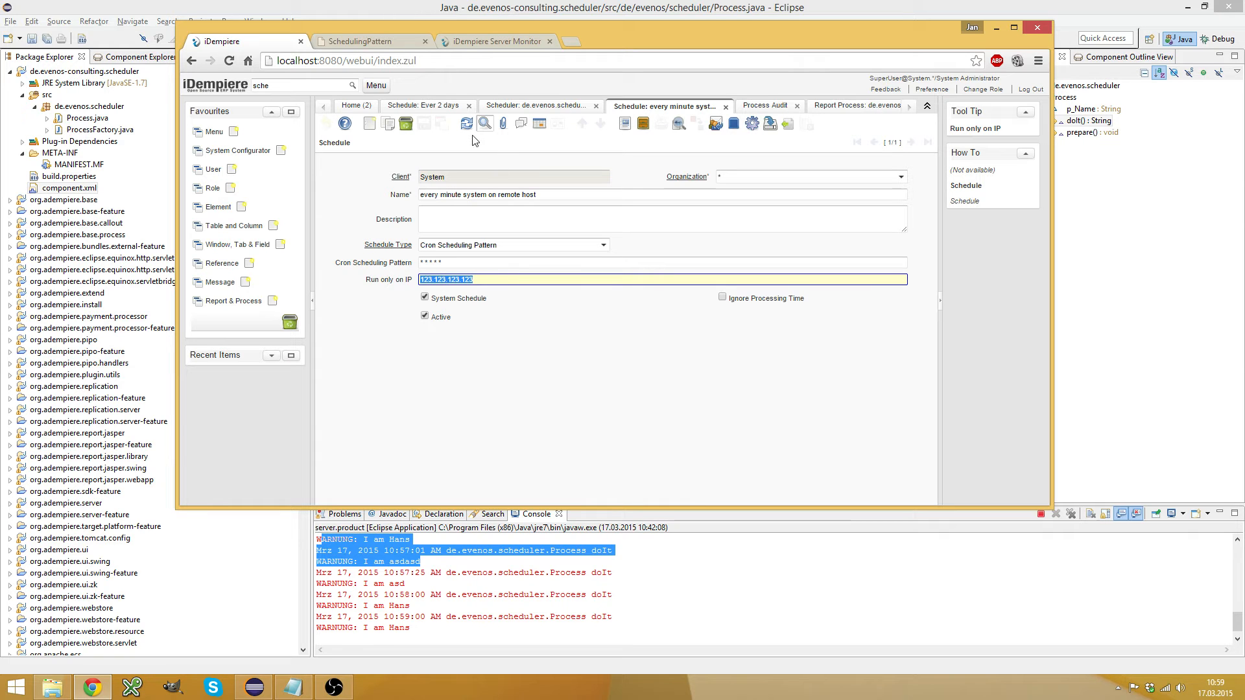
pyautogui.moveTo(360, 288)
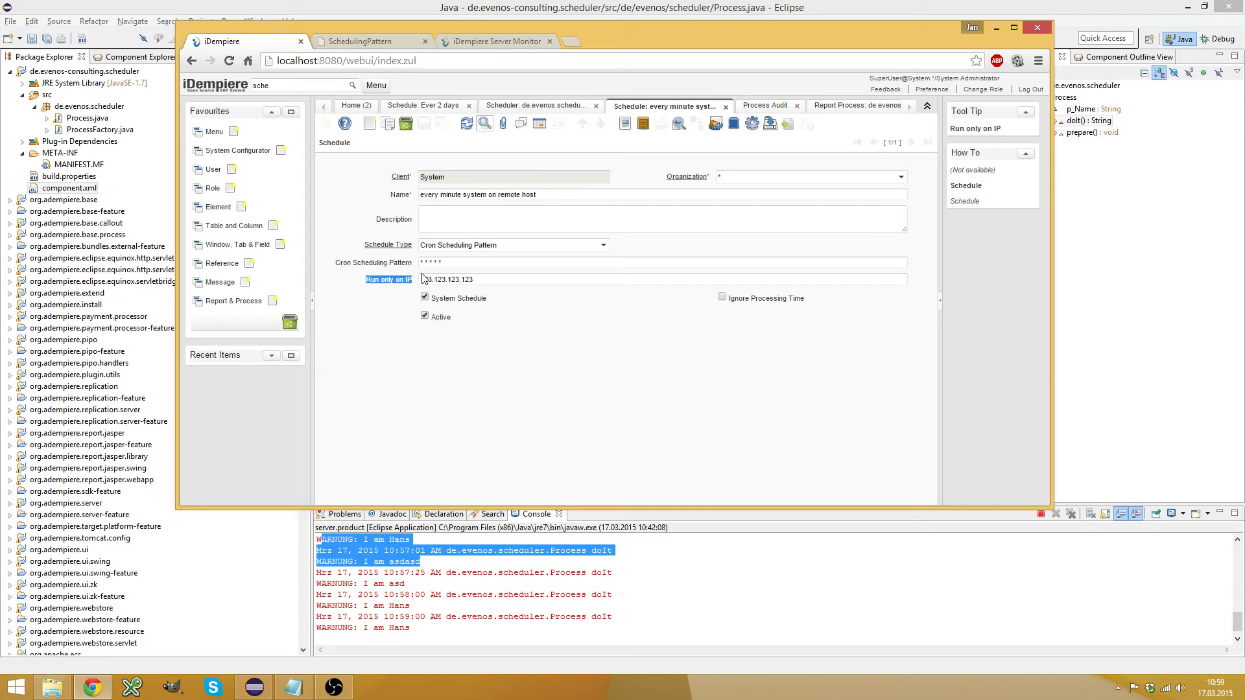
pyautogui.moveTo(486, 292)
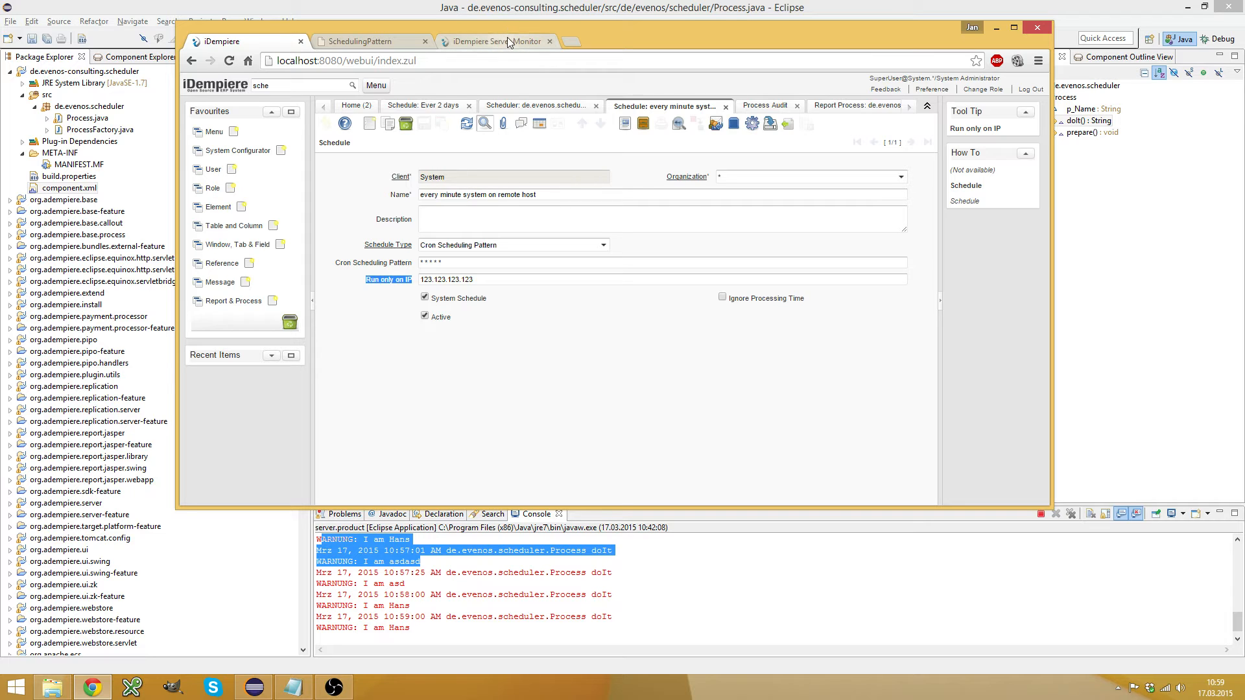
pyautogui.moveTo(498, 40)
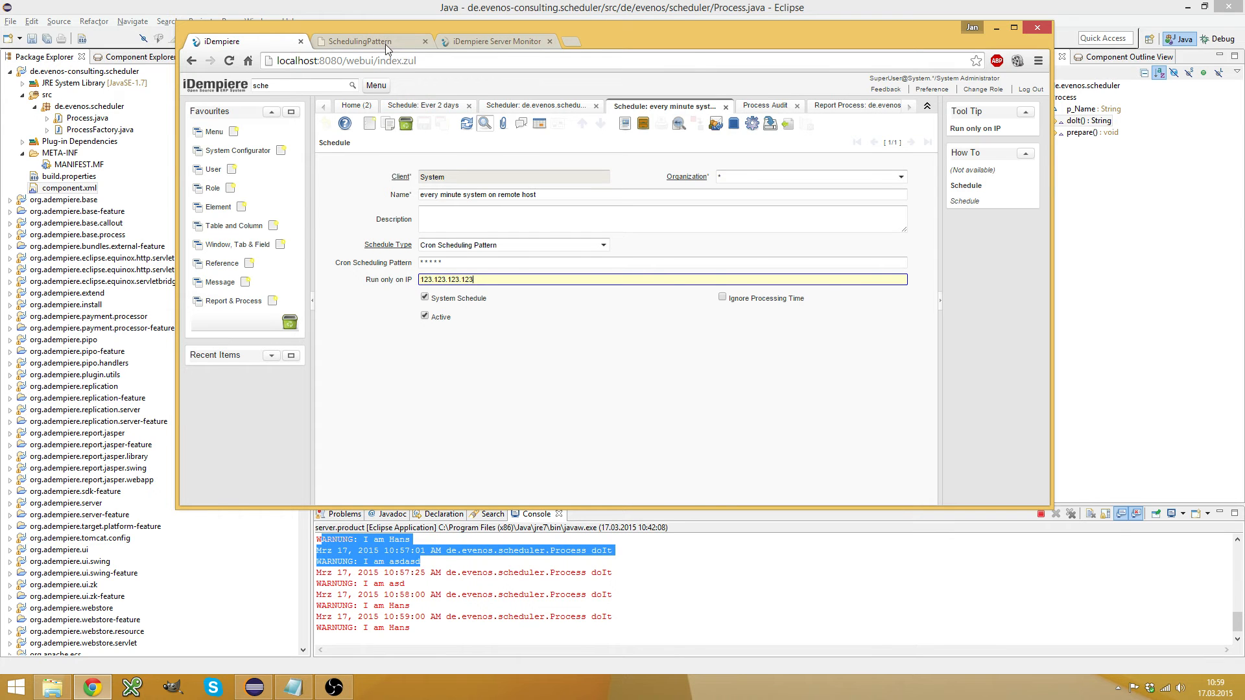
pyautogui.click(494, 40)
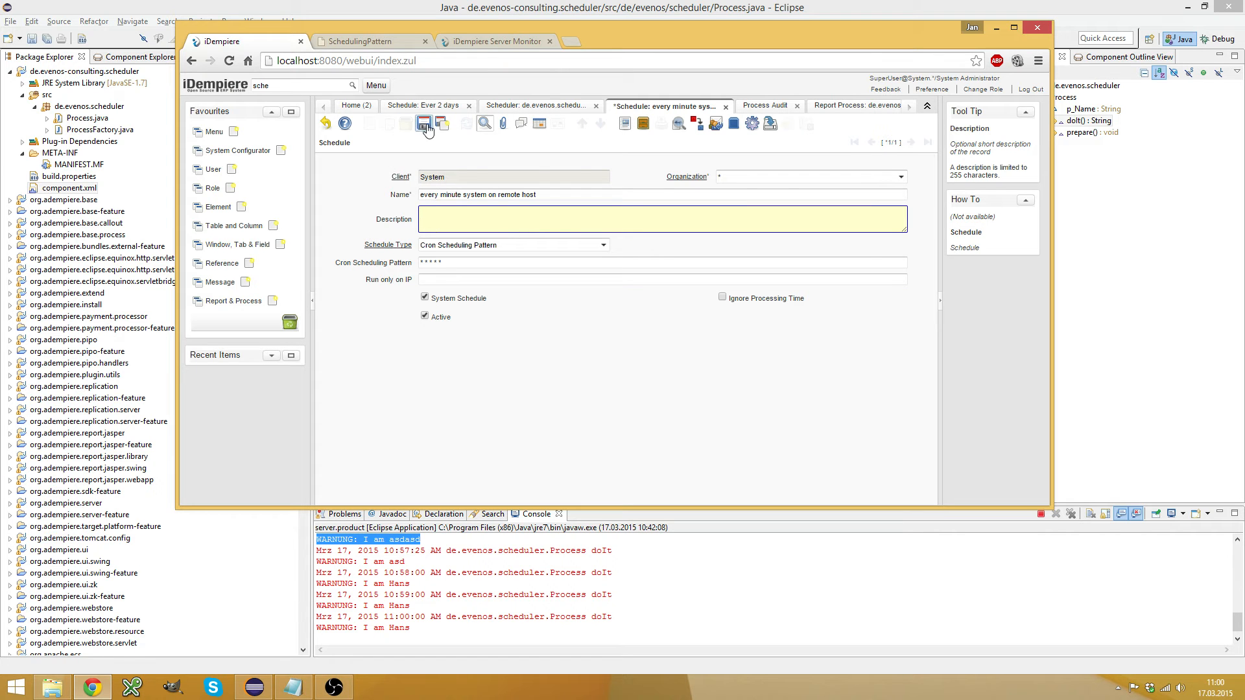
# Save the schedule with run-only-on-IP 123.123.123.123 and reload the server monitor's processors
pyautogui.click(365, 40)
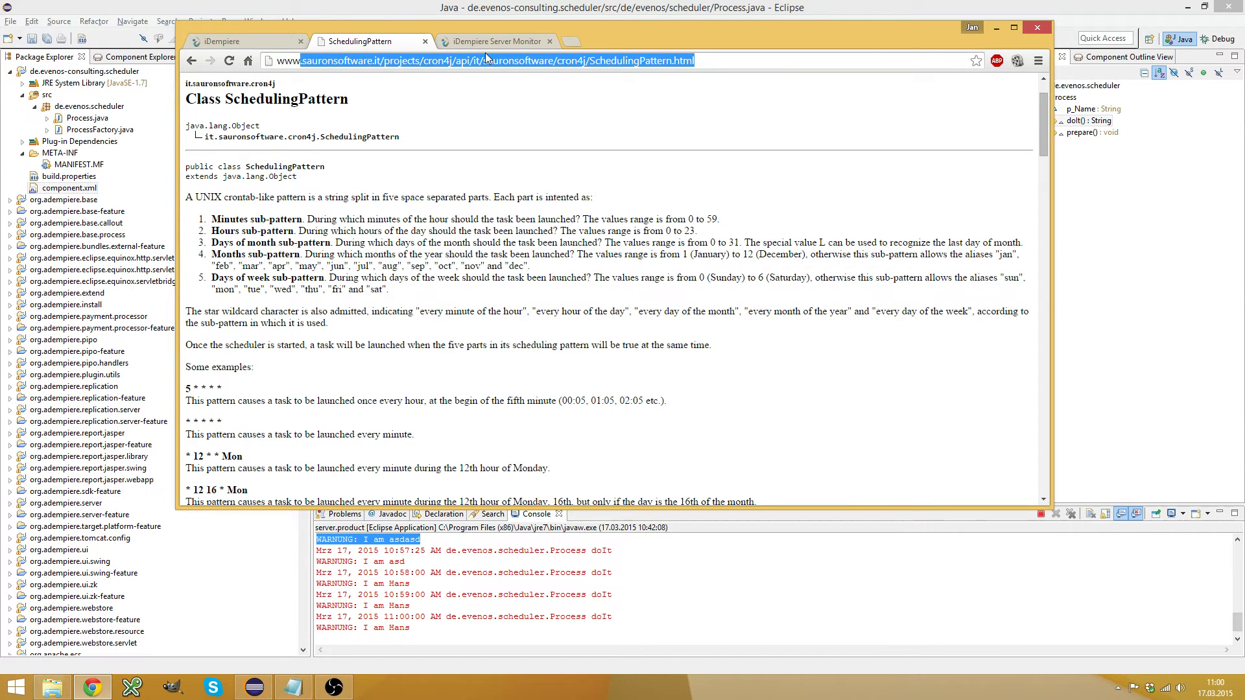
pyautogui.click(495, 40)
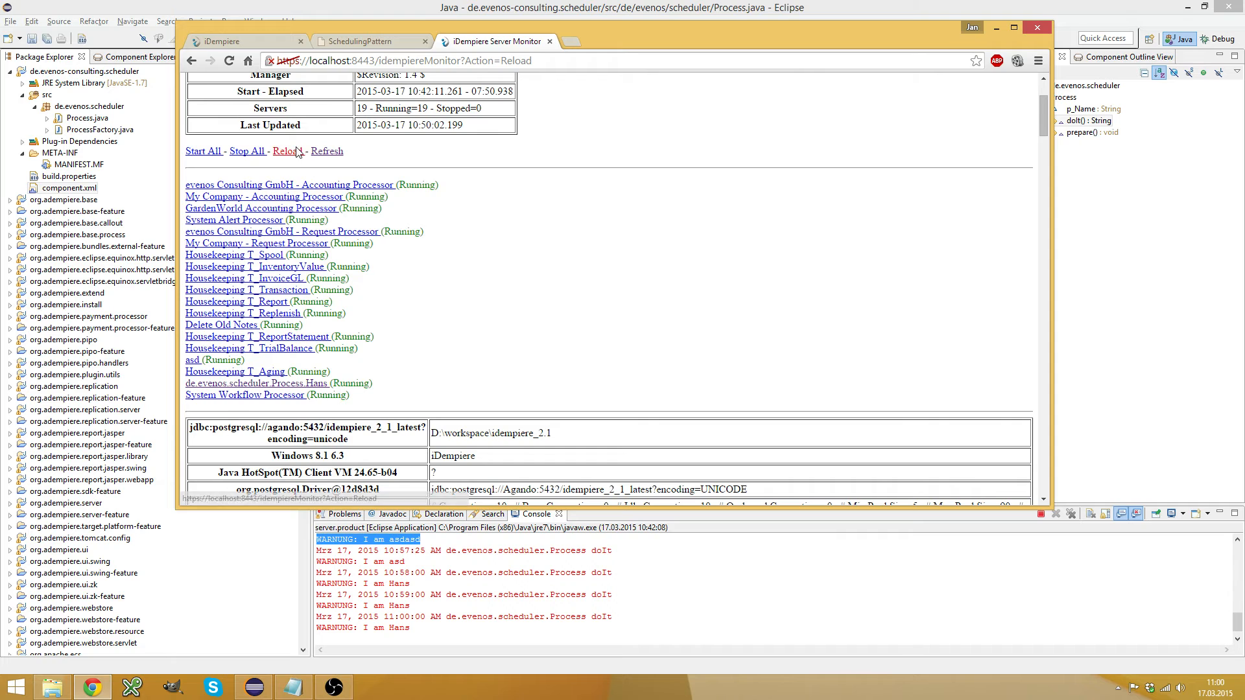
pyautogui.click(286, 150)
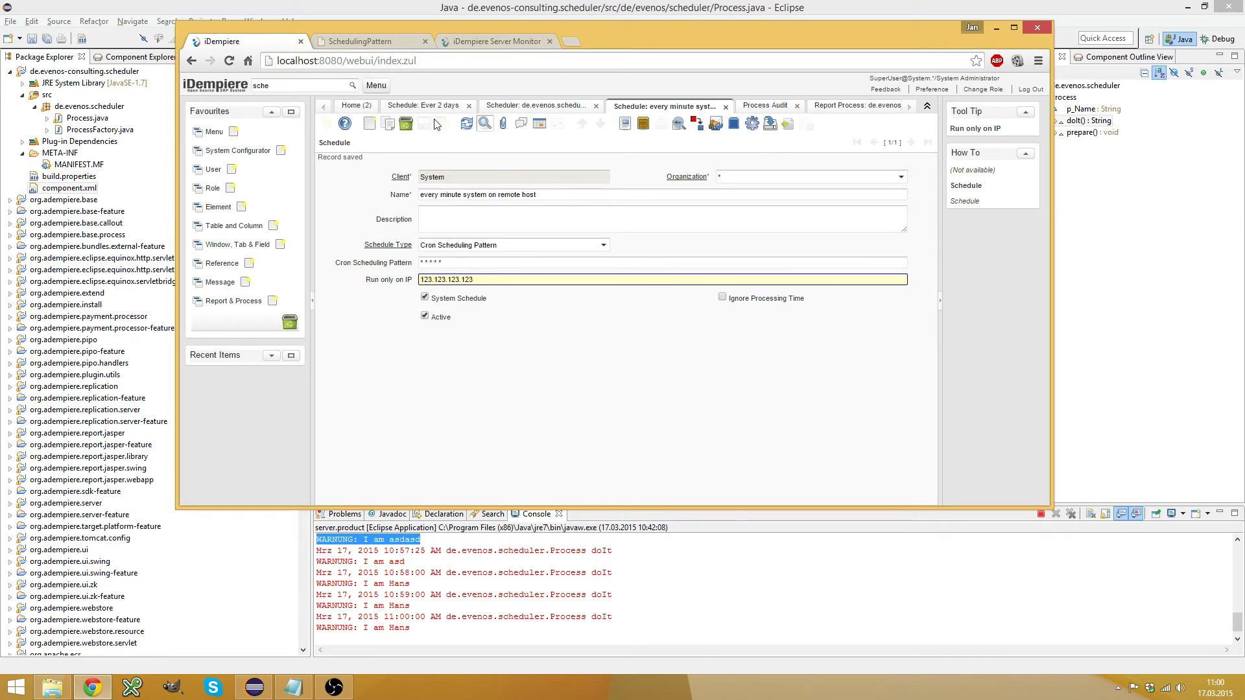
pyautogui.click(801, 176)
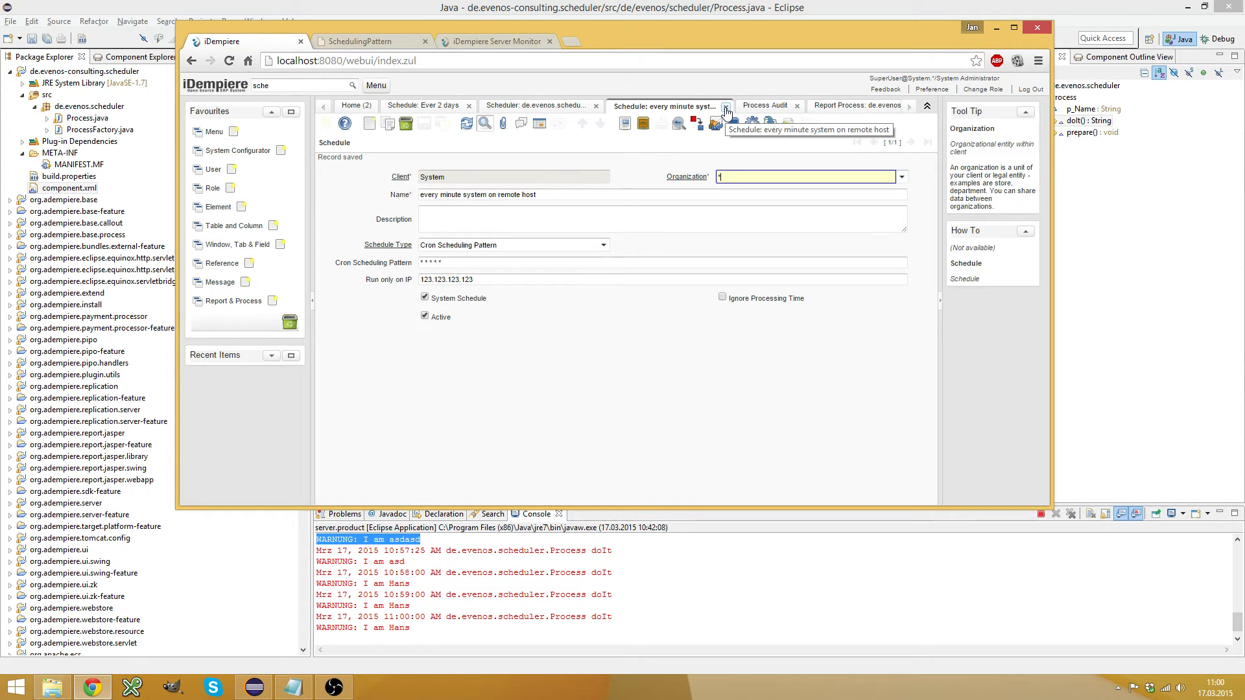
# Close the every minute schedule and return to the de.evenos.scheduler.Process.Hans scheduler record
pyautogui.click(636, 105)
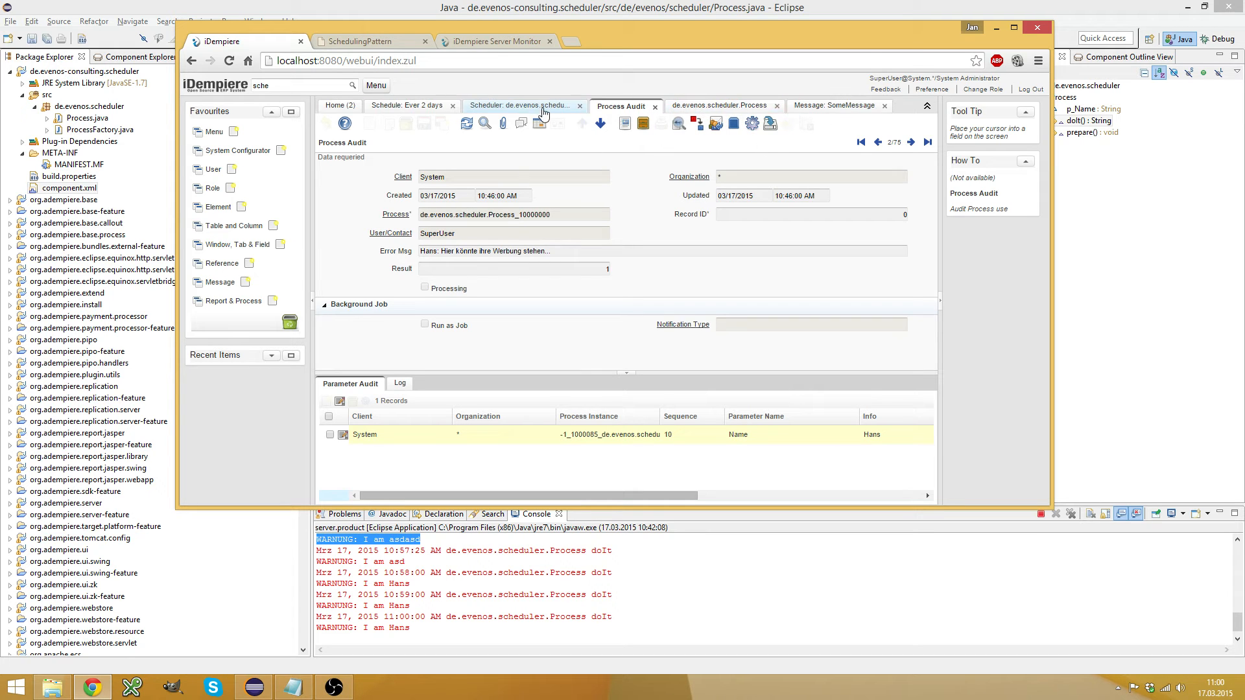
pyautogui.click(520, 105)
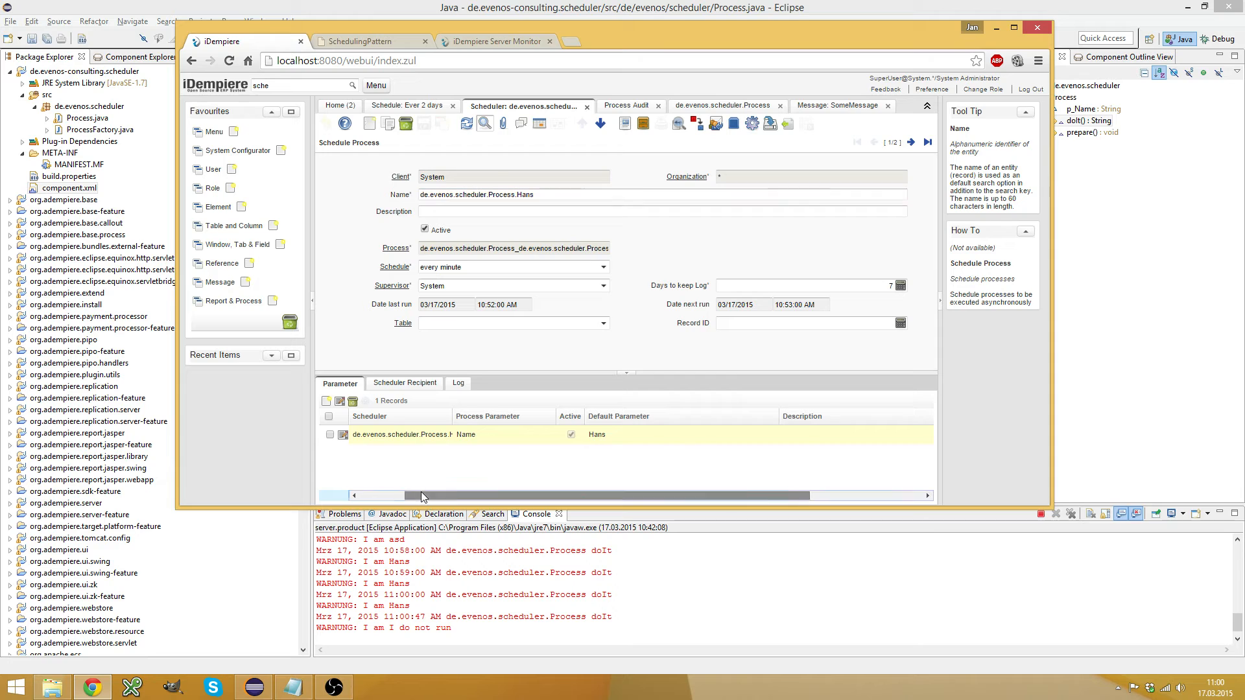
pyautogui.click(405, 383)
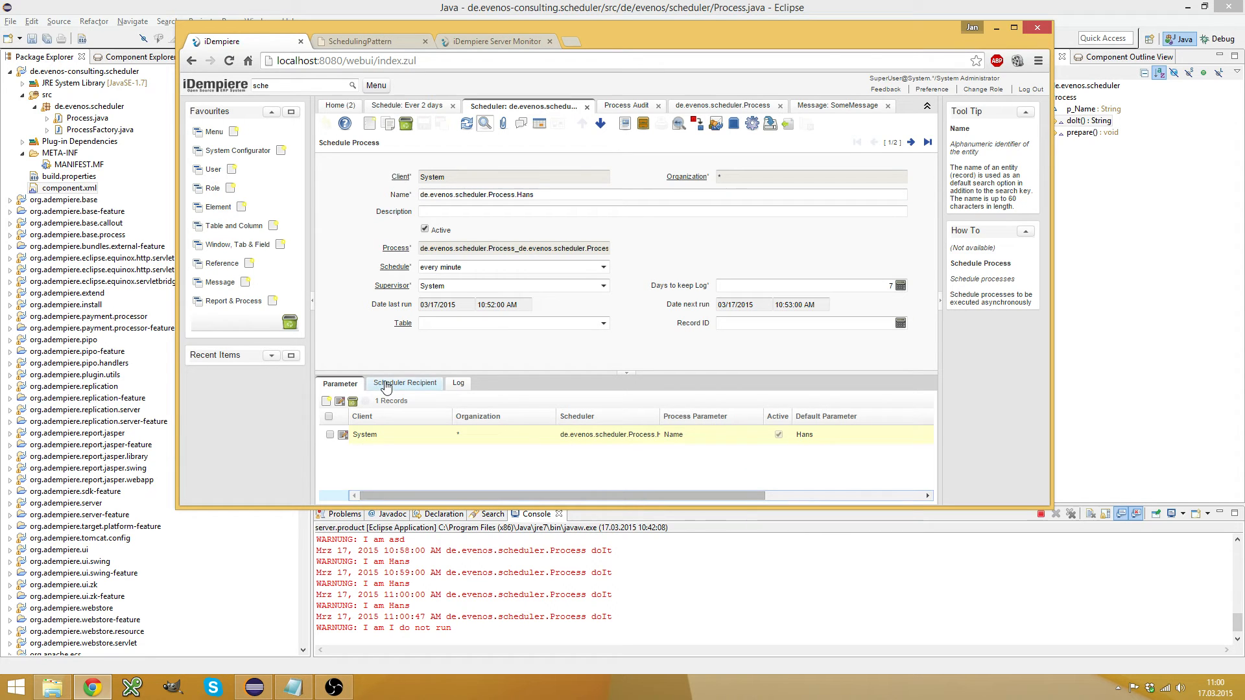
# Show the Hans scheduler's recipients and discard the empty new recipient entry
pyautogui.click(405, 384)
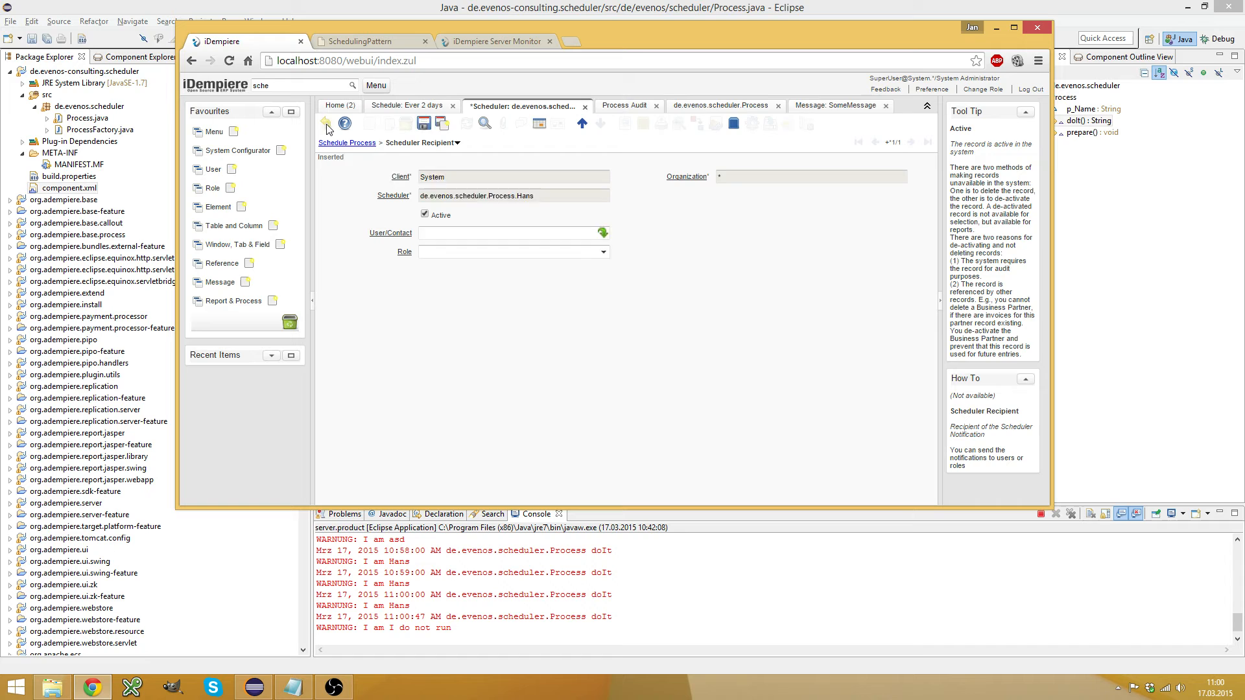
pyautogui.click(325, 123)
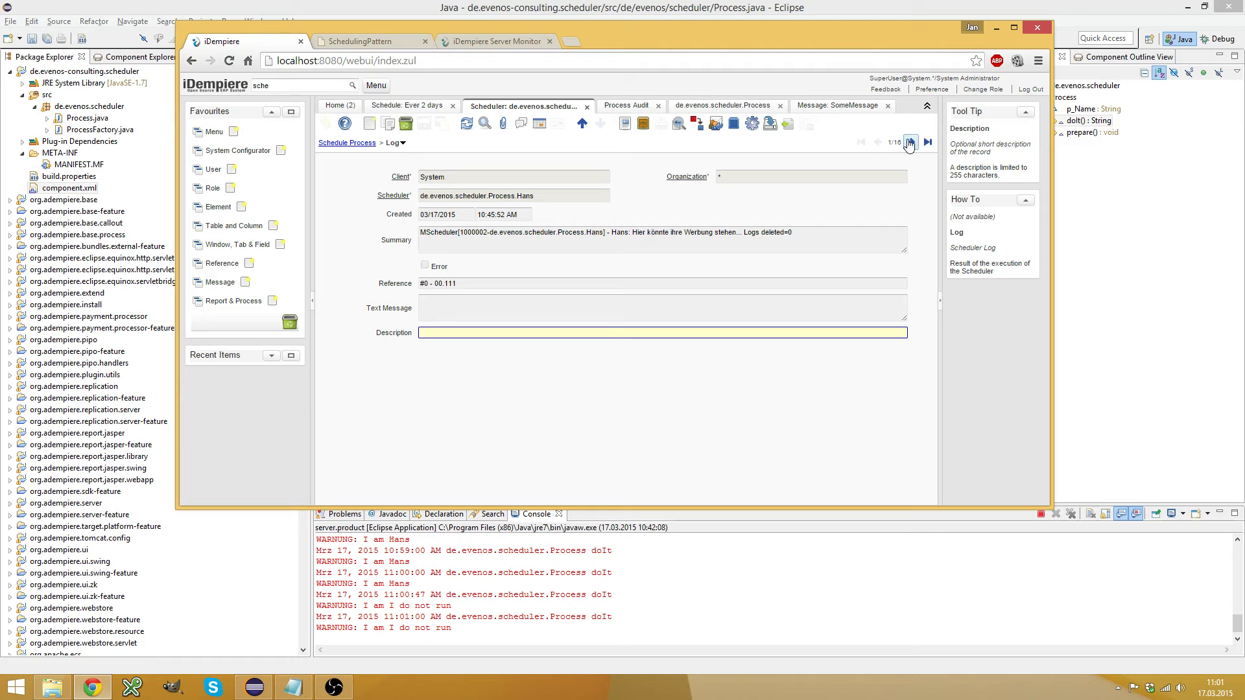
# Step through the Hans scheduler's log entries and bring up its process audit records
pyautogui.click(910, 142)
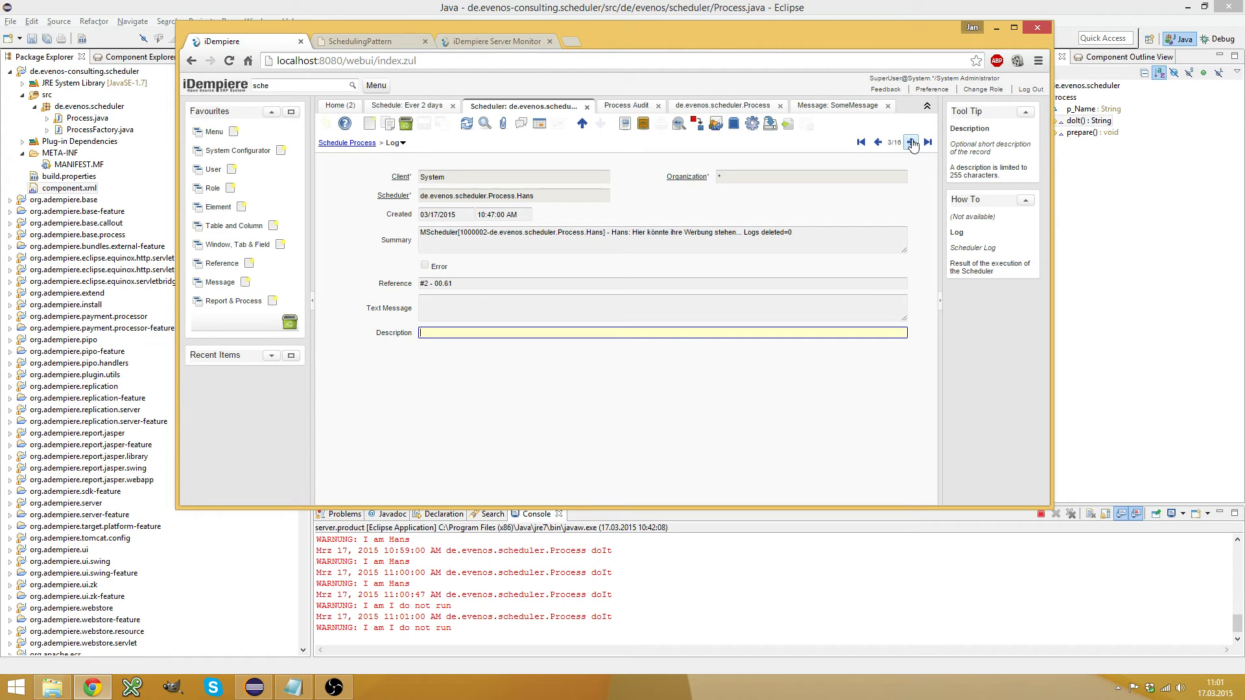
pyautogui.click(910, 143)
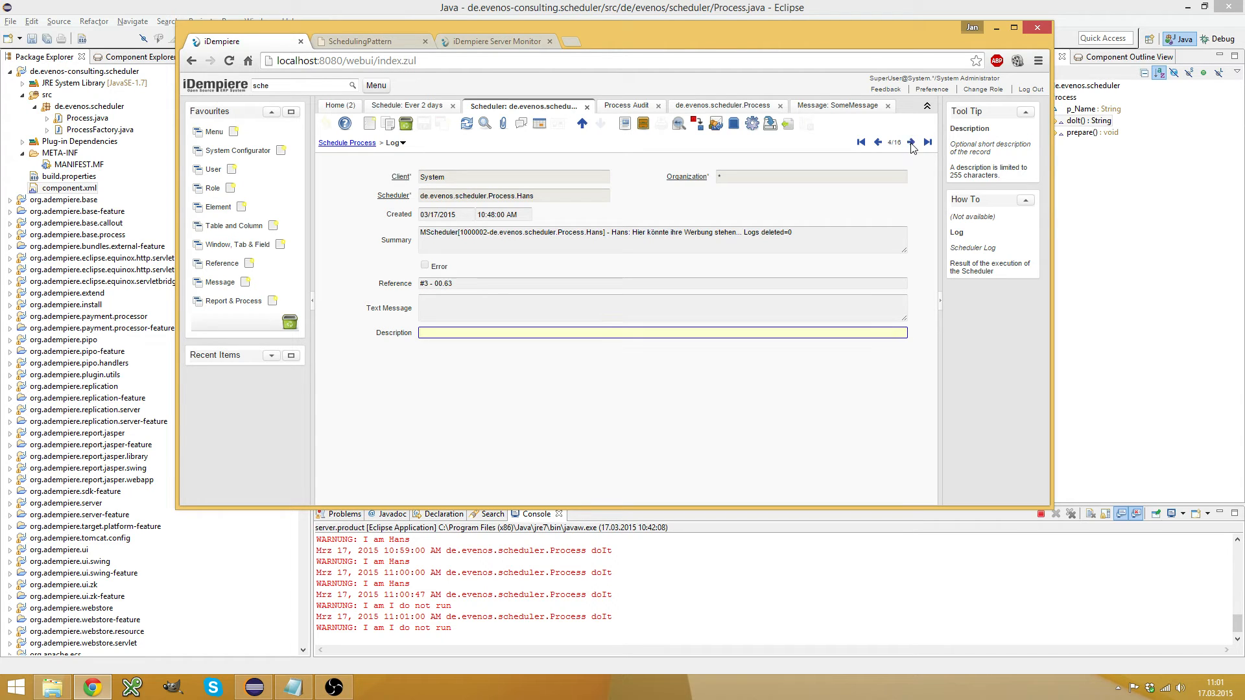
pyautogui.click(911, 142)
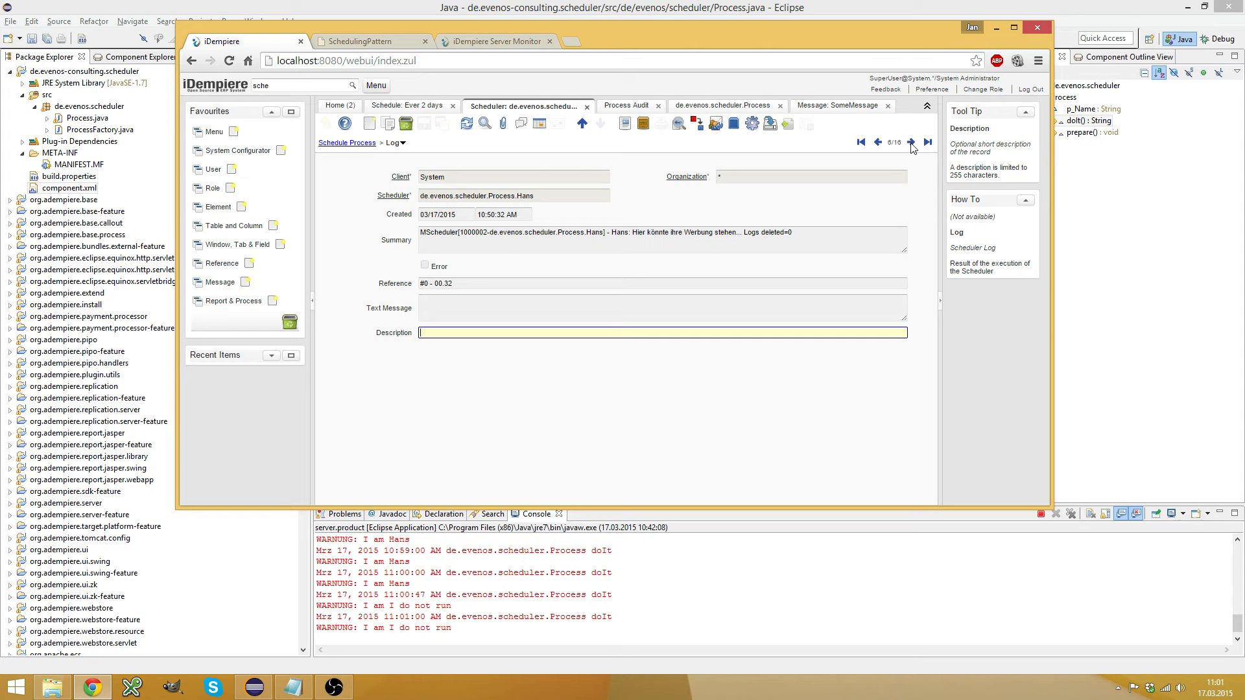
pyautogui.click(910, 142)
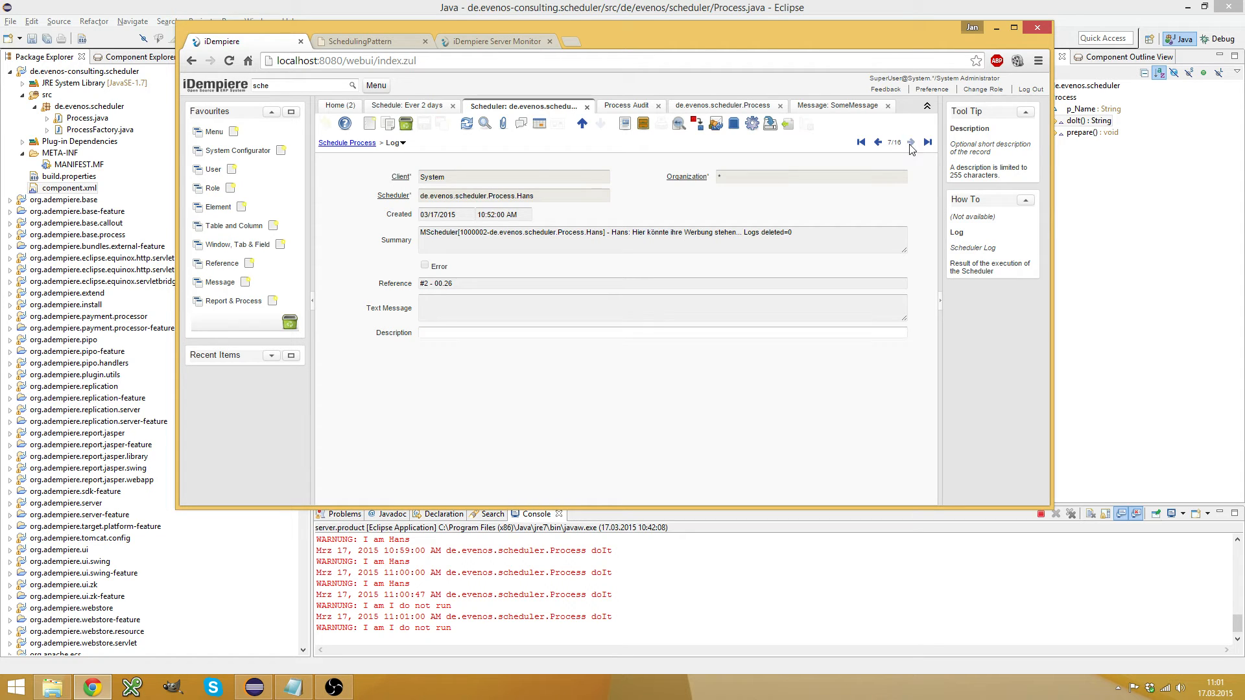
pyautogui.click(625, 105)
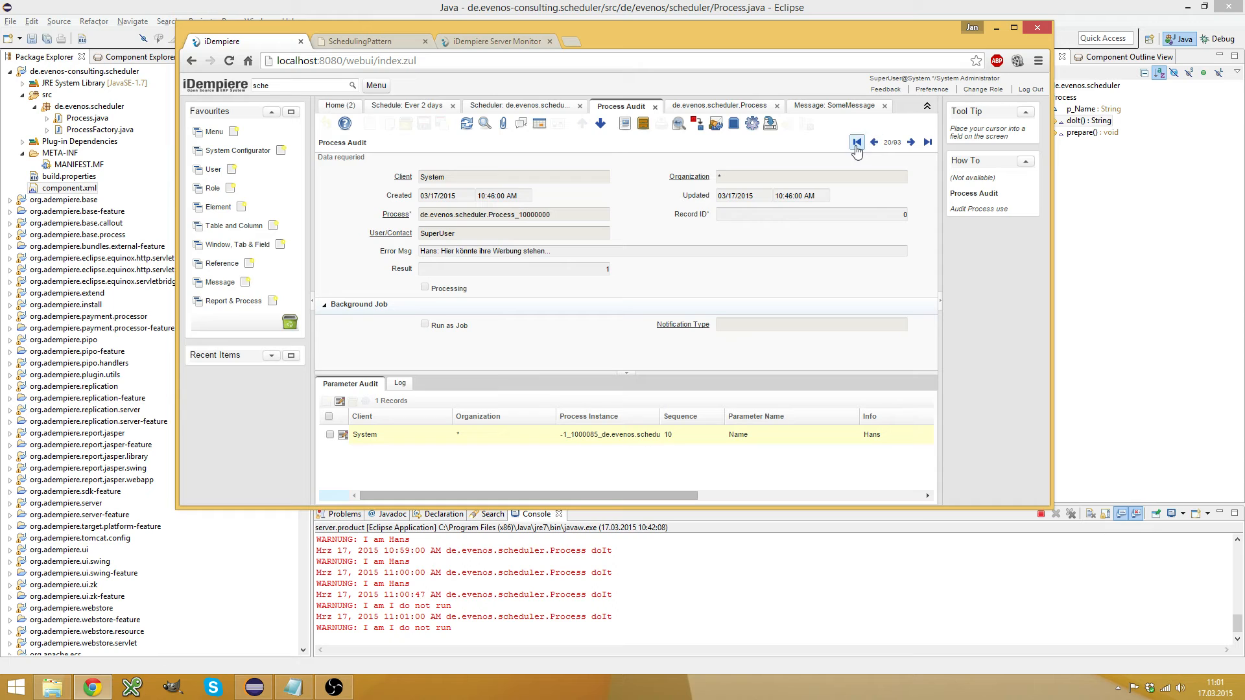
# Jump to the newest process audit entry, the 11:01 run with parameter 'I do not run'
pyautogui.click(857, 143)
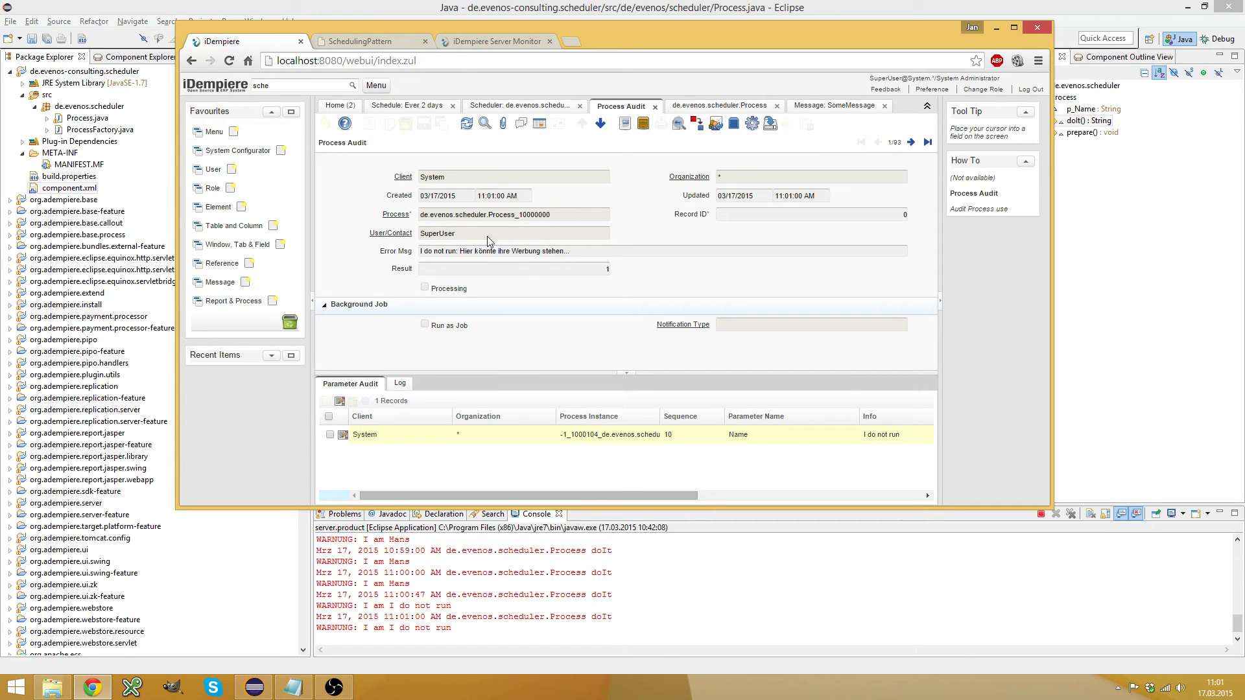
pyautogui.moveTo(429, 262)
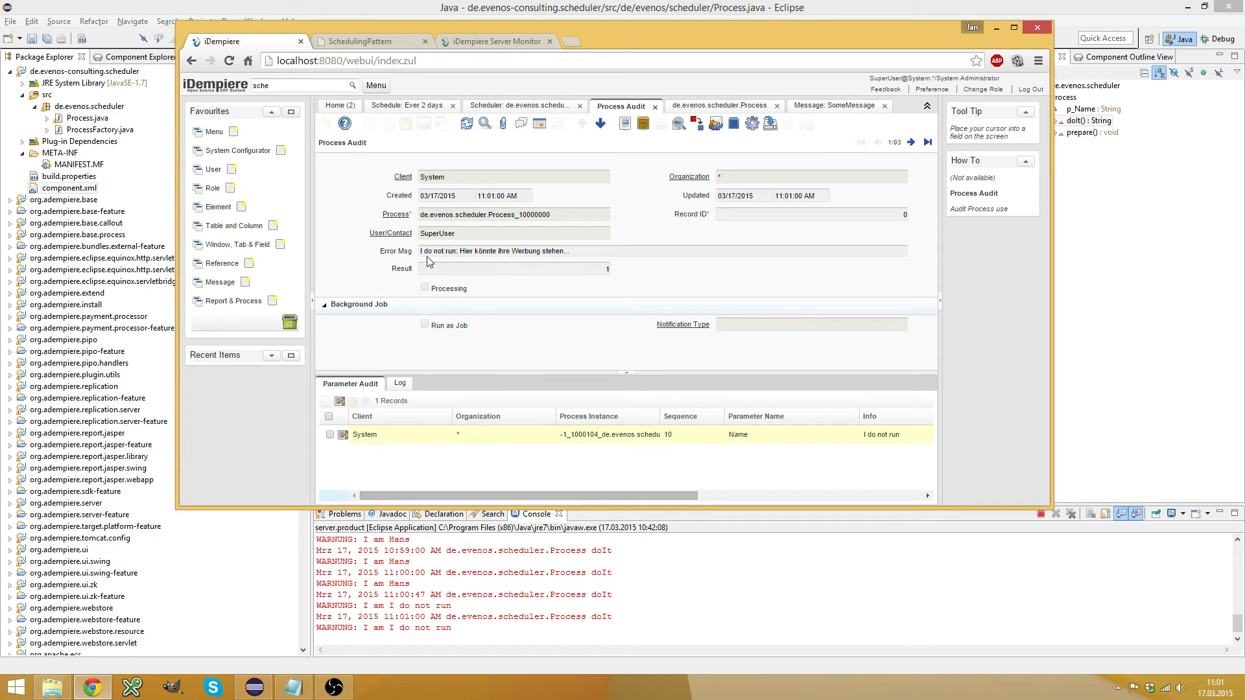
pyautogui.click(400, 384)
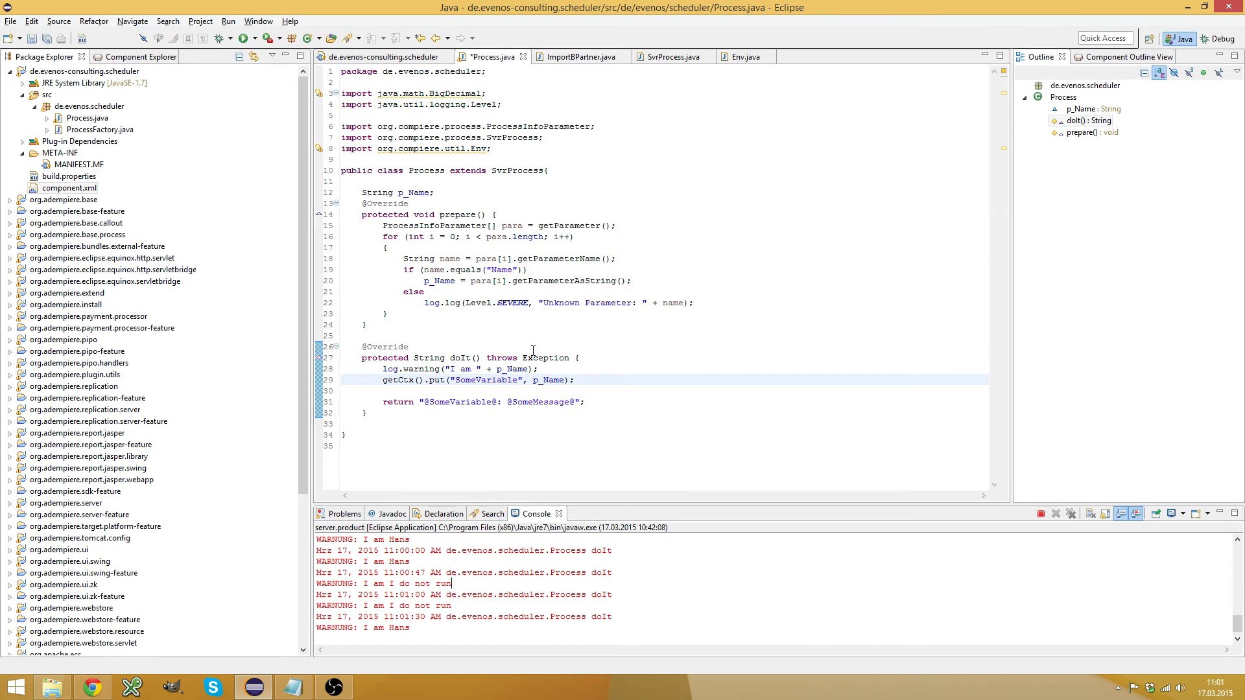
# Add an addLog(msg) call to Process.java's doIt method and switch back to the iDempiere browser
pyautogui.write('addLog')
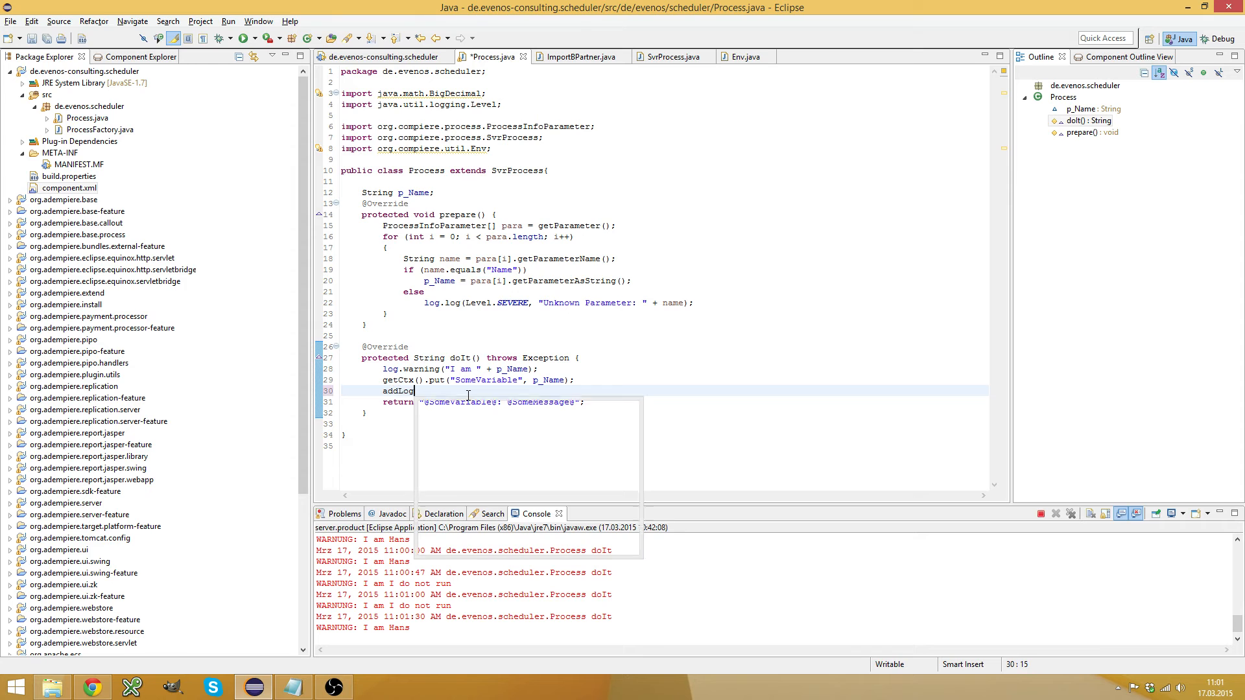
pyautogui.write('(msg);')
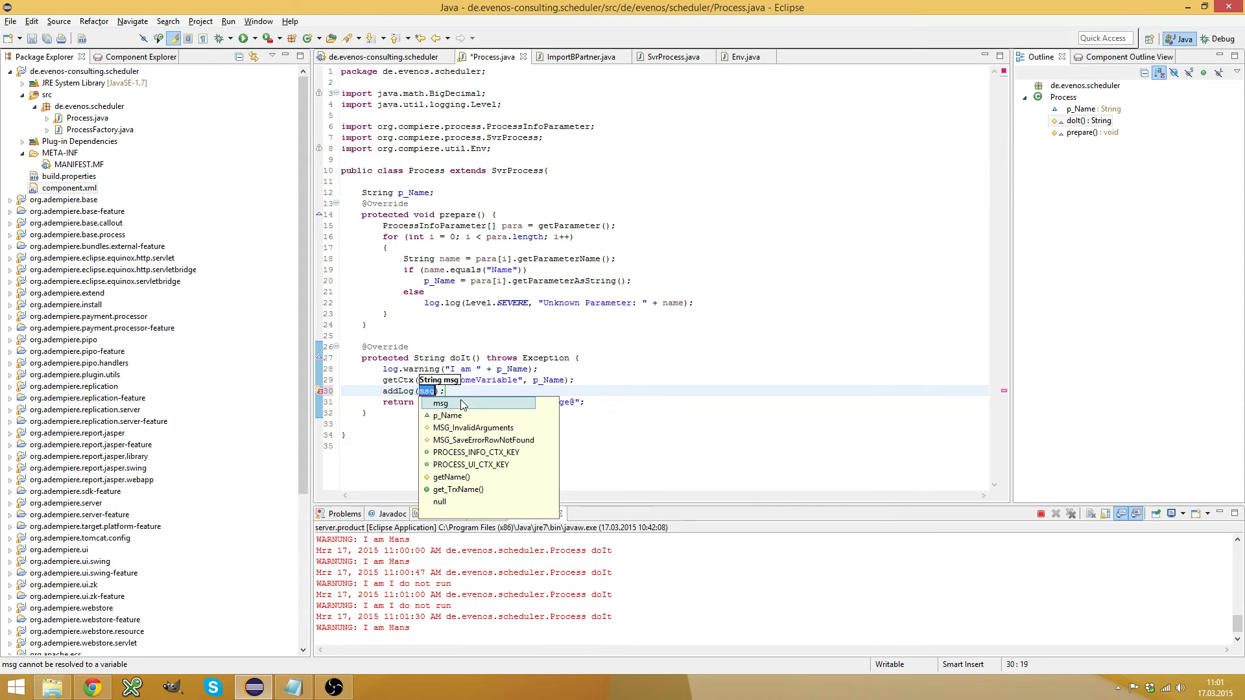
pyautogui.press('alt+tab')
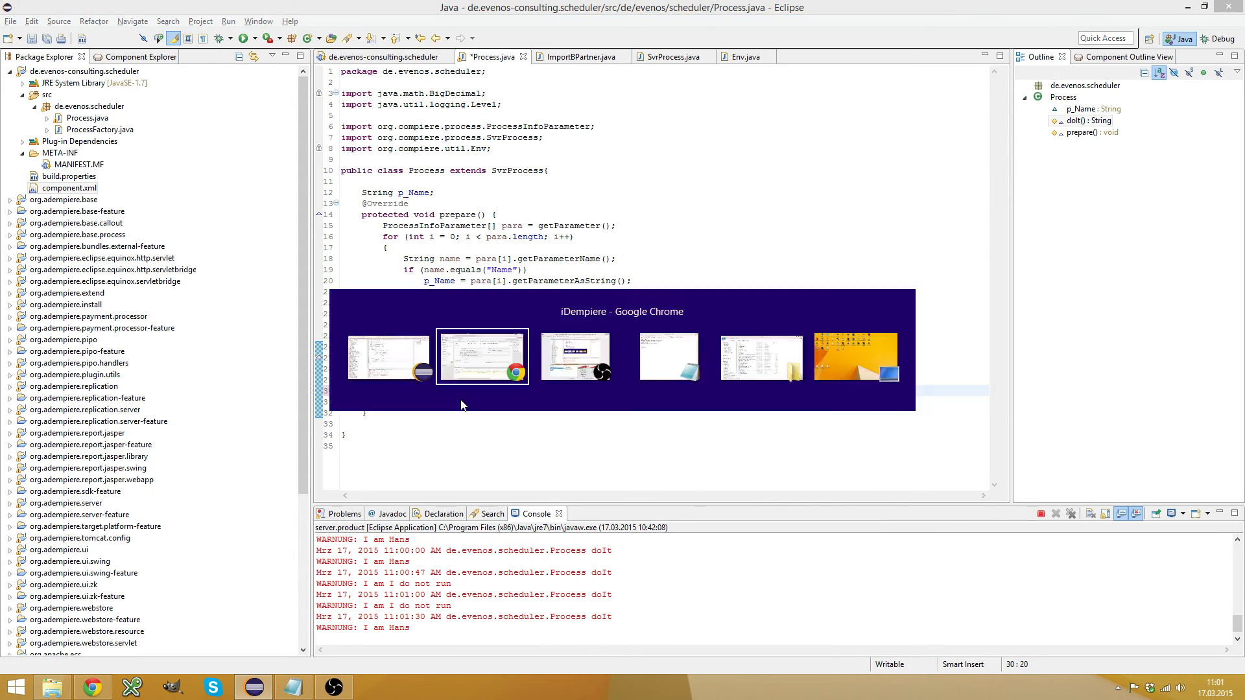
# Return to the scheduler records and start a new, empty Schedule Process record
pyautogui.click(480, 355)
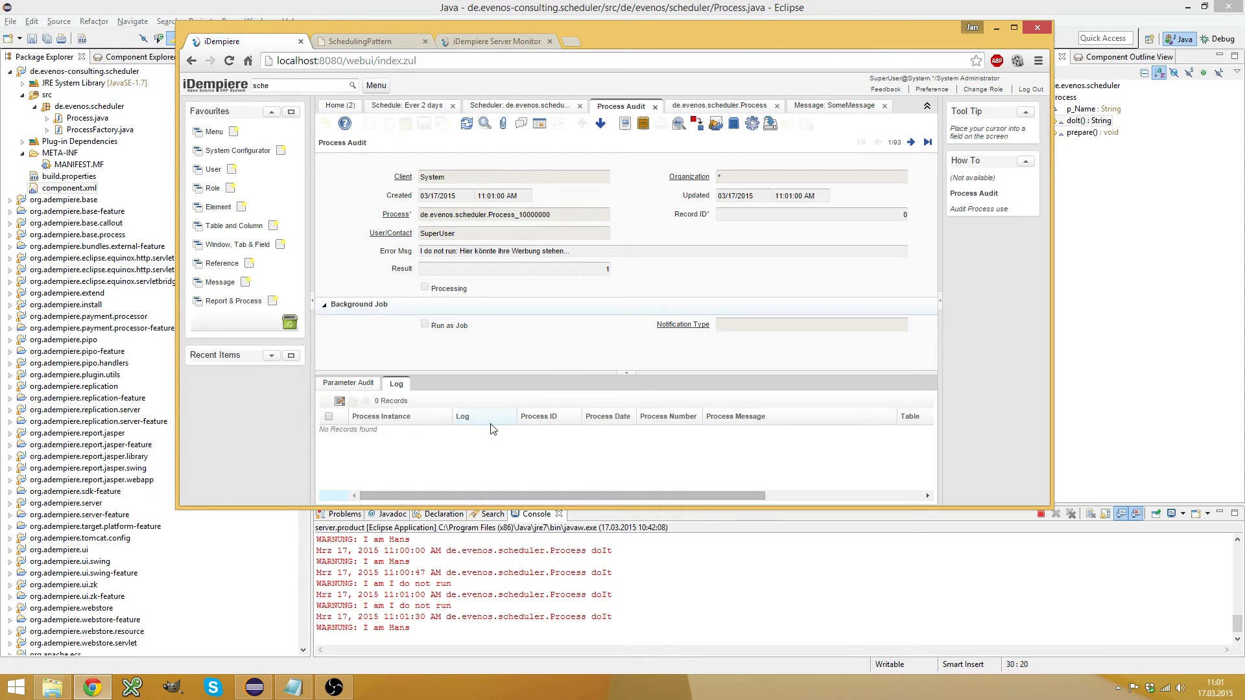
pyautogui.click(347, 384)
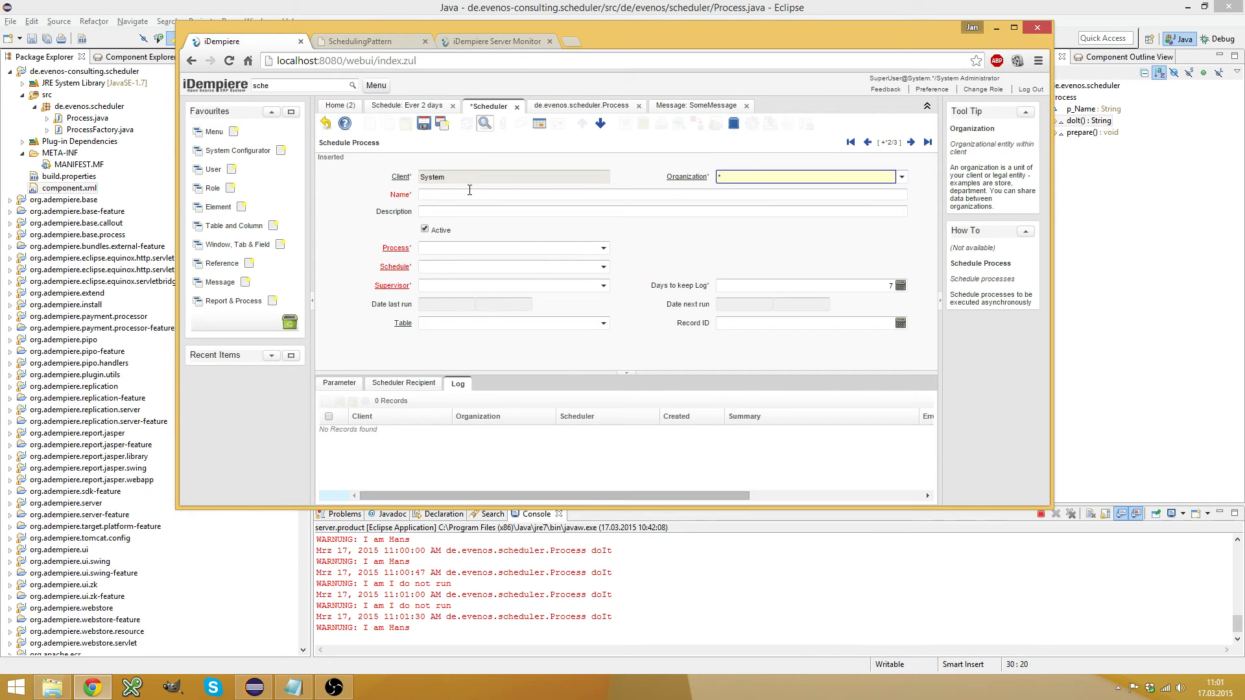
# Name the new scheduler de.evenos.scheduler.Process.Peter and choose the custom scheduler process
pyautogui.write('123.123.123.123')
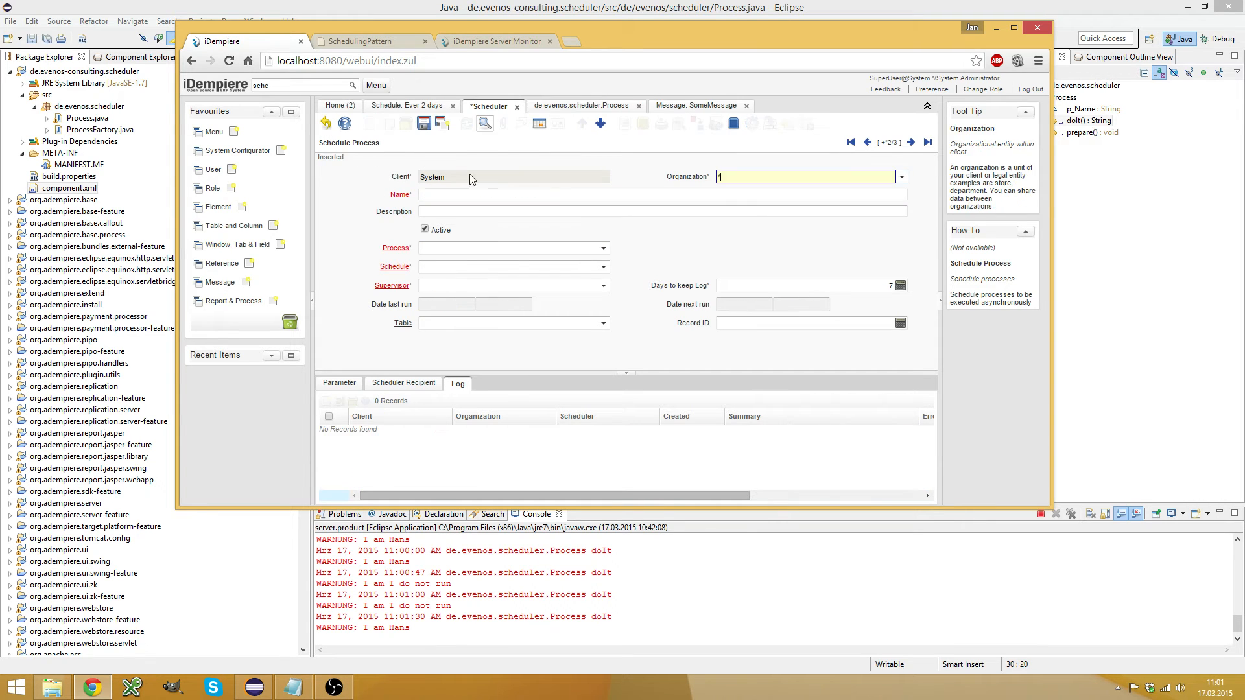
pyautogui.write('de.evenos.scheduler.Process.Pe')
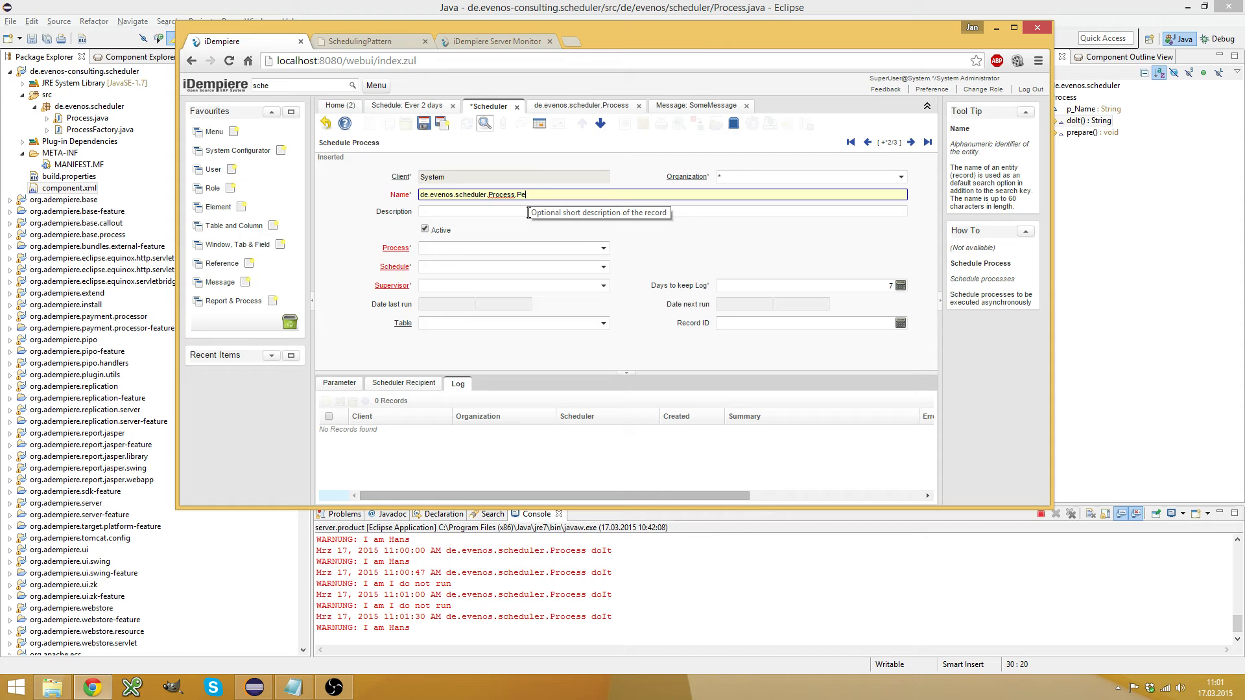
pyautogui.click(508, 248)
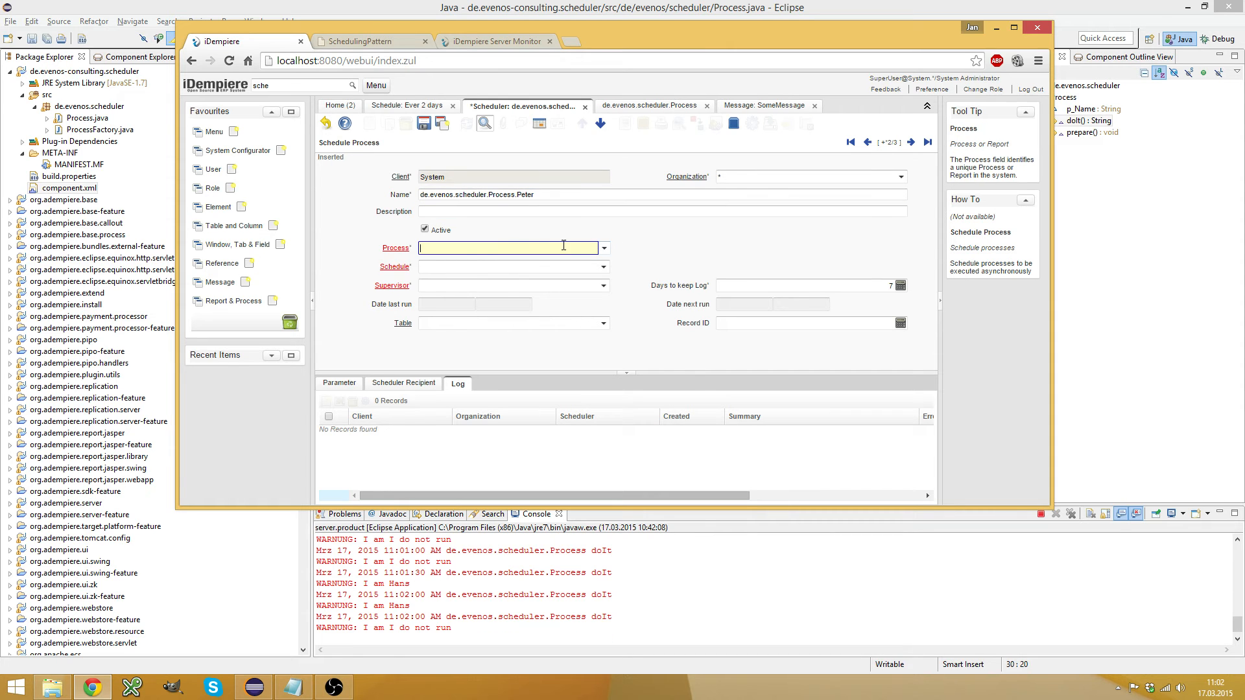
pyautogui.click(603, 247)
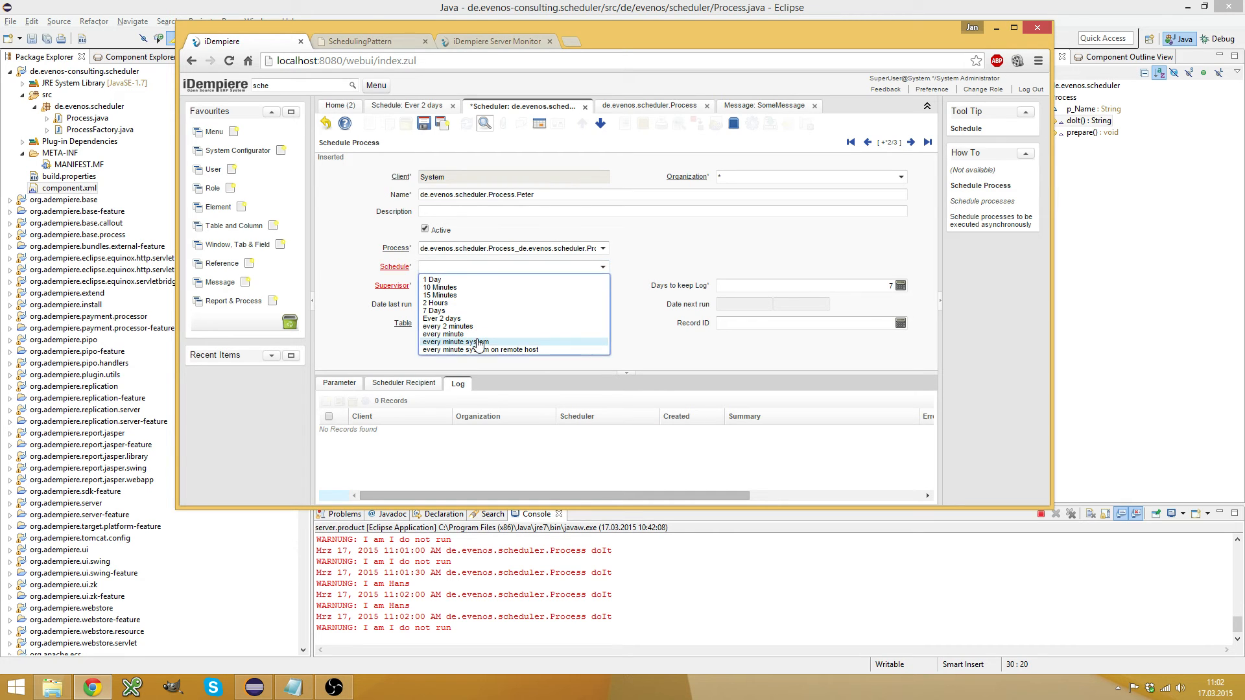
# Set the schedule to every minute system, supervisor System, save, and go to its parameters
pyautogui.click(455, 342)
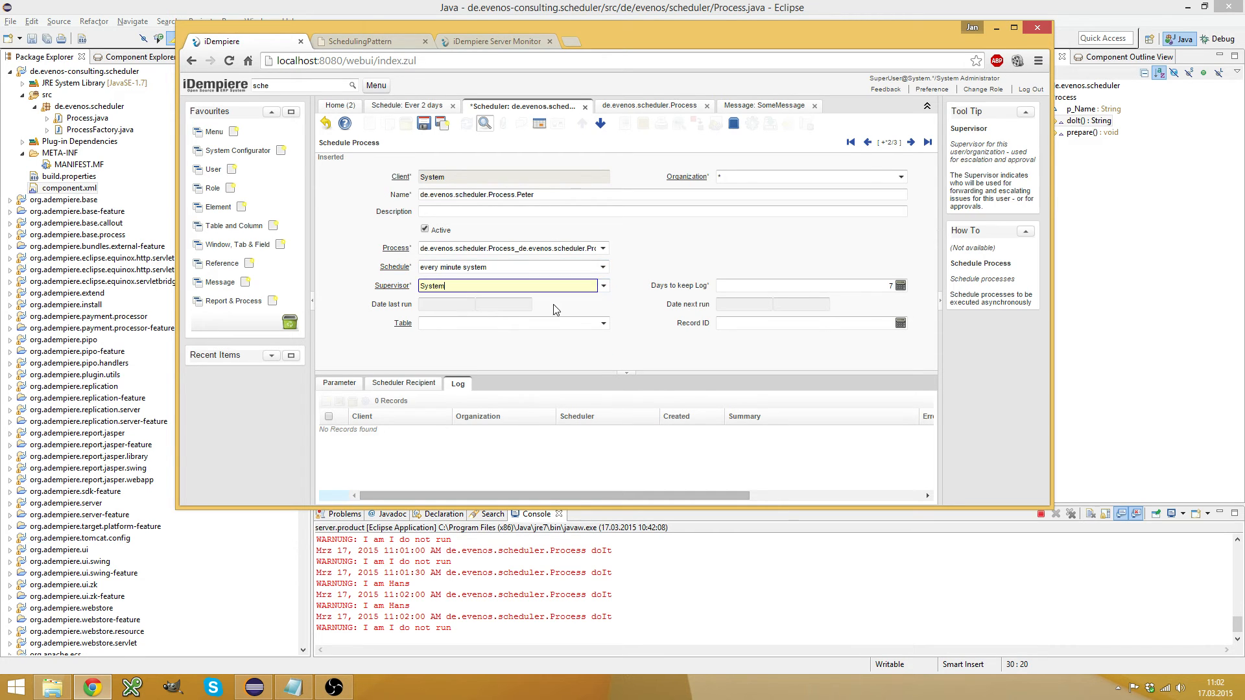
pyautogui.click(422, 123)
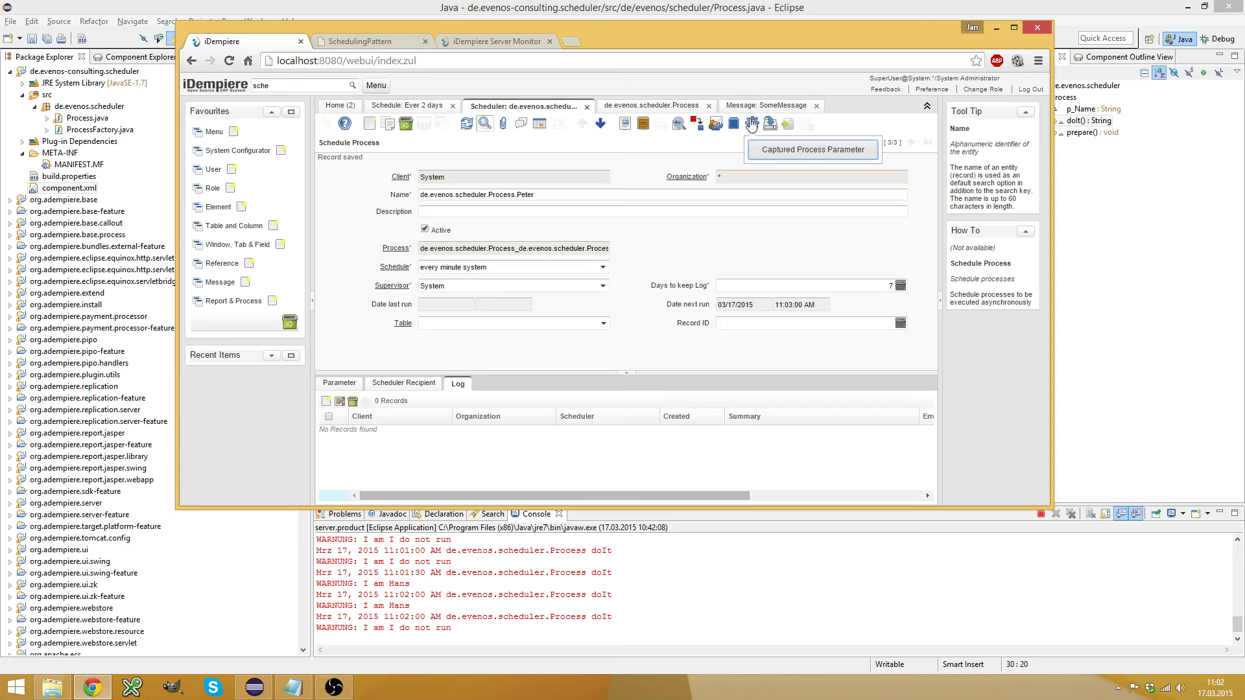
pyautogui.click(508, 323)
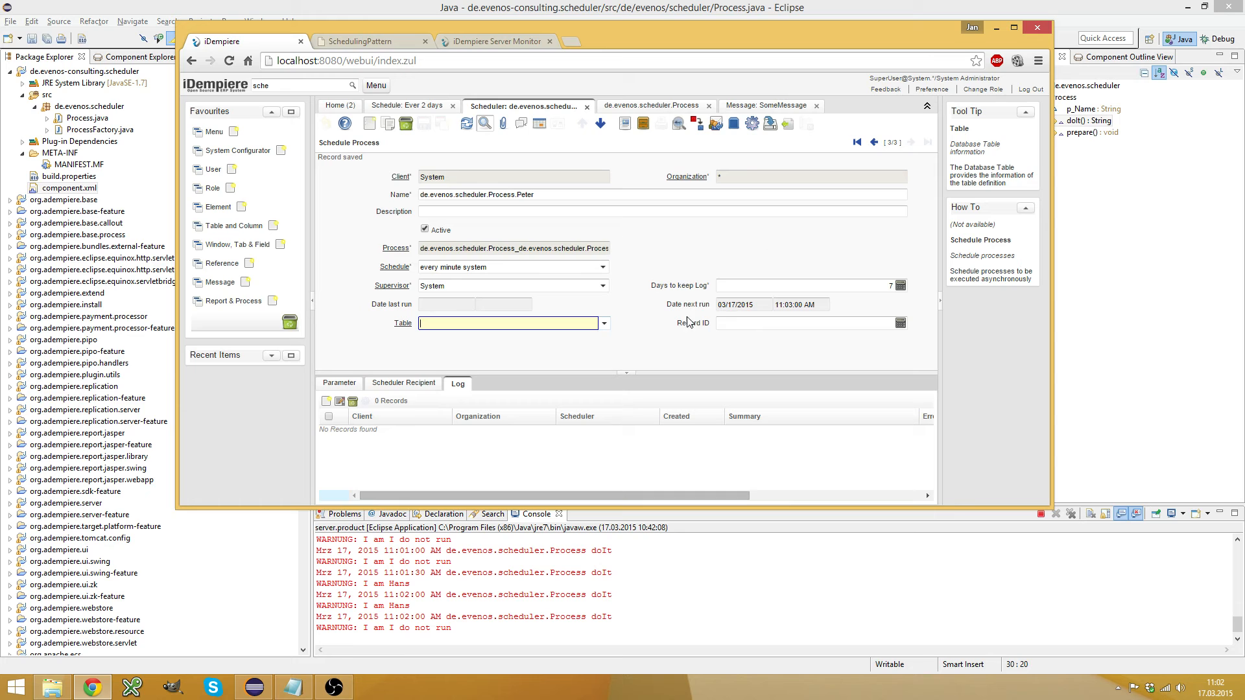
pyautogui.click(805, 323)
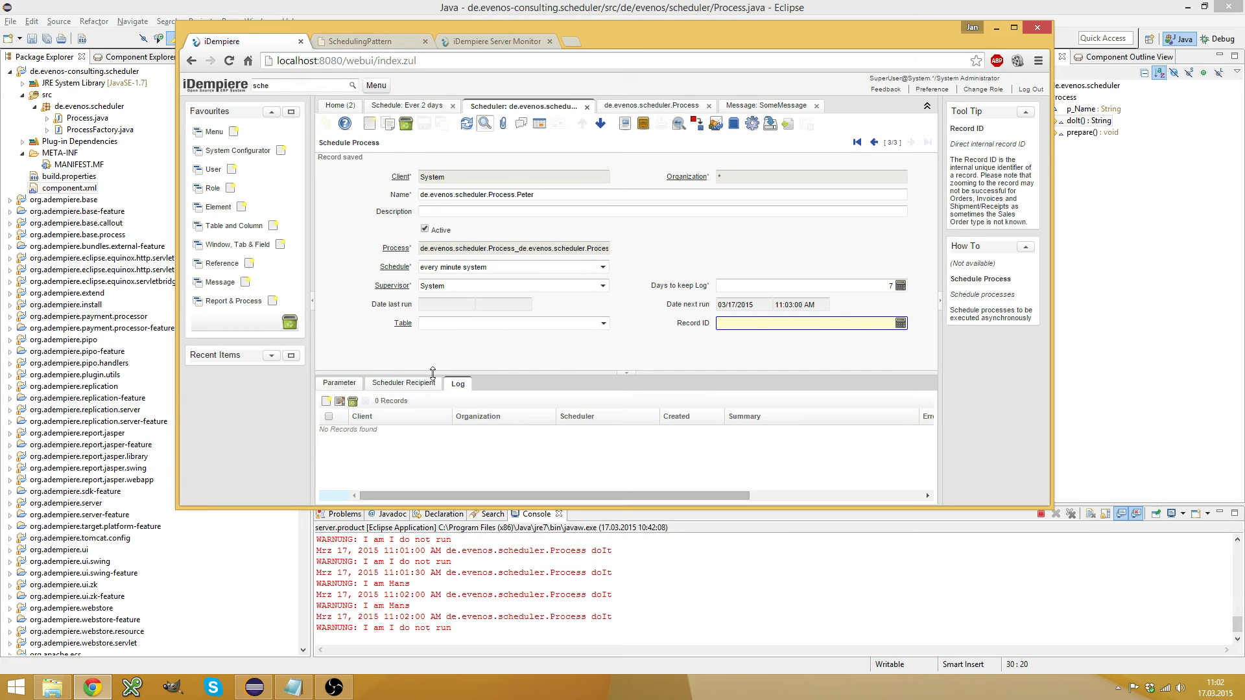
pyautogui.click(338, 382)
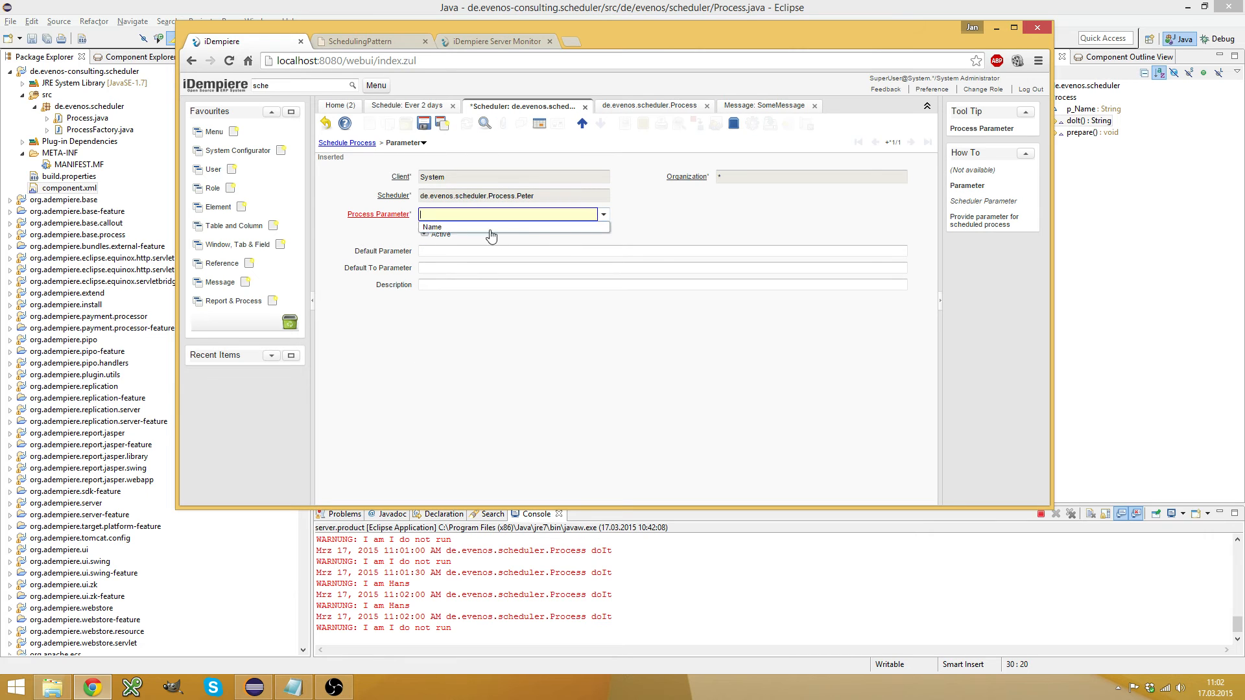
# Add a Name process parameter with default value Peter and save it
pyautogui.click(433, 228)
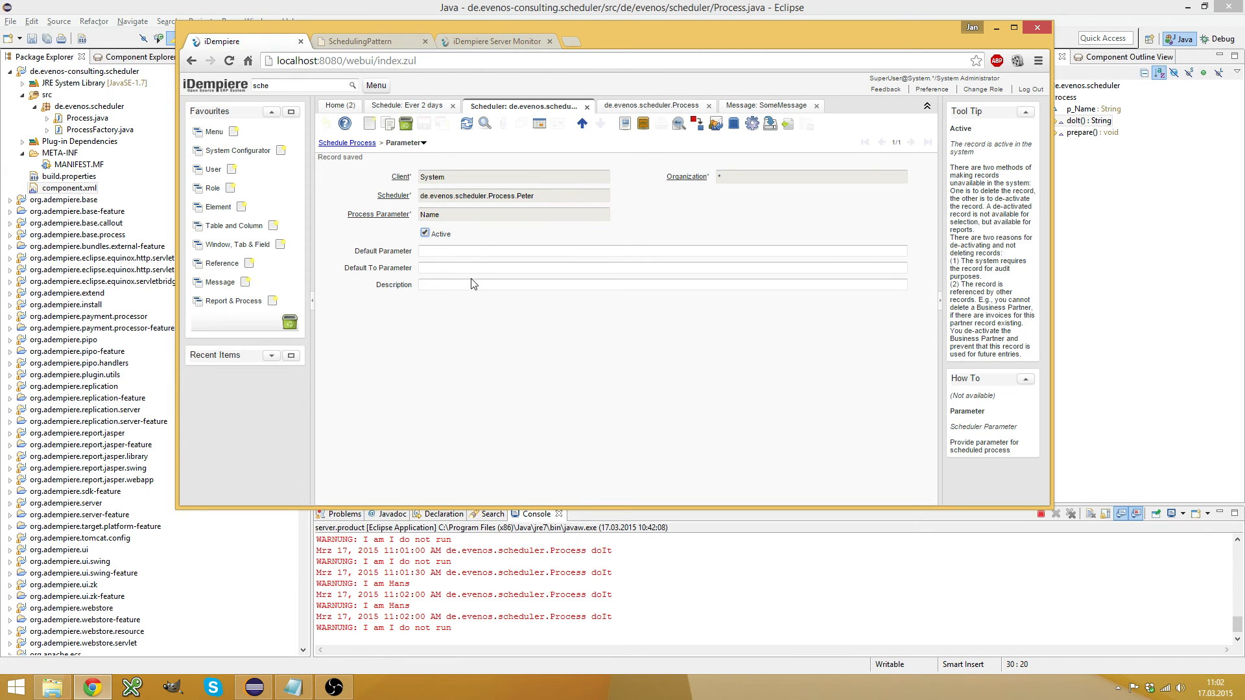
pyautogui.write('Peter')
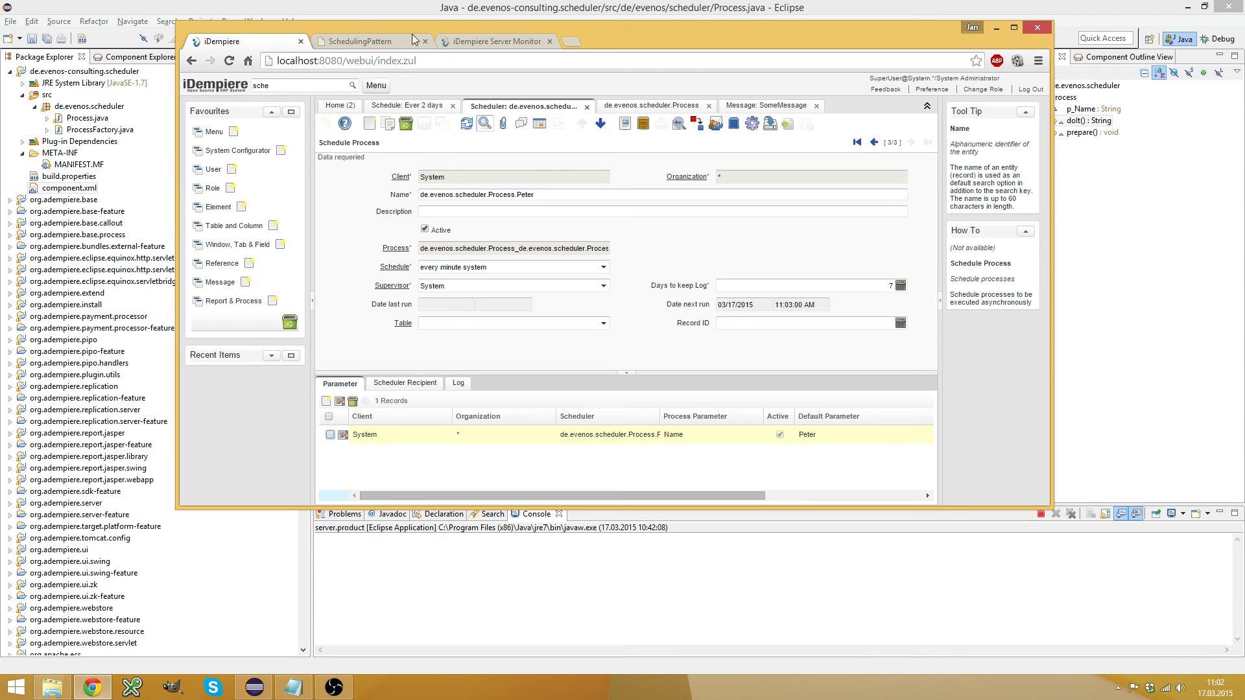
pyautogui.click(496, 40)
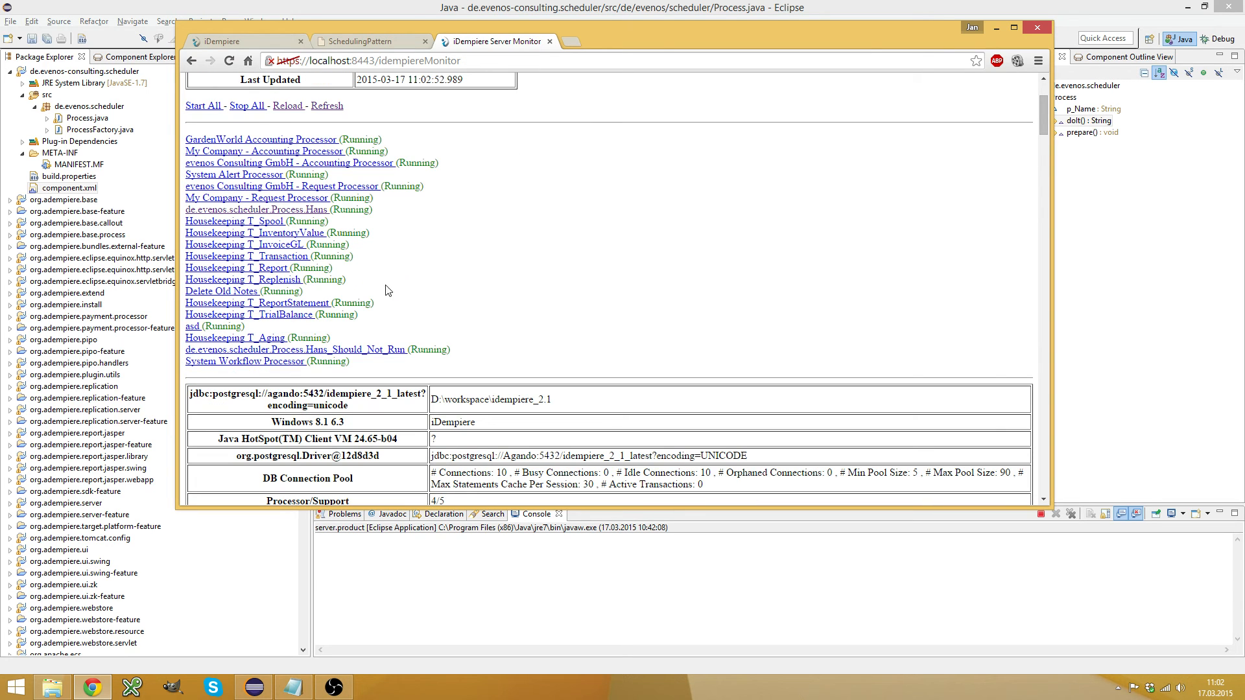
pyautogui.moveTo(401, 352)
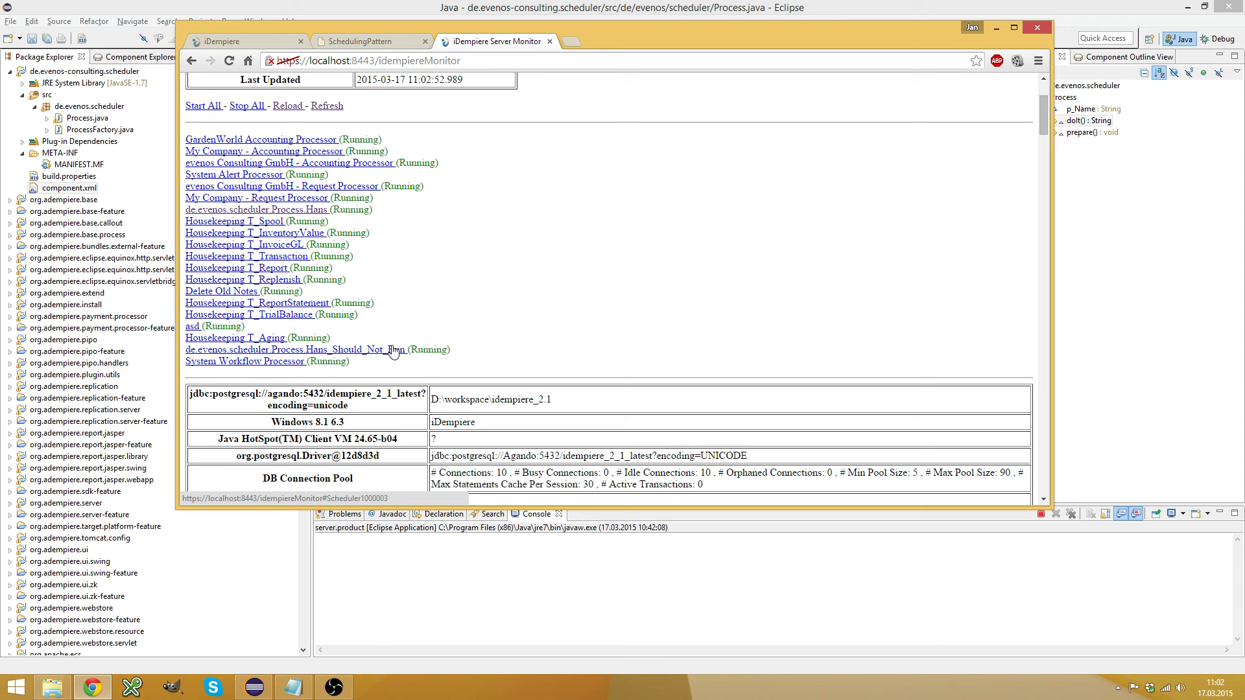
# Reload all server processors from the Server Monitor page
pyautogui.click(288, 105)
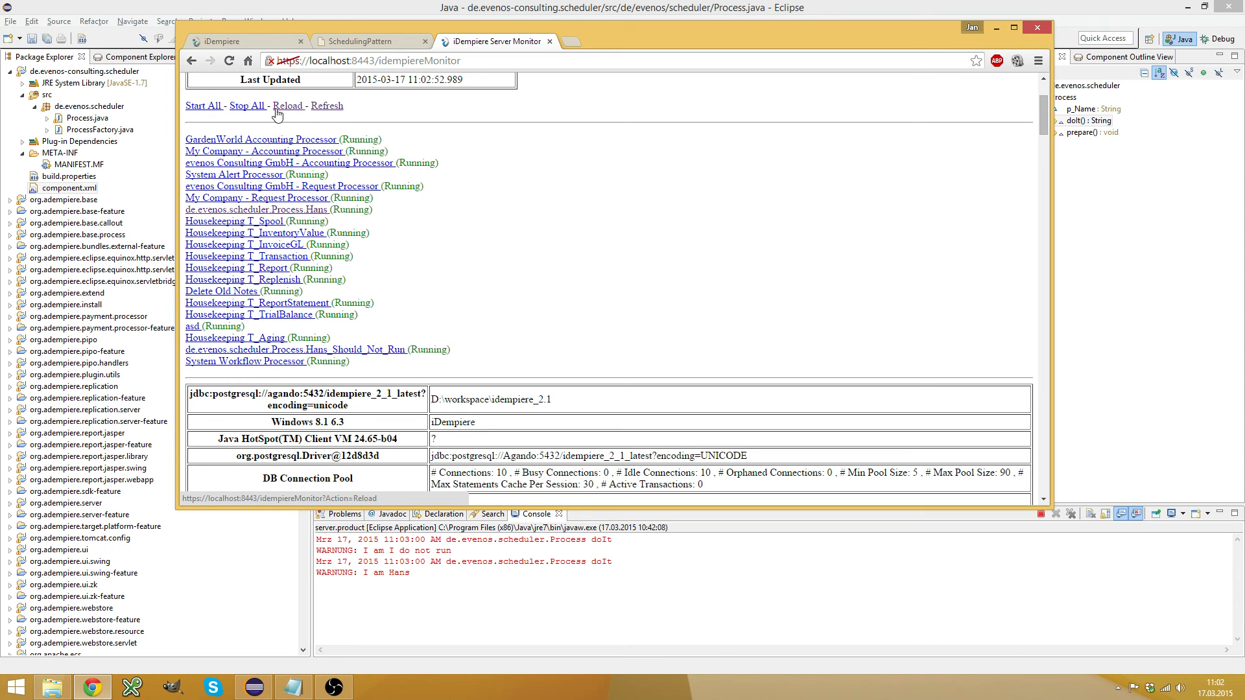
pyautogui.click(288, 105)
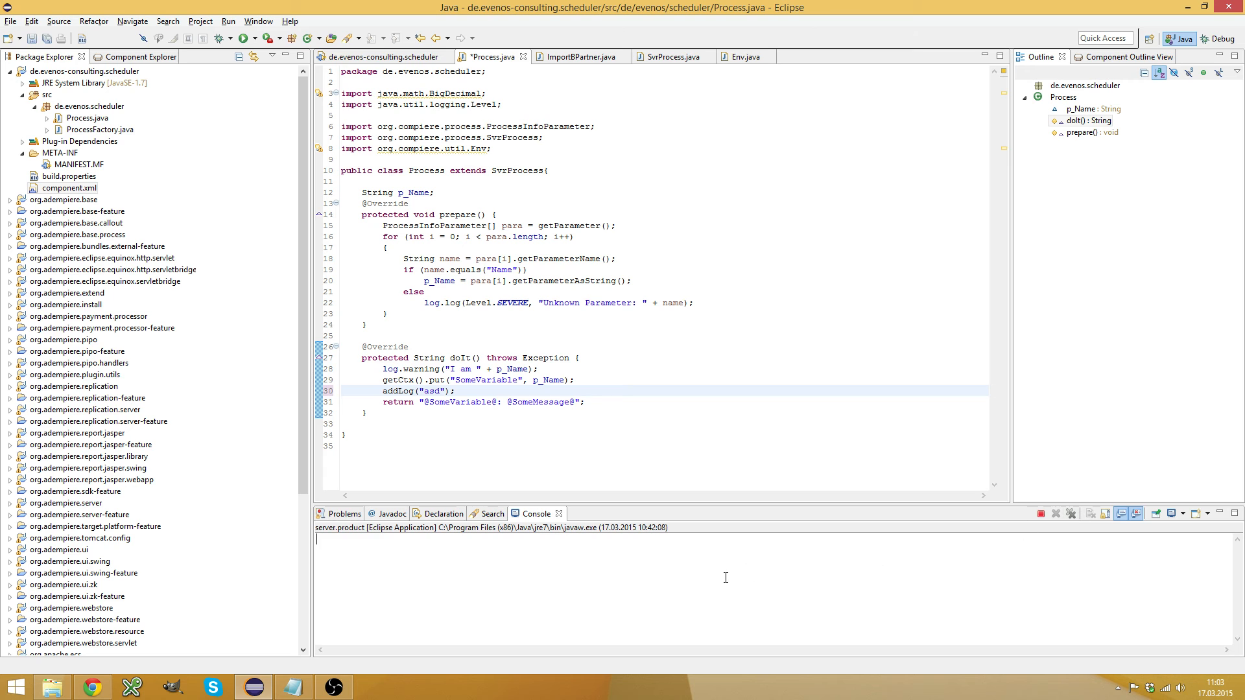
pyautogui.moveTo(483, 570)
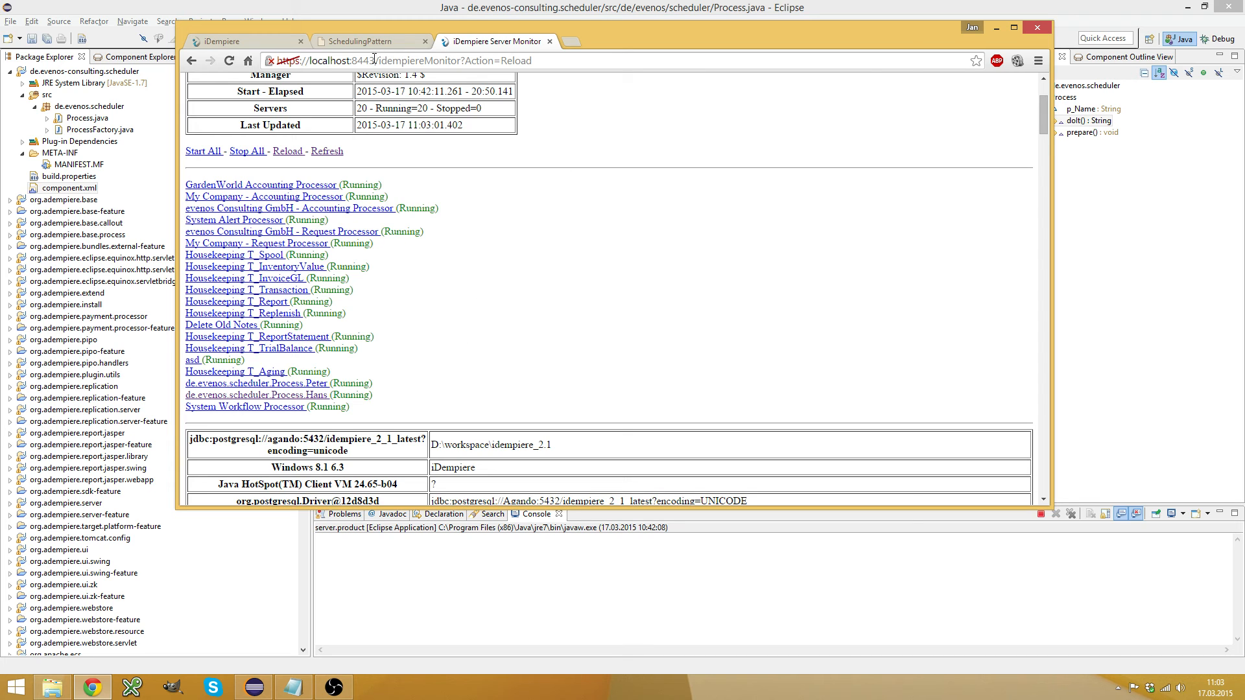
# Return to the server home and reopen the Server Monitor listing Process.Peter and Process.Hans
pyautogui.click(404, 61)
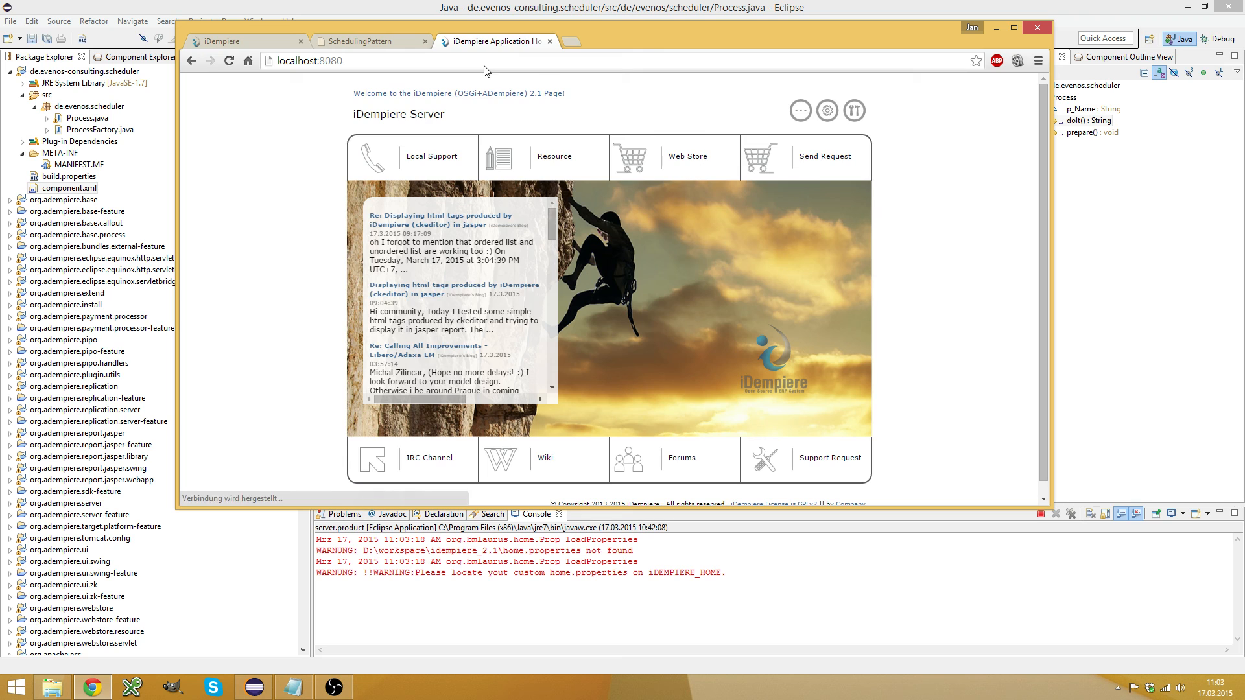
pyautogui.click(310, 61)
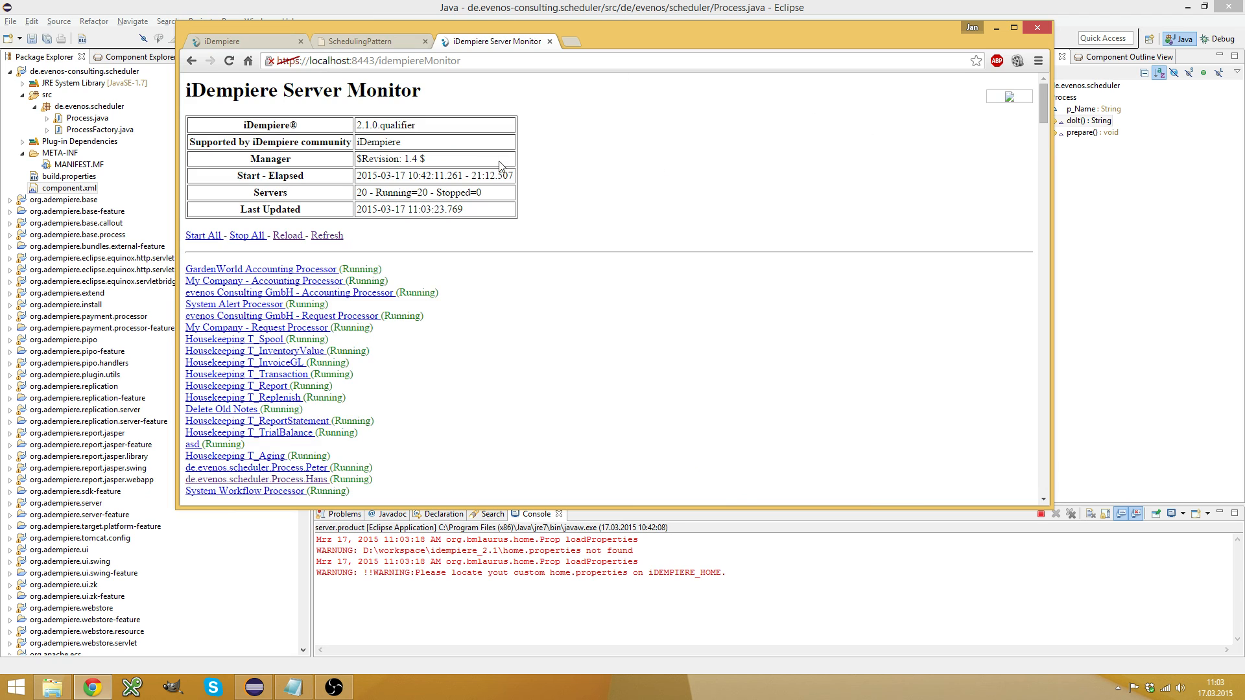
# Scroll to the Hans processor details showing last run 11:03 and next run 11:04
pyautogui.scroll(-3)
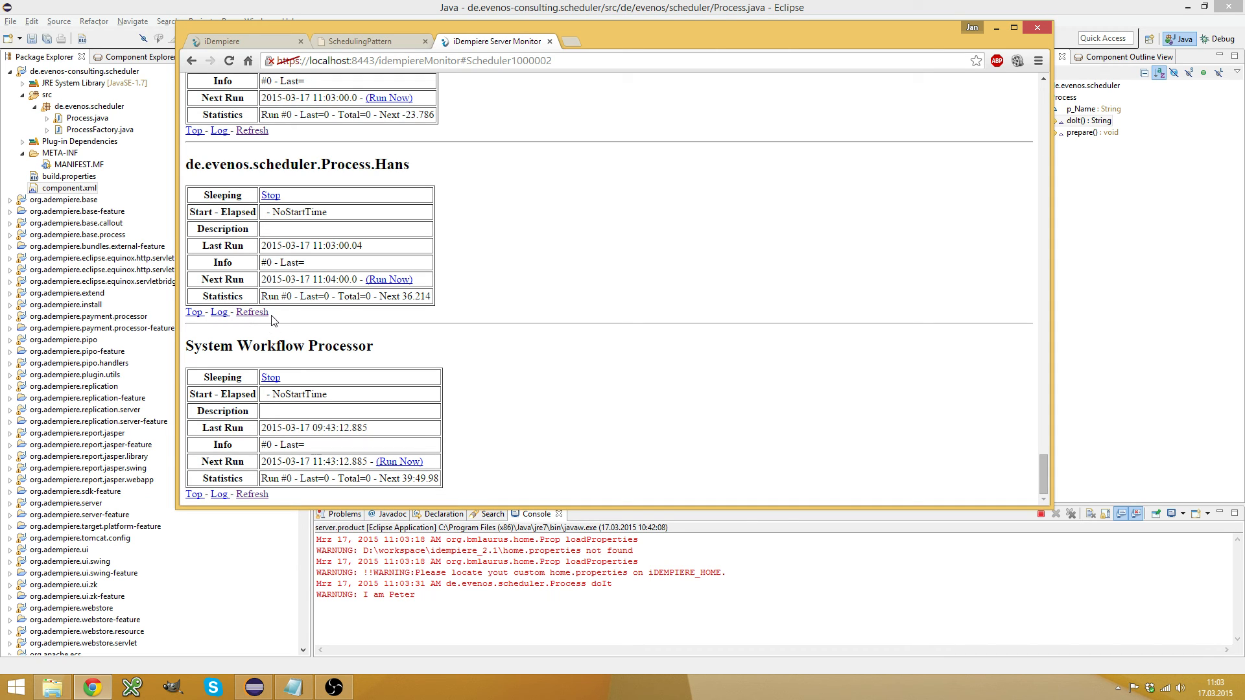
pyautogui.moveTo(275, 323)
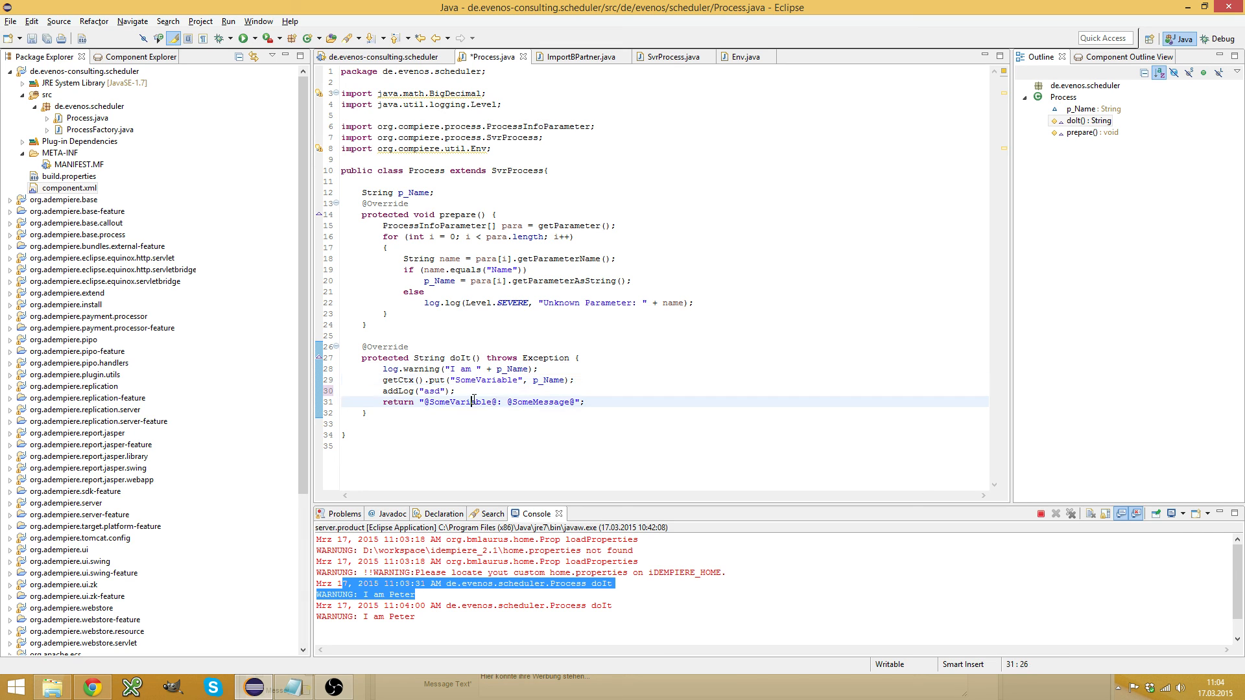
# Select the SomeMessage placeholder in Process.java's return line beside the Peter console log
pyautogui.doubleClick(537, 402)
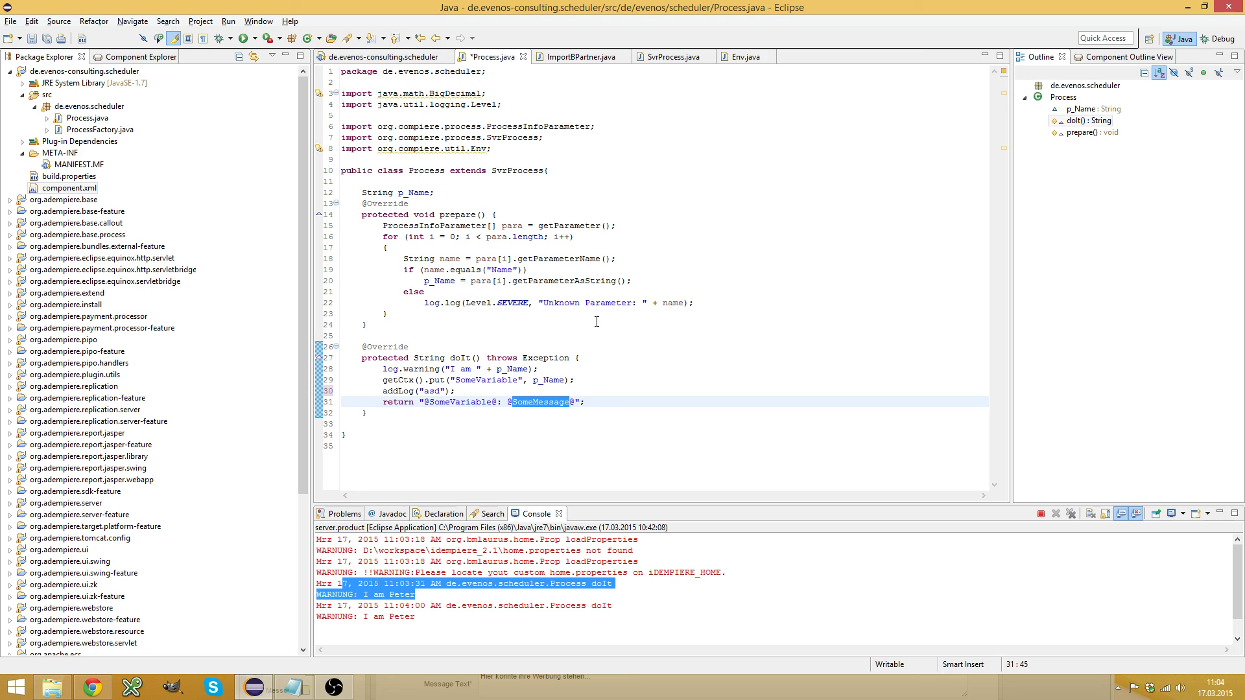